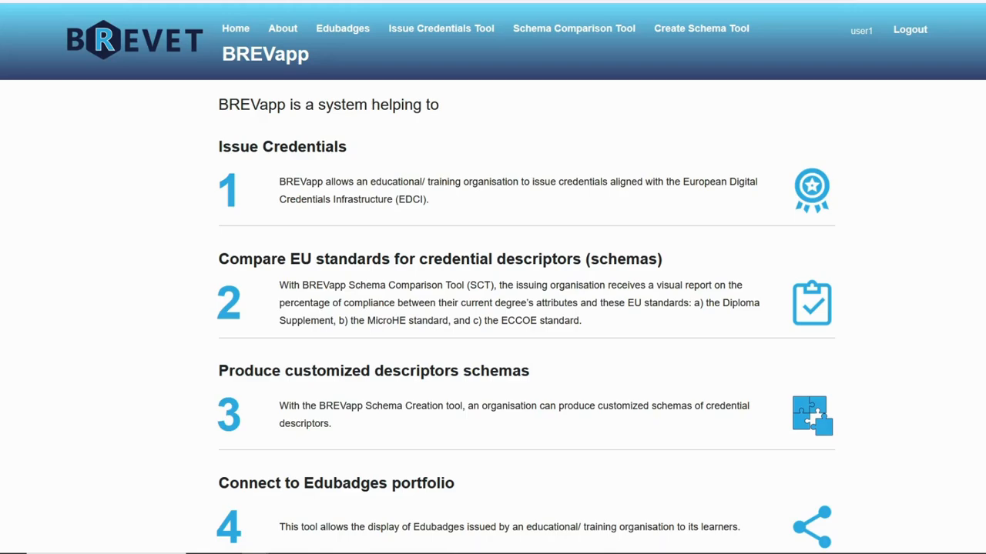
- Skim the home page features, then open the About page on BREVapp's Web2Learn teams
scroll(down, 3)
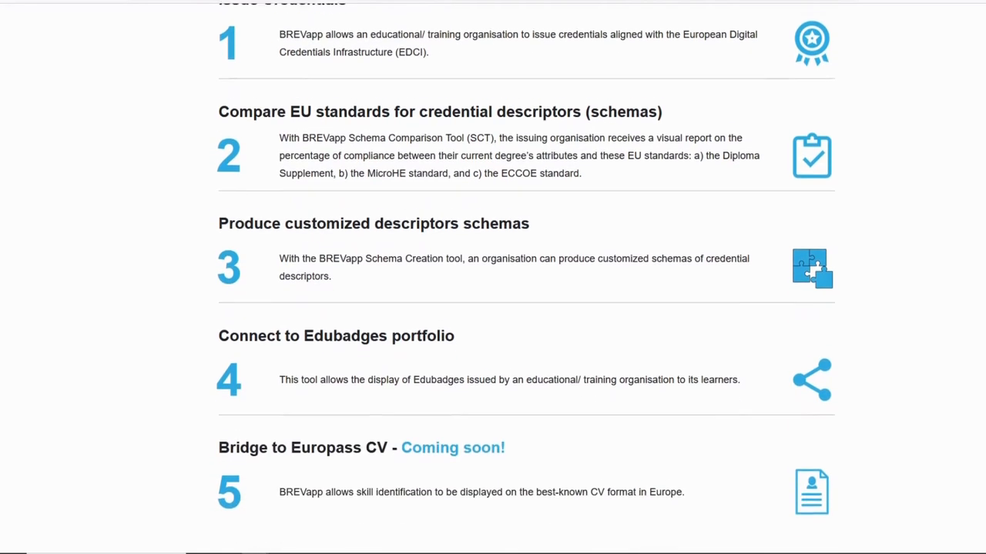
scroll(up, 3)
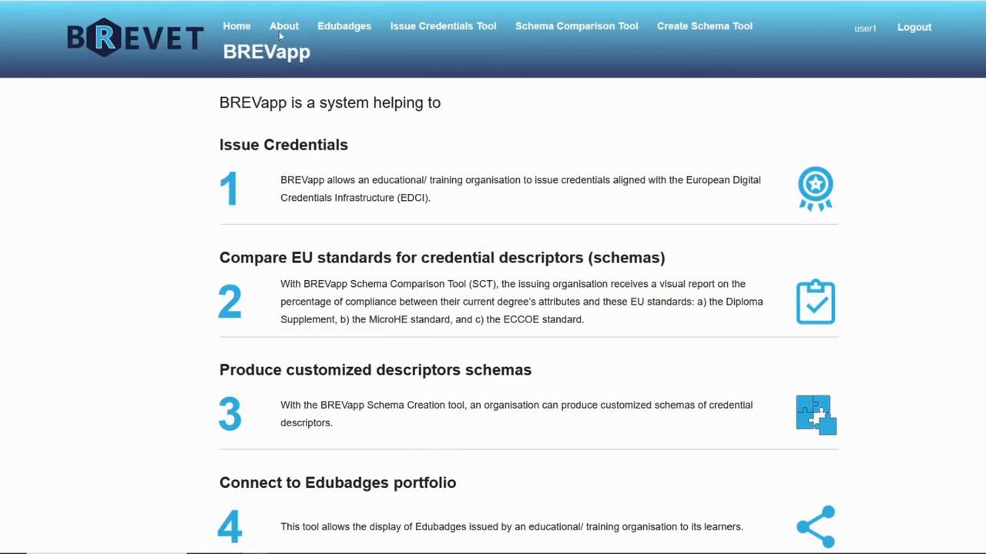
click(283, 25)
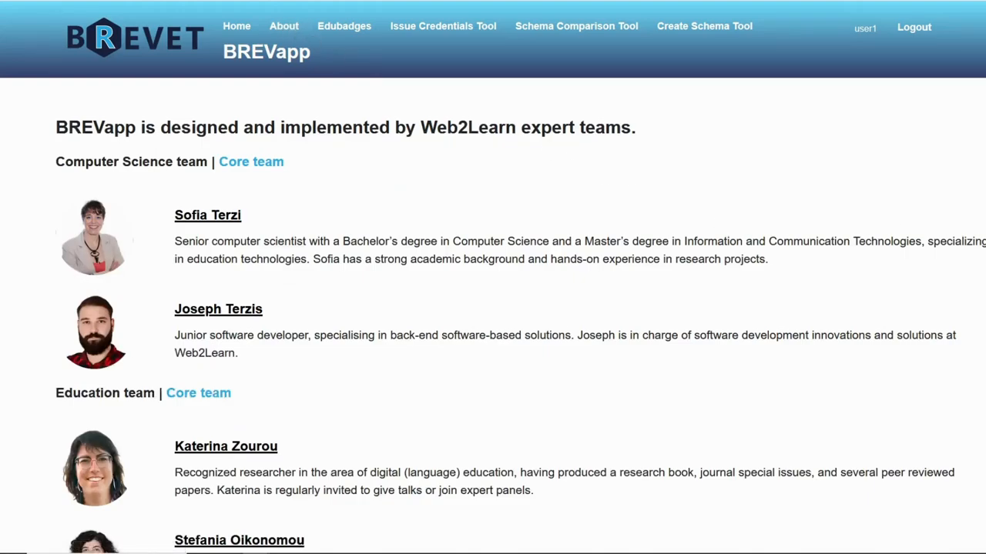
scroll(down, 3)
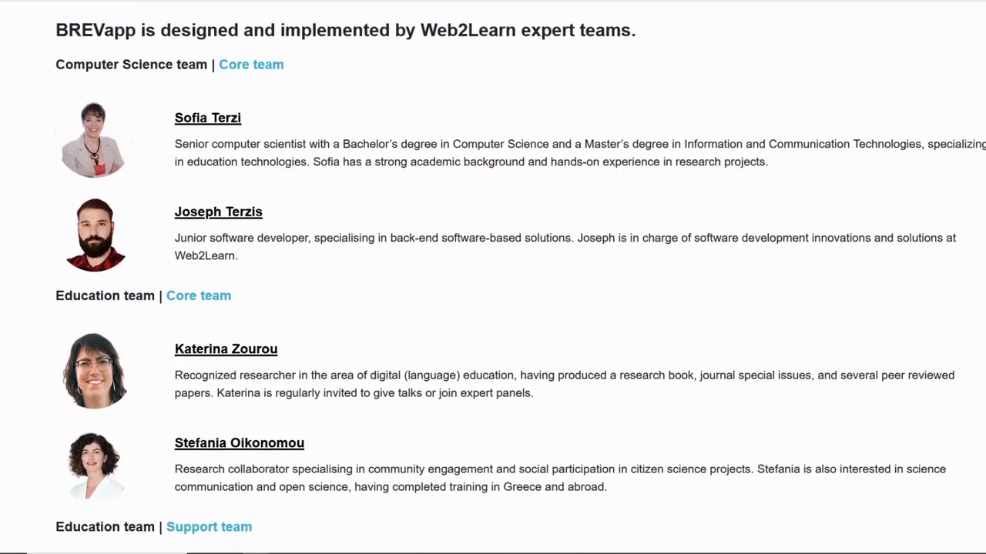
scroll(down, 3)
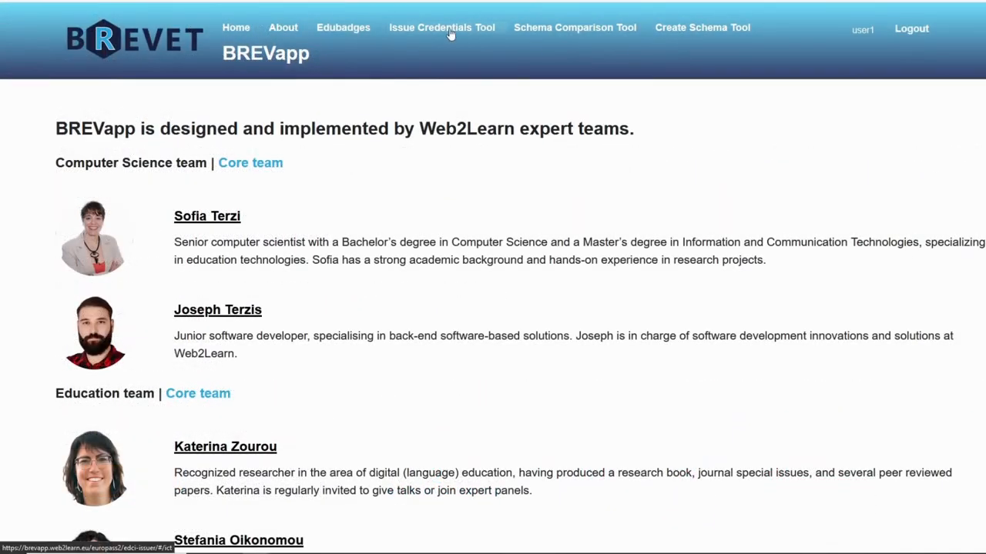
- Go to the Issue Credentials Tool and open the Online Credential Builder's five-template list
click(442, 27)
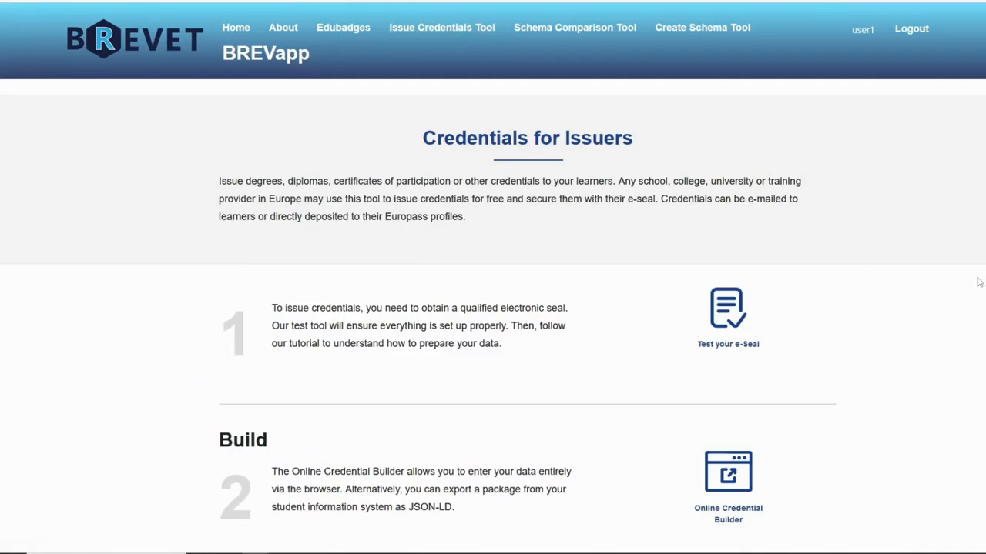
scroll(down, 3)
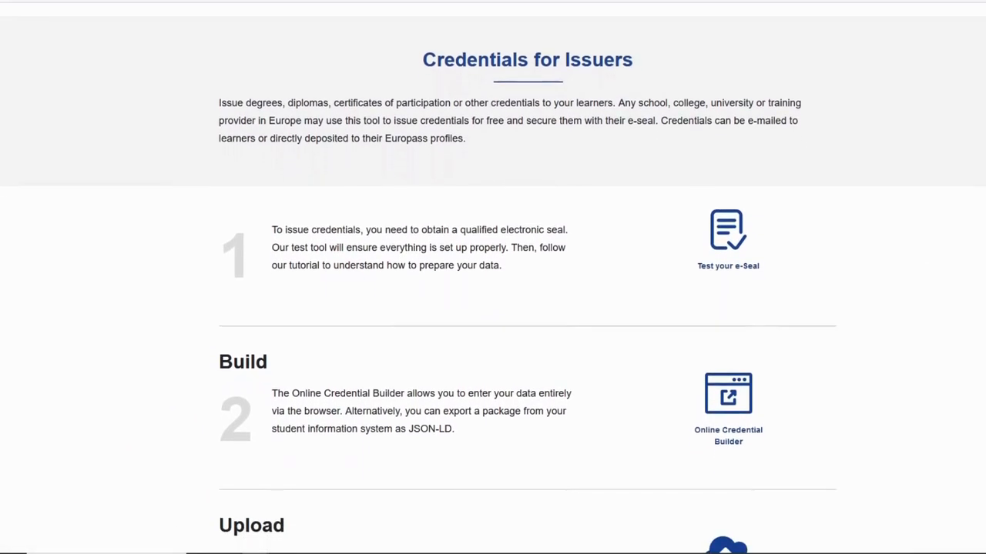
scroll(down, 3)
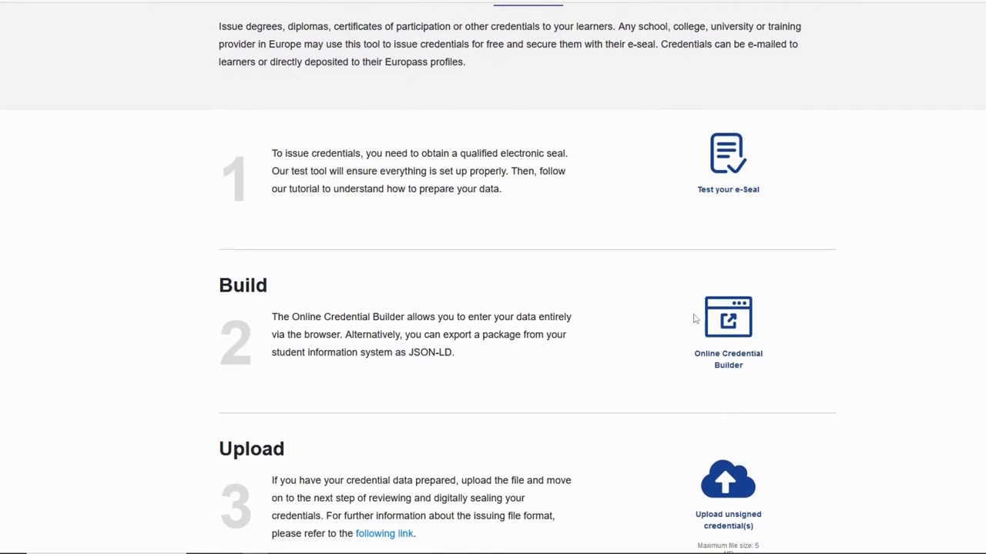
mouse_move(730, 341)
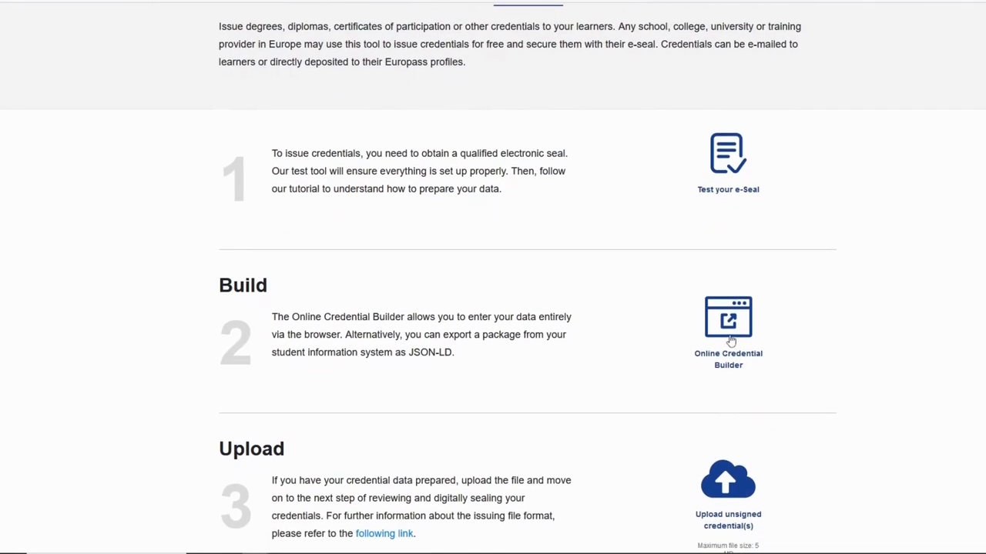
click(728, 318)
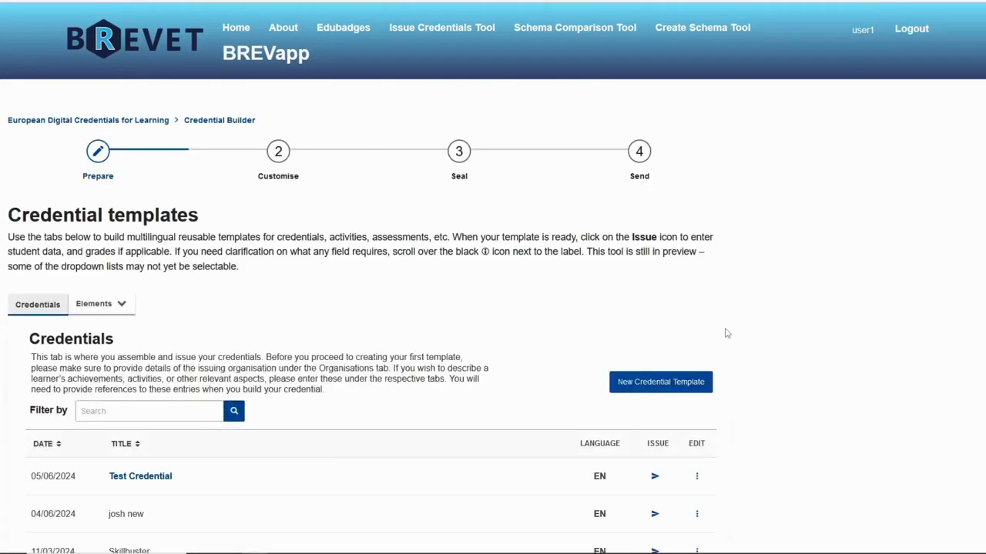
scroll(down, 3)
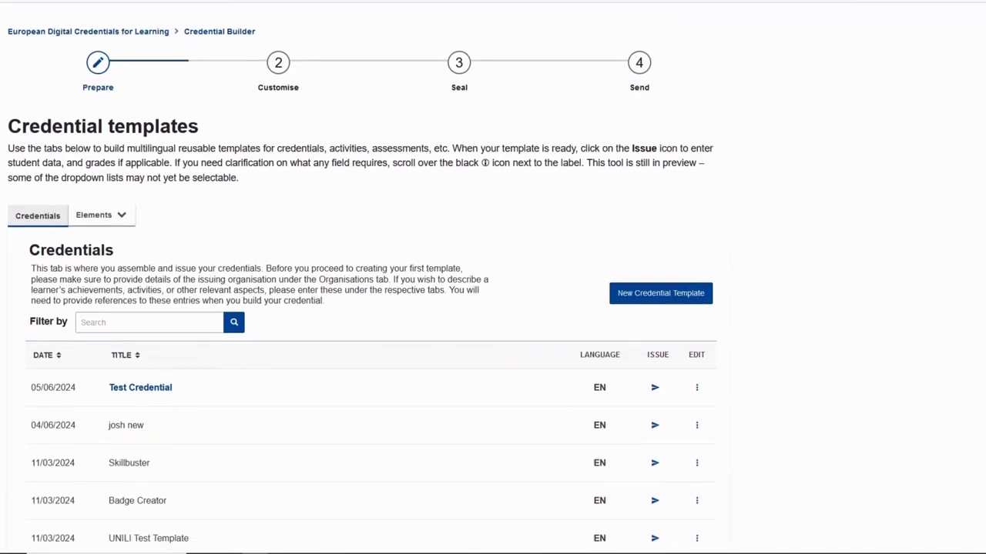
scroll(down, 3)
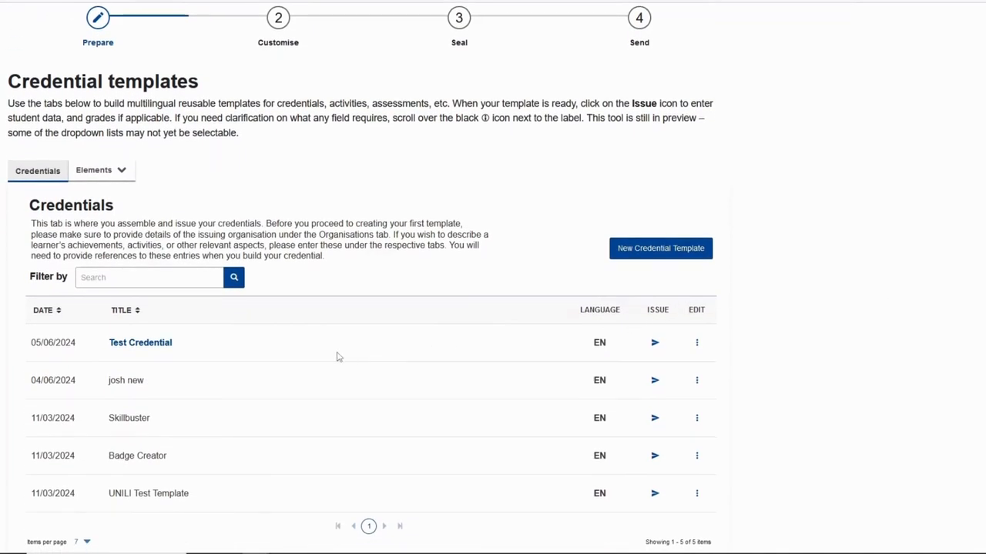
mouse_move(606, 287)
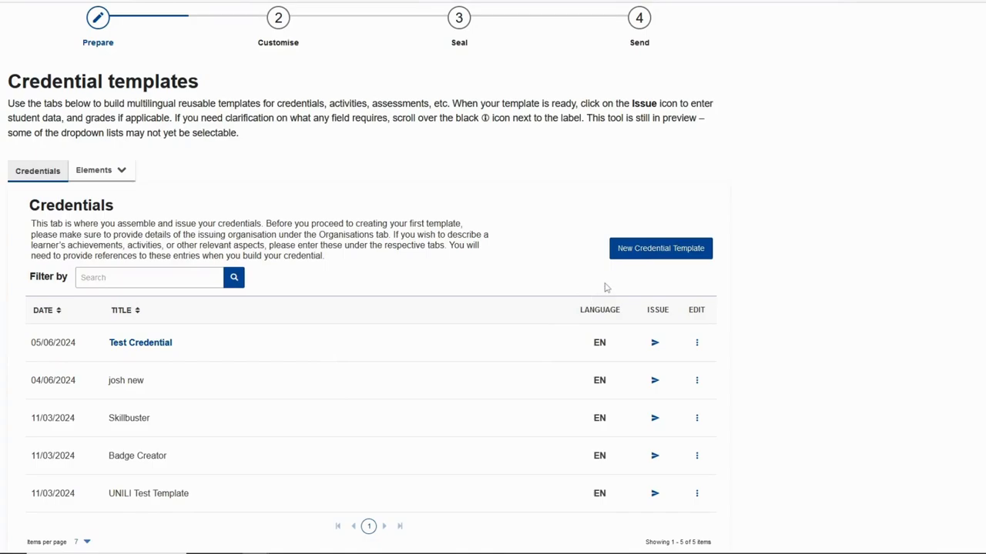
mouse_move(661, 248)
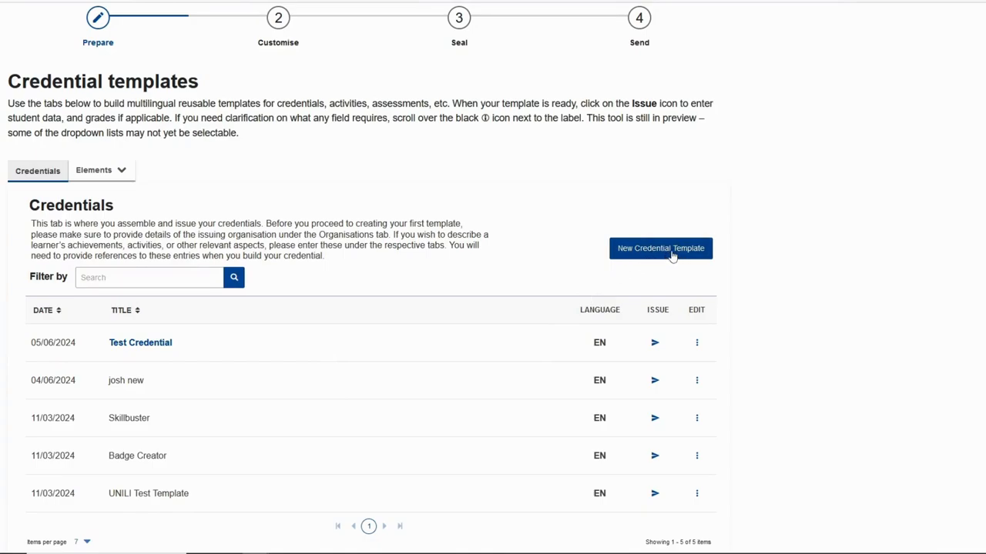
- Start a new credential template and enter the title 'Test Credential 1'
click(660, 248)
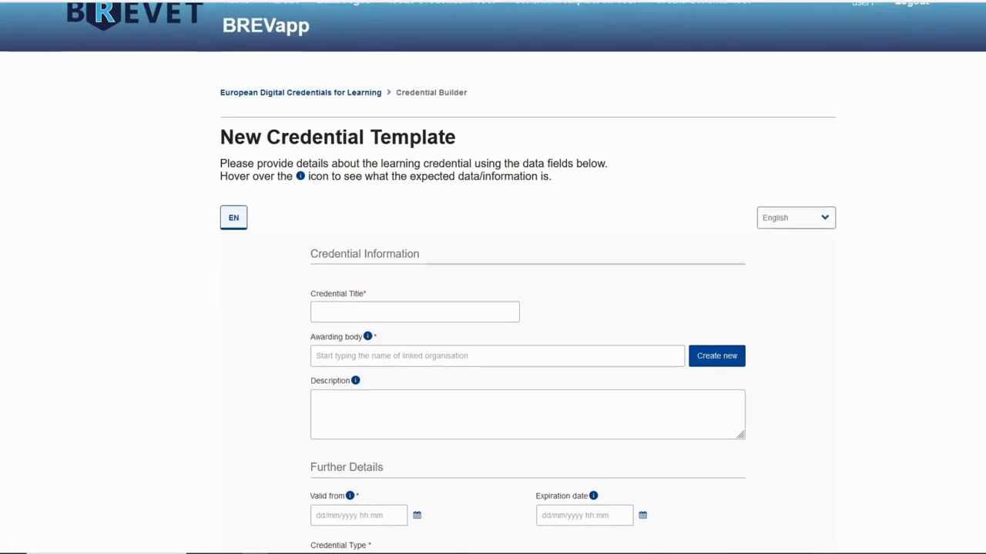
scroll(down, 3)
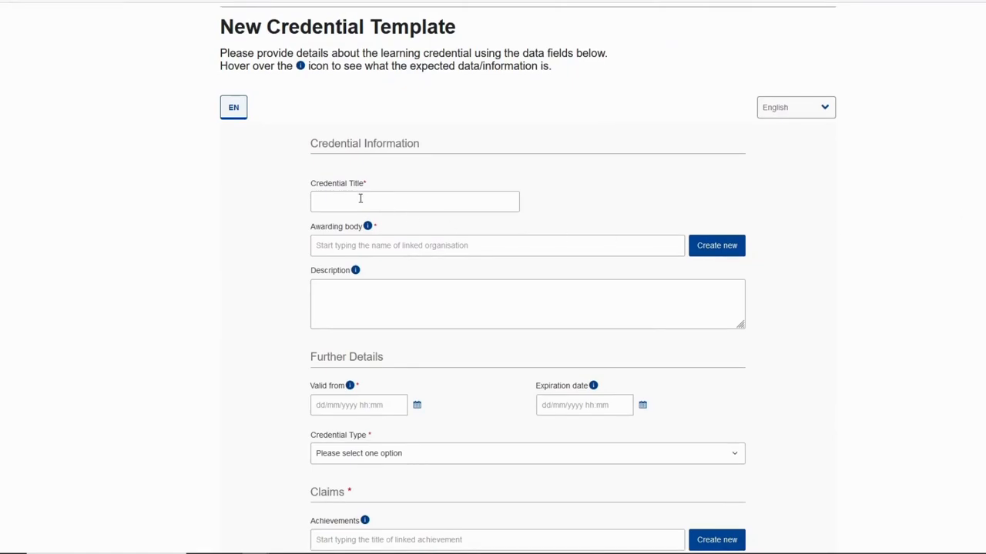
mouse_move(365, 189)
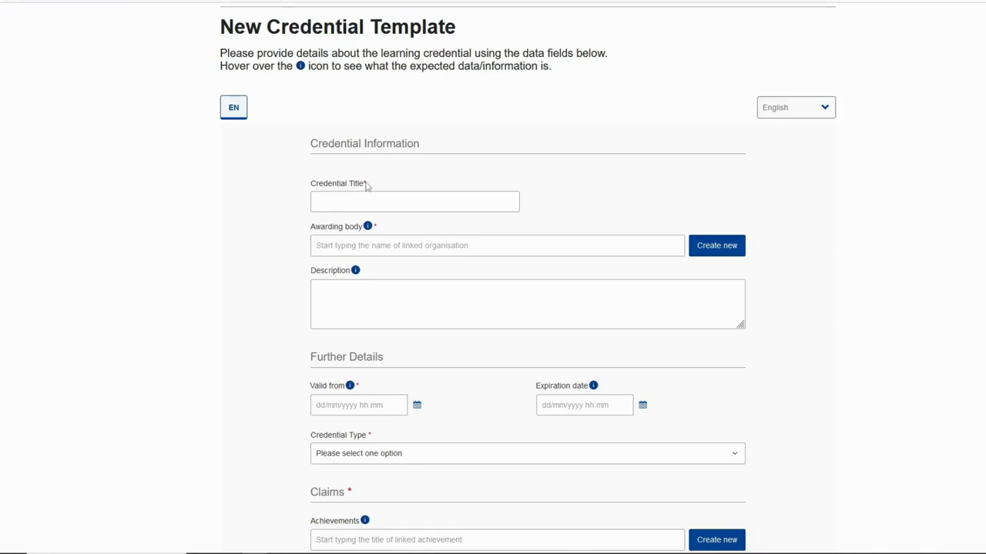
mouse_move(584, 206)
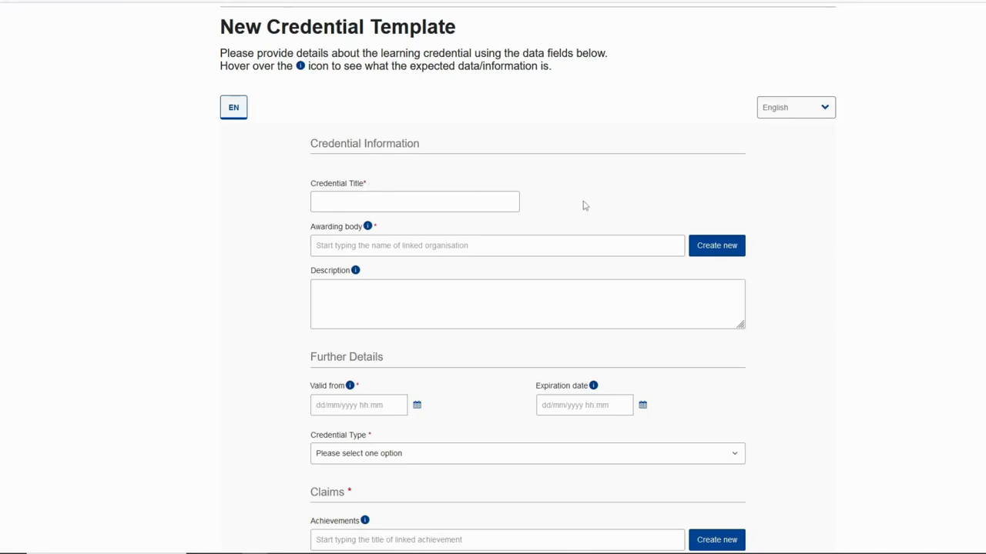
mouse_move(434, 368)
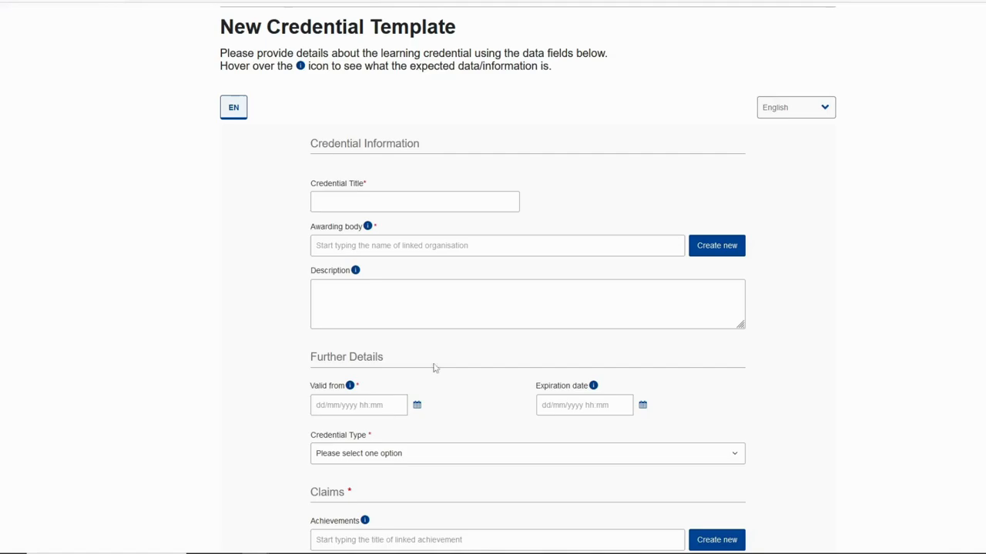
mouse_move(399, 271)
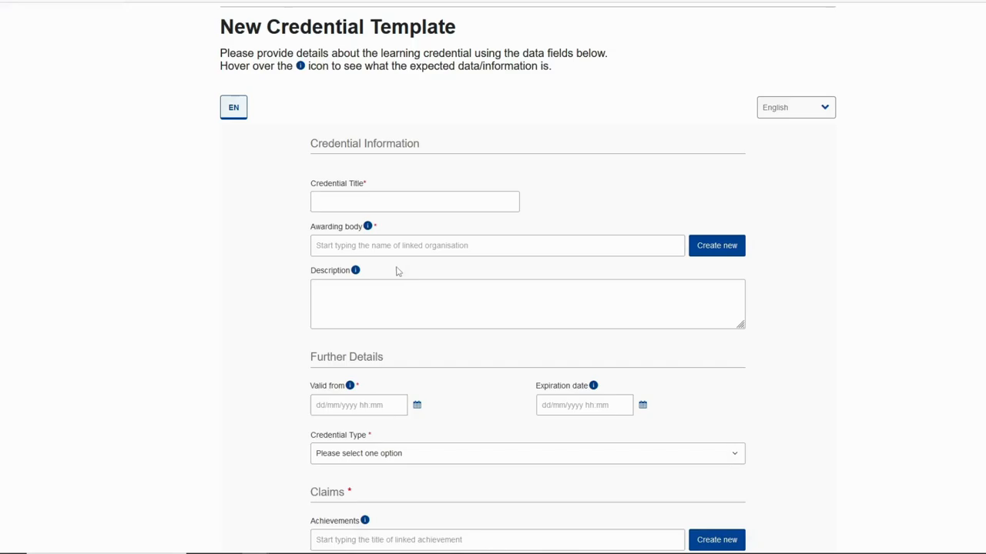
mouse_move(355, 271)
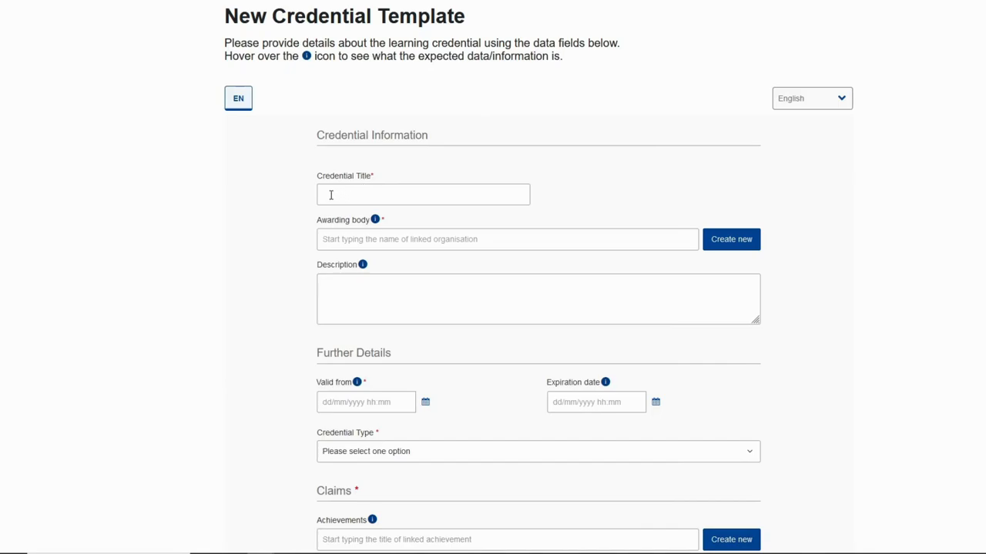
click(423, 194)
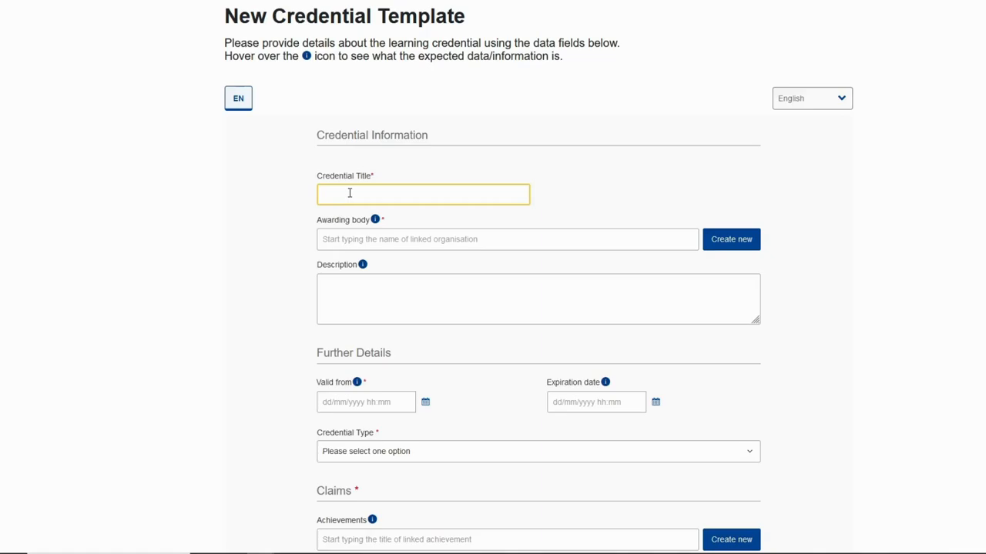
text(Test C)
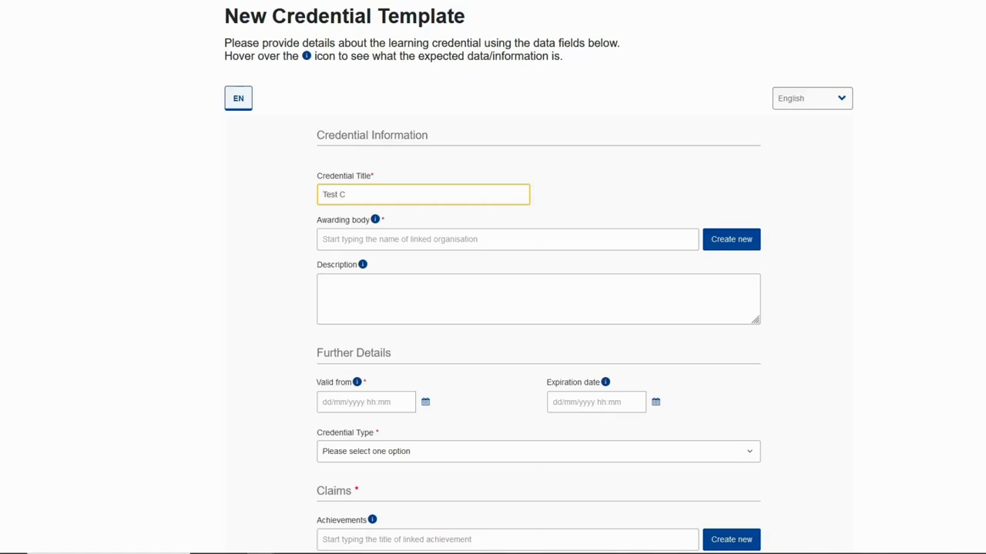
text(redential)
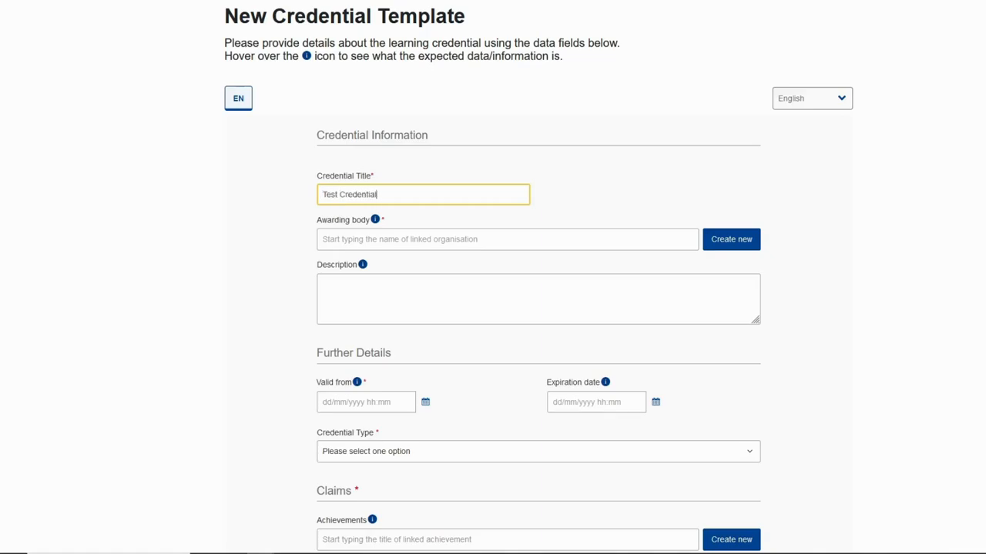
text(1)
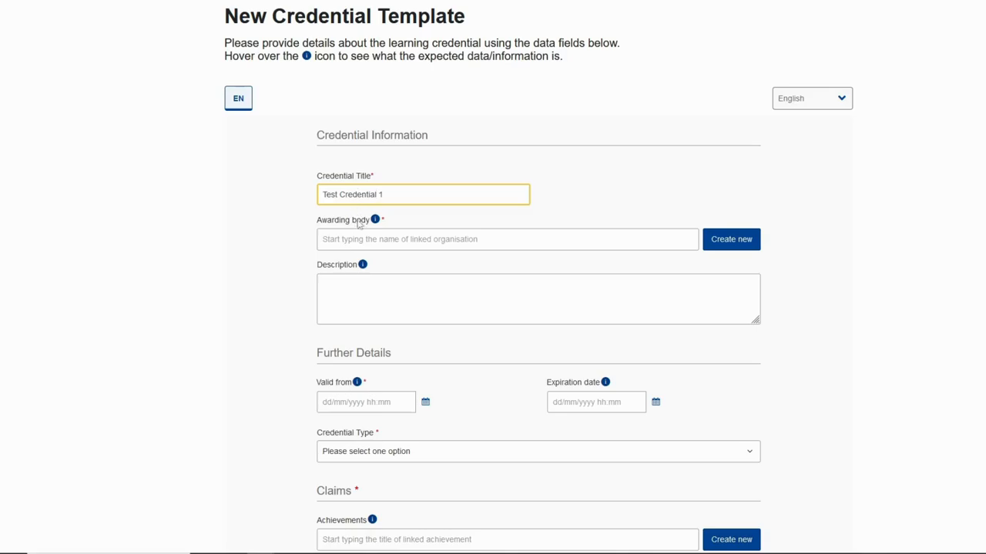
- List the existing awarding body organisations, then choose Create new beside the field
click(508, 238)
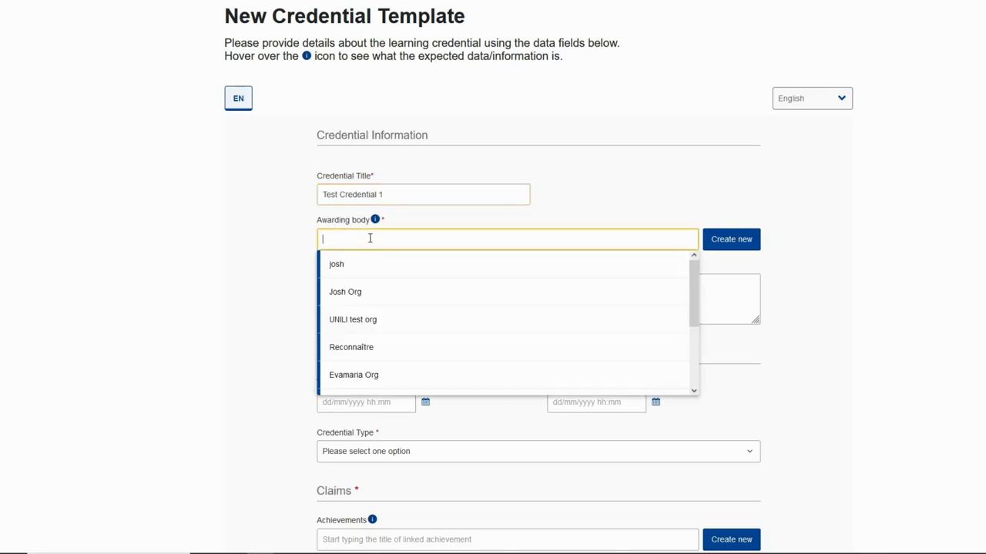
mouse_move(640, 194)
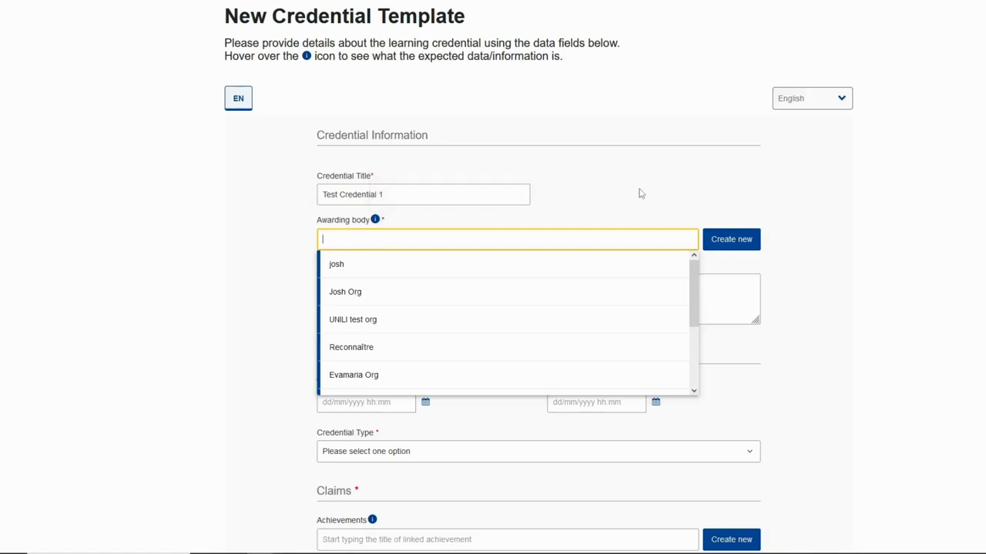
mouse_move(731, 238)
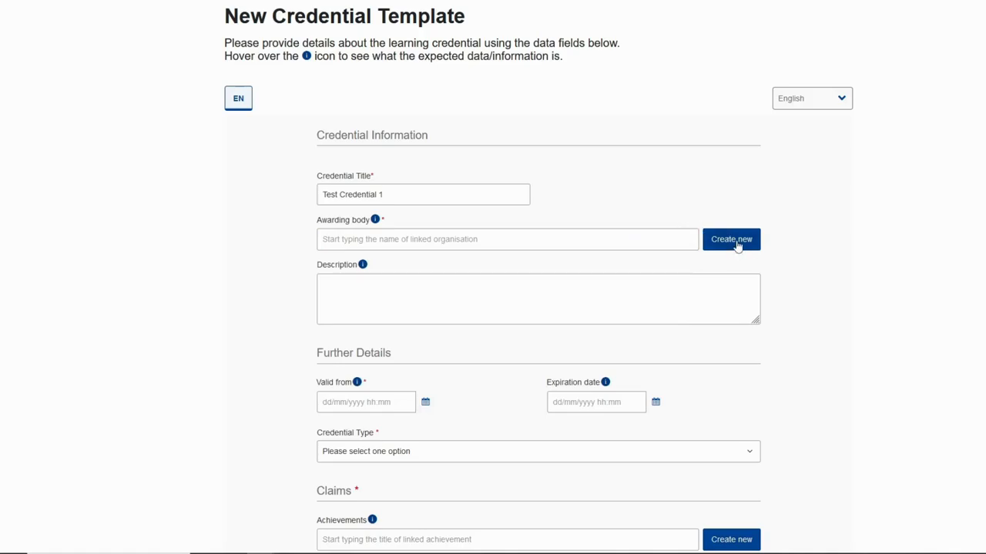
click(731, 239)
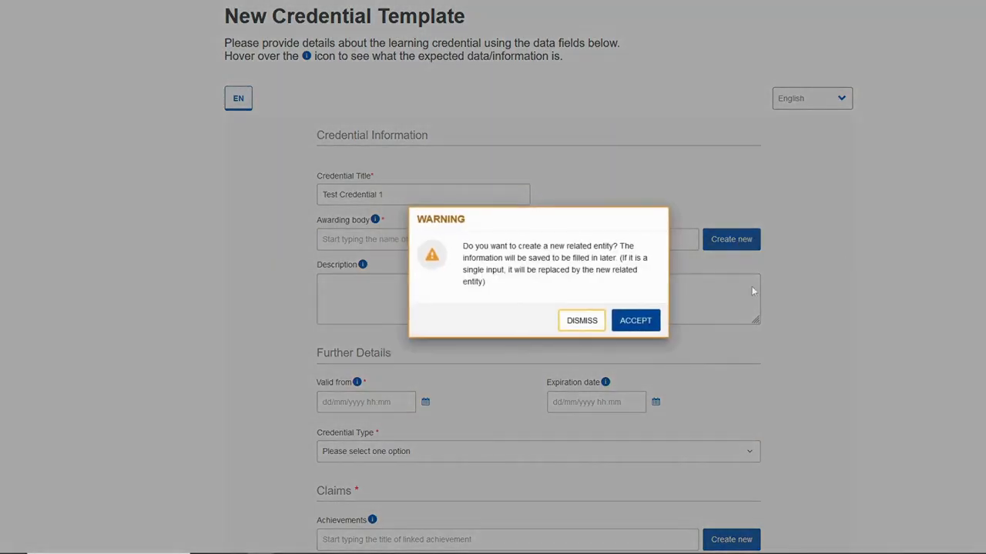
- Confirm creating the organisation and enter the legal name 'Web2learn'
click(635, 320)
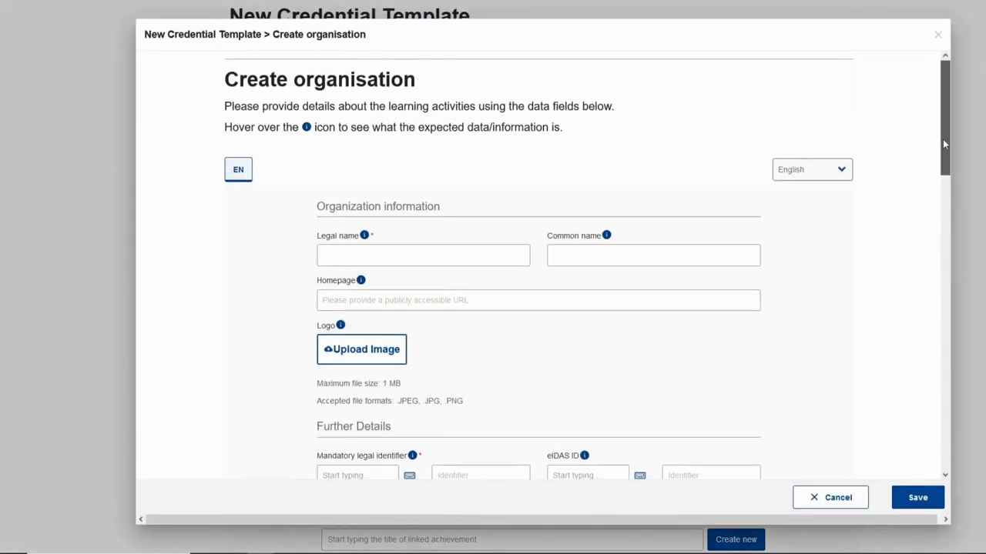
scroll(down, 3)
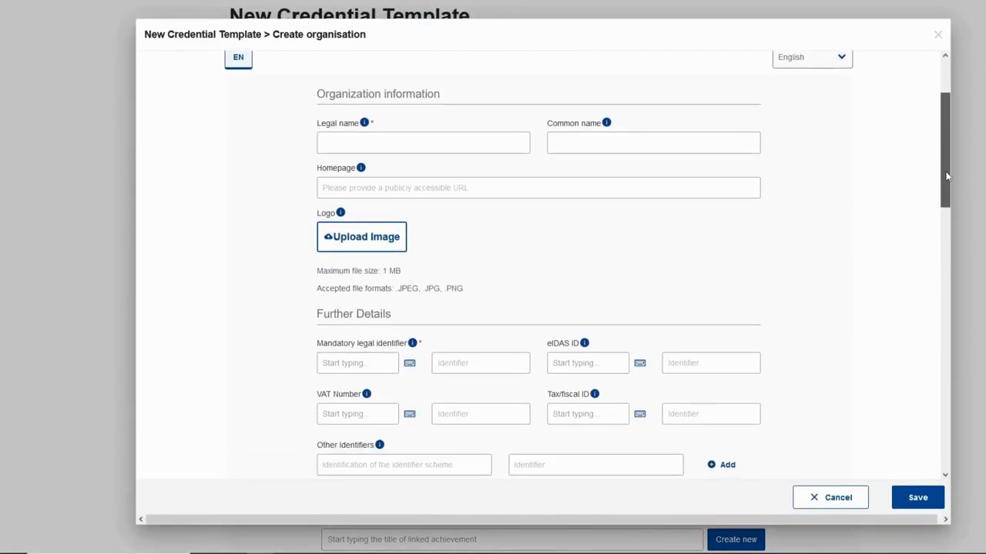
scroll(up, 3)
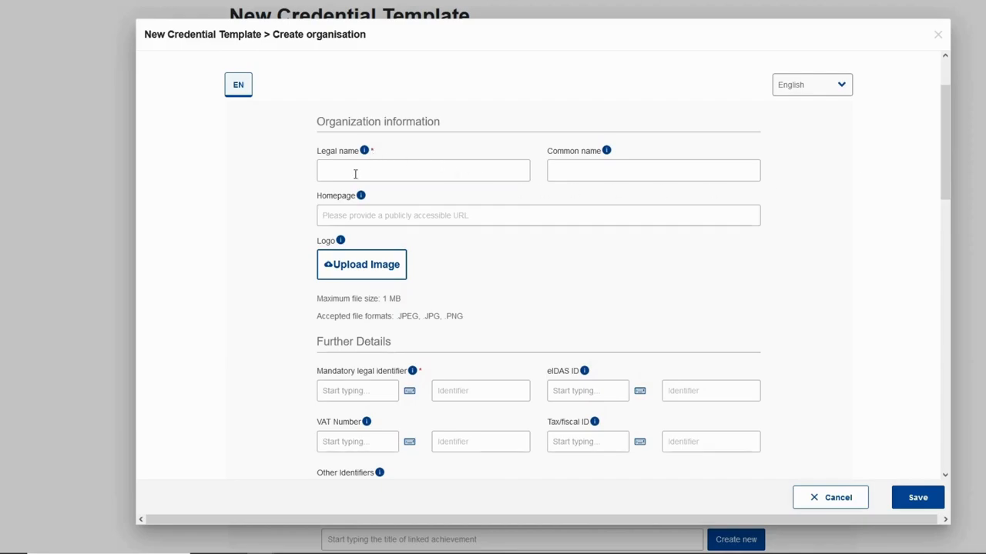
click(423, 171)
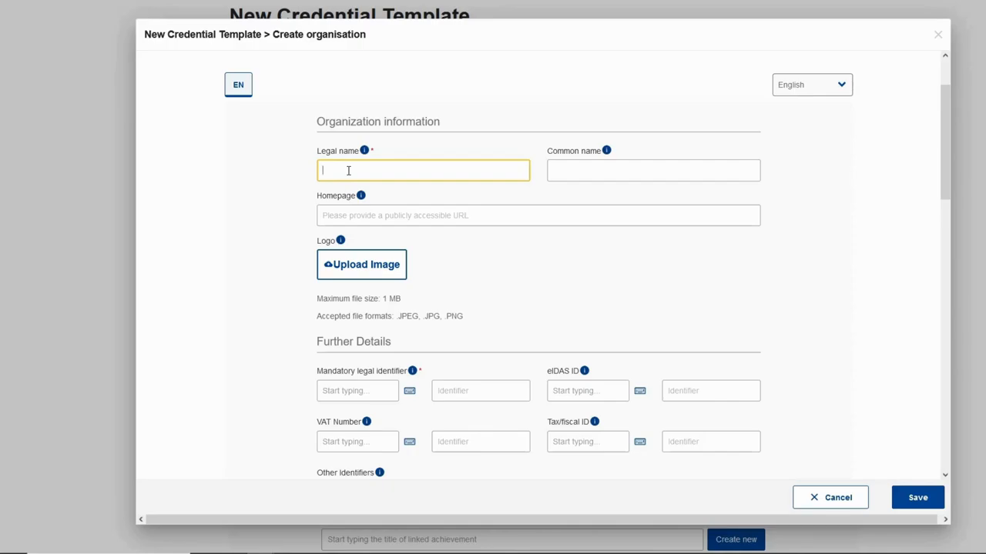
text(Web2lea)
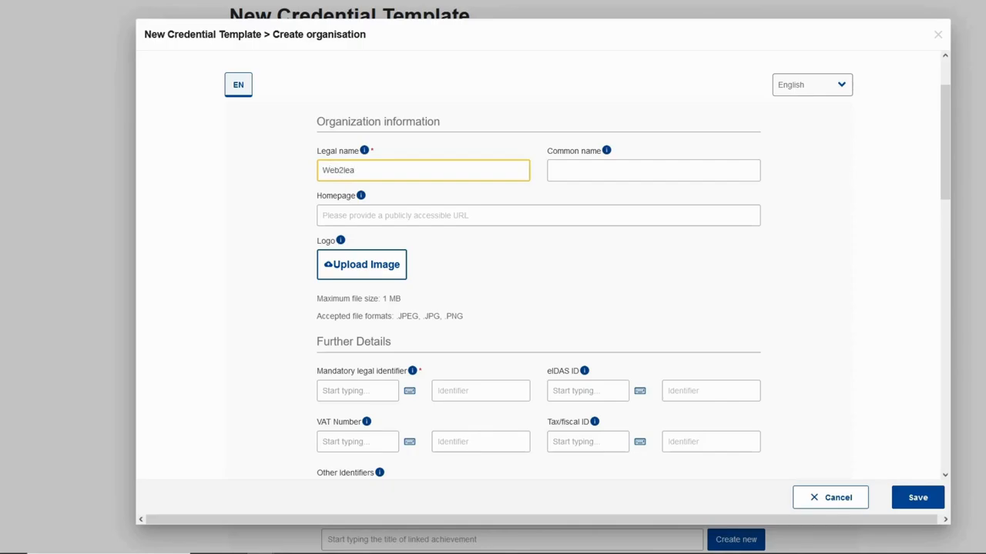
text(rn)
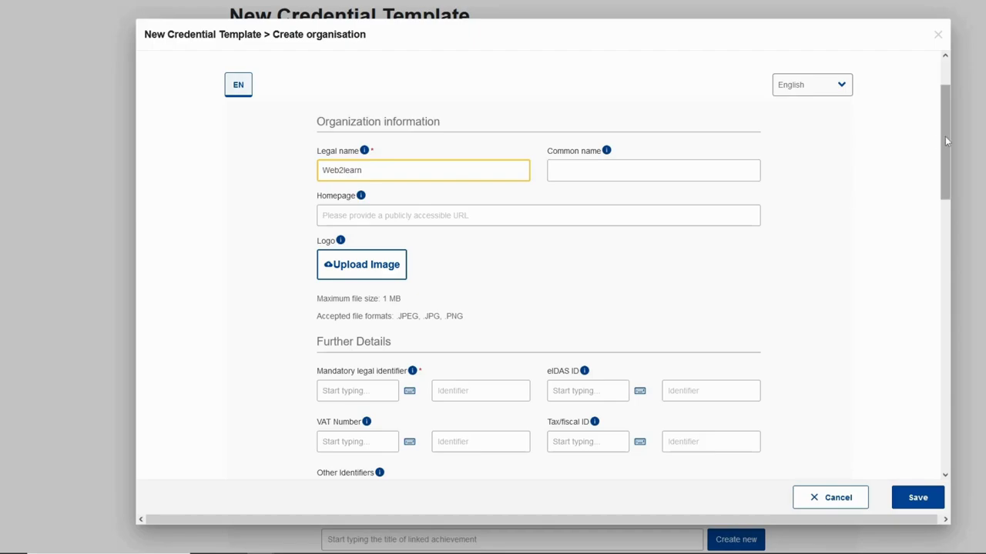
scroll(down, 3)
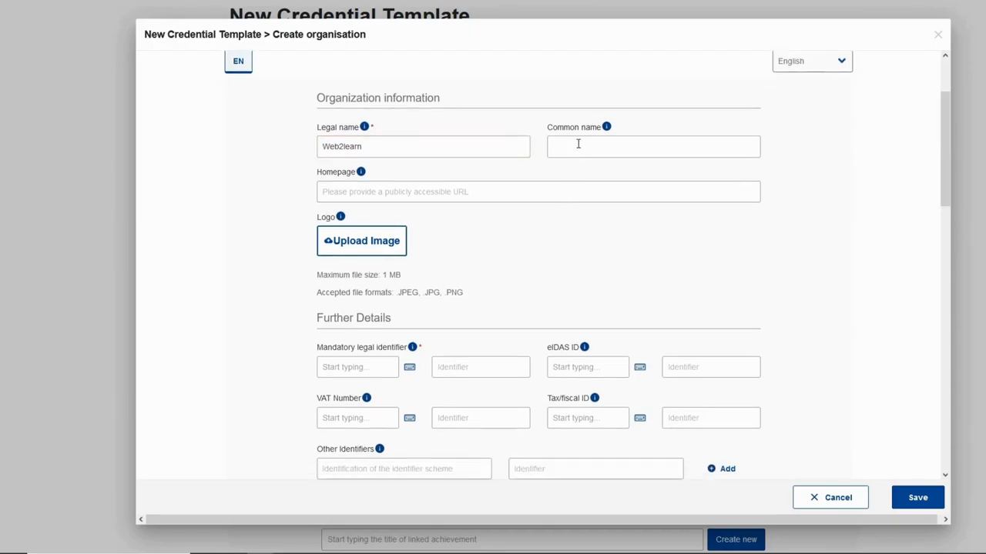
mouse_move(462, 234)
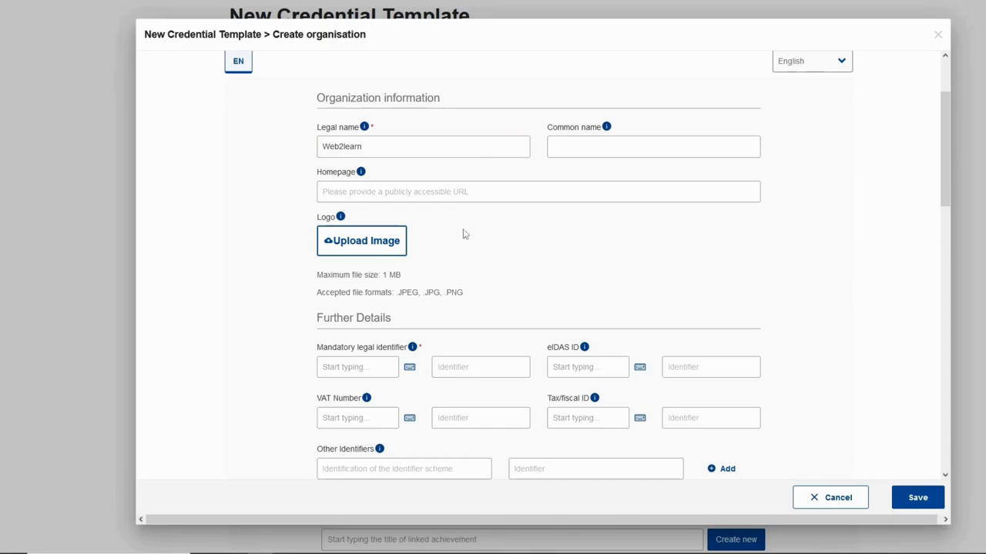
scroll(down, 3)
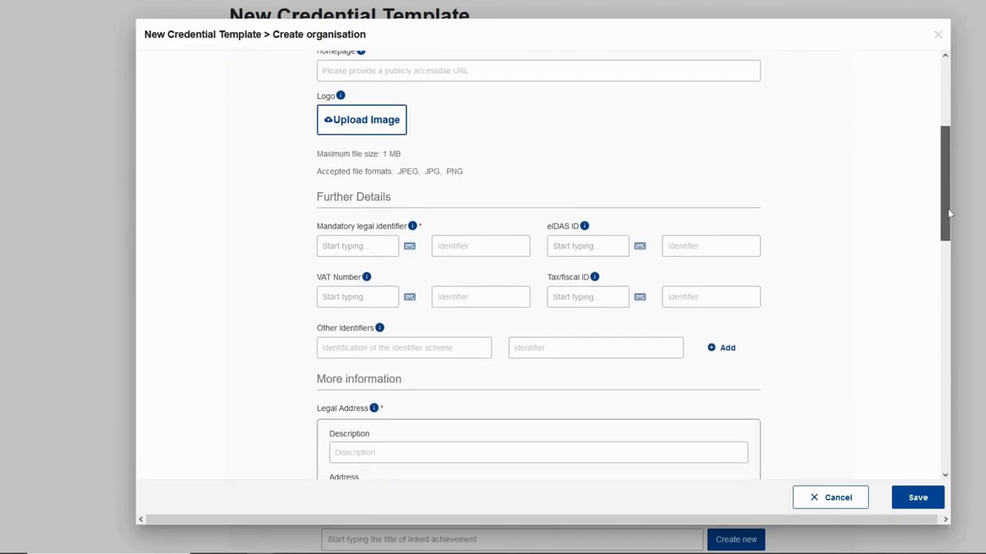
scroll(down, 3)
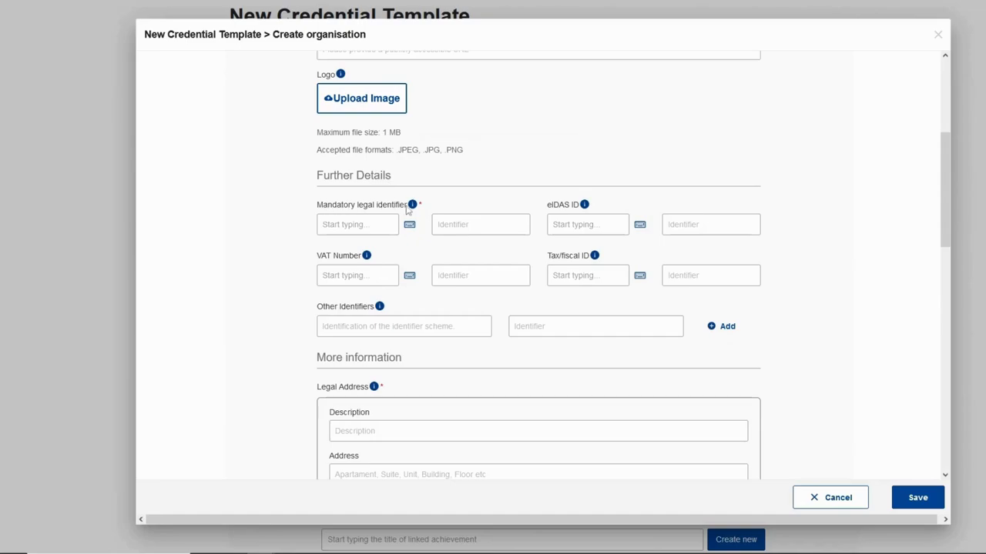
- Fill in the mandatory legal identifier Benin 12345
click(357, 224)
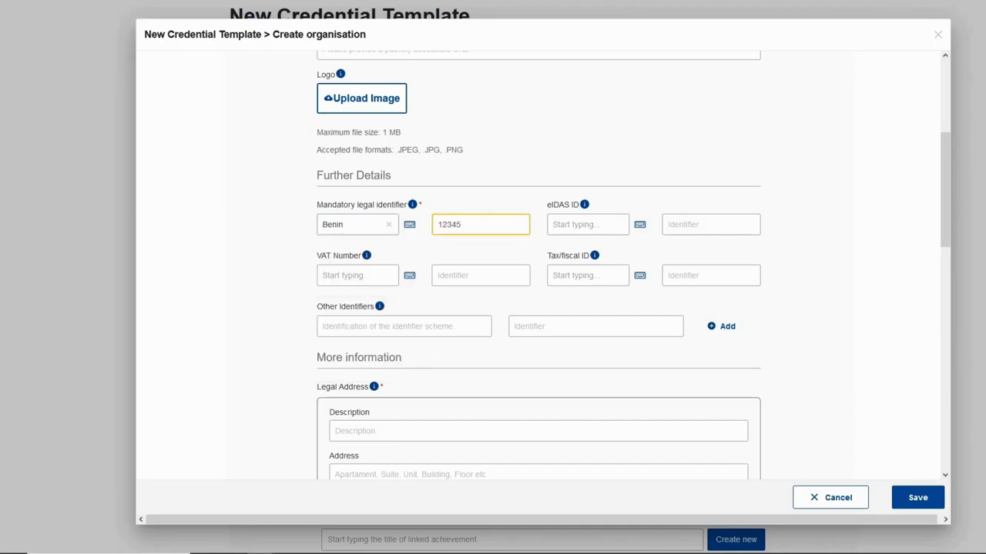
mouse_move(583, 211)
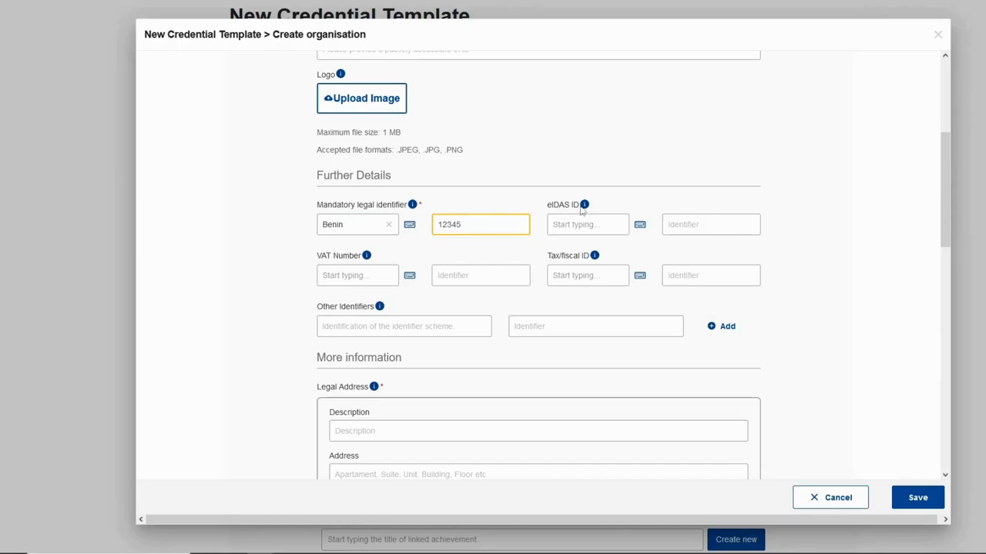
mouse_move(956, 198)
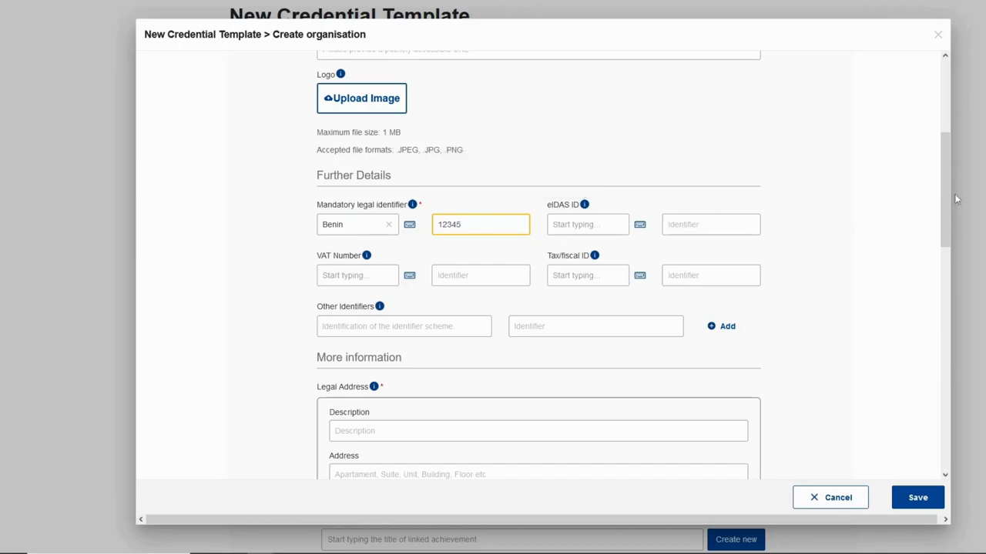
scroll(down, 3)
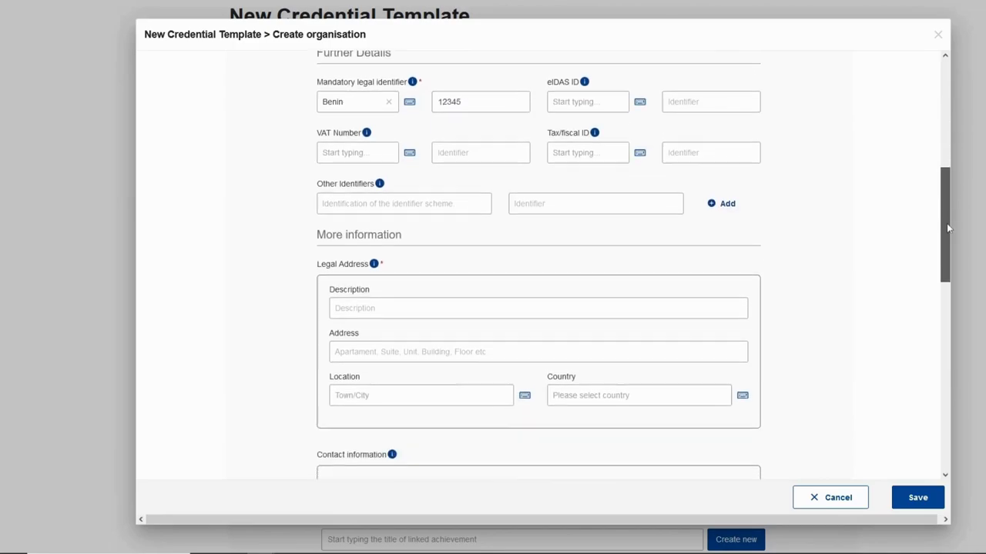
scroll(down, 3)
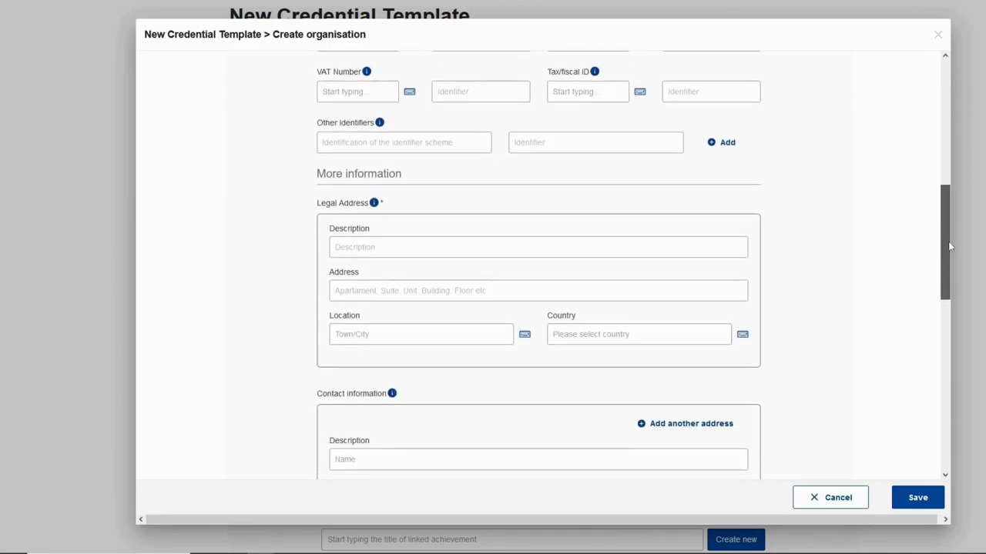
scroll(down, 3)
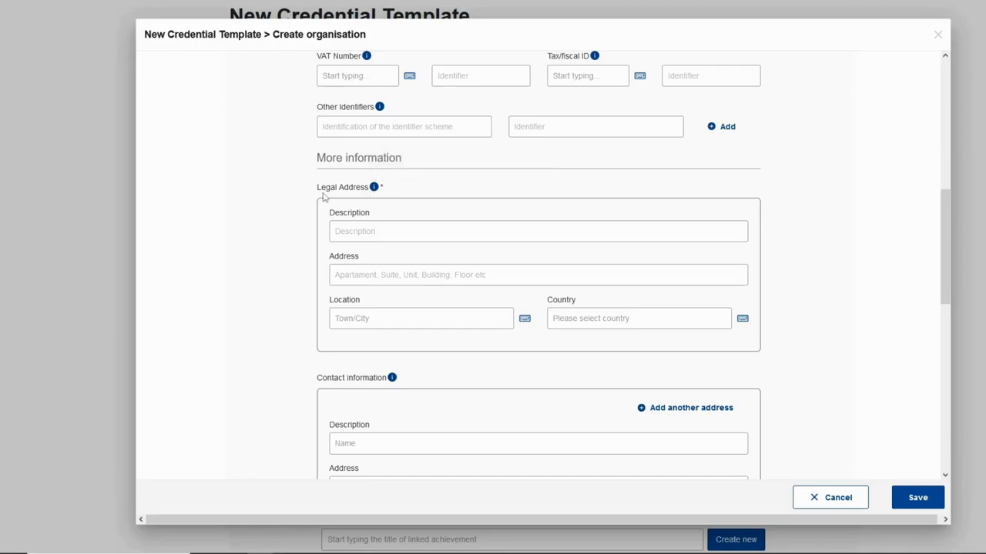
mouse_move(381, 191)
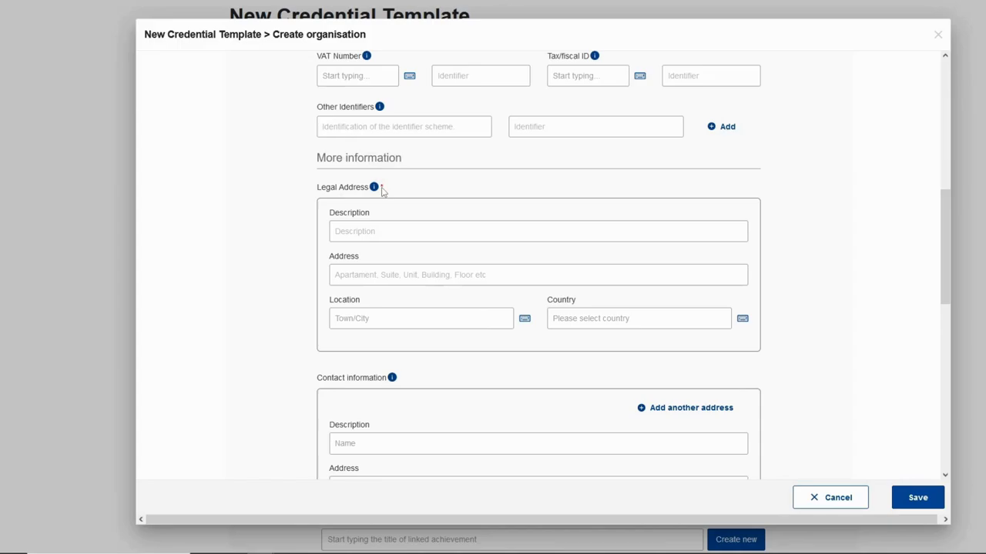
- Add a Home legal address 'homeaddress 23' with location Austria and country Burundi
click(539, 231)
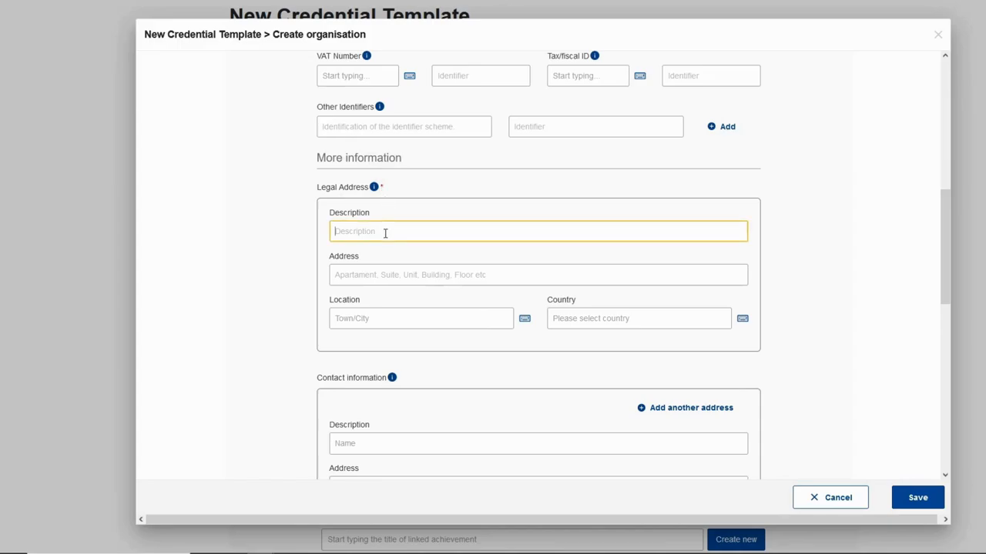
text(Home address)
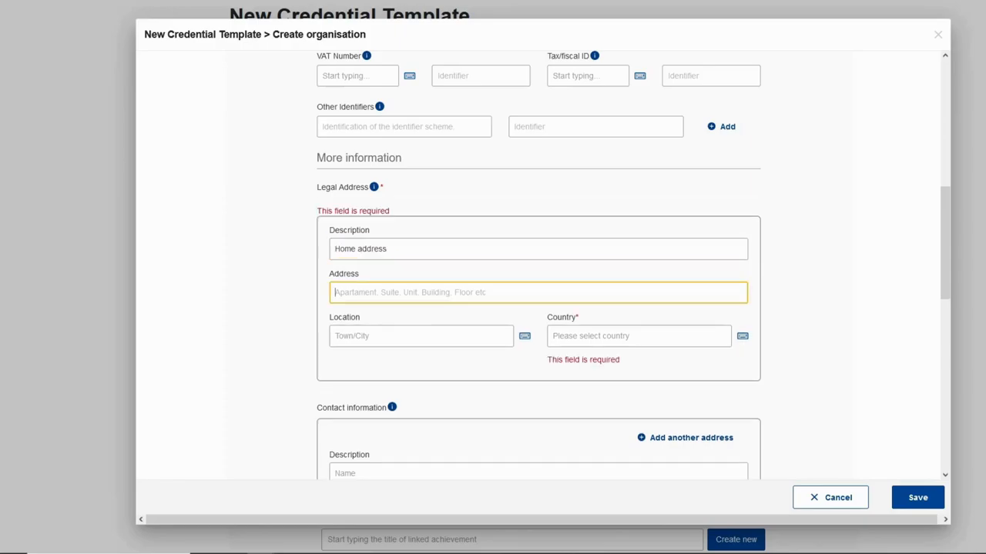
text(home)
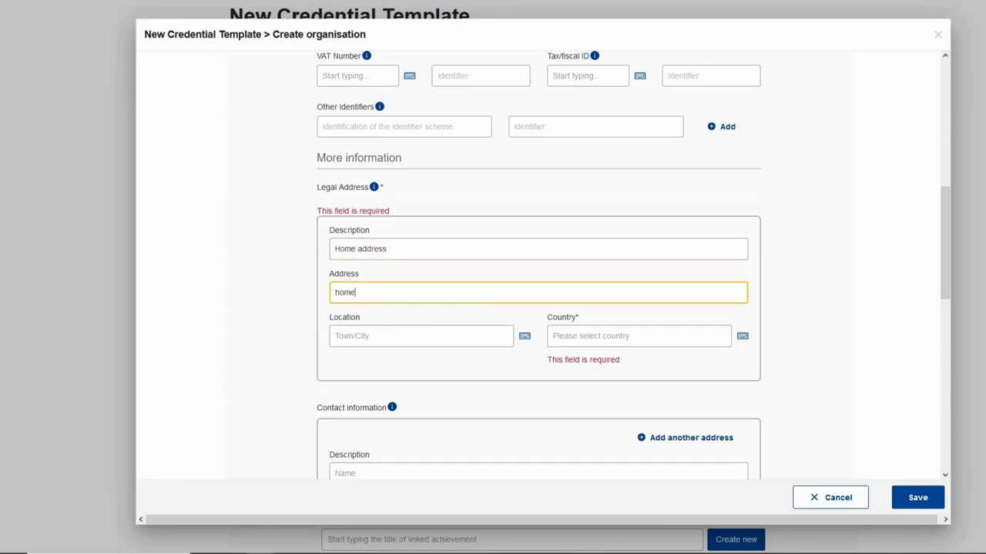
text(adres)
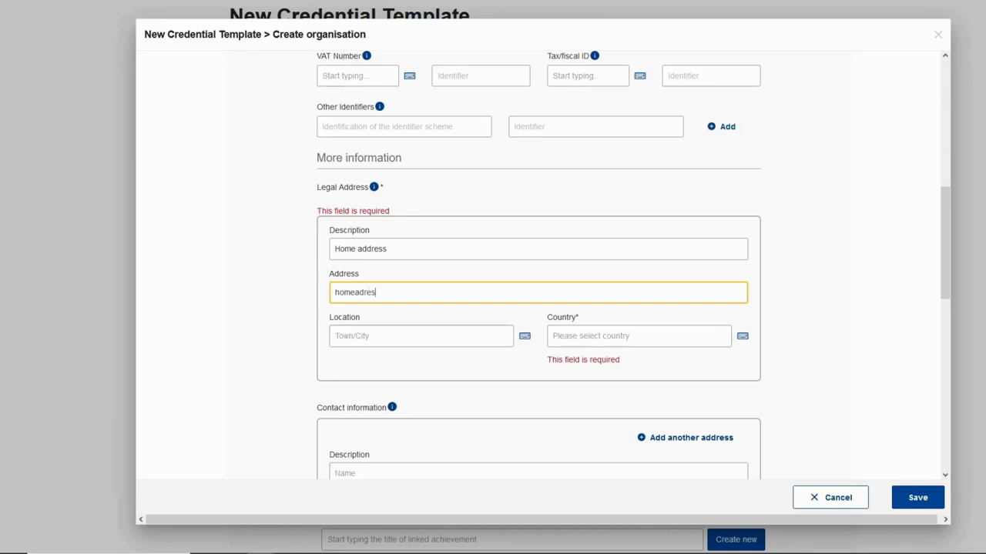
text(homeaddress 23)
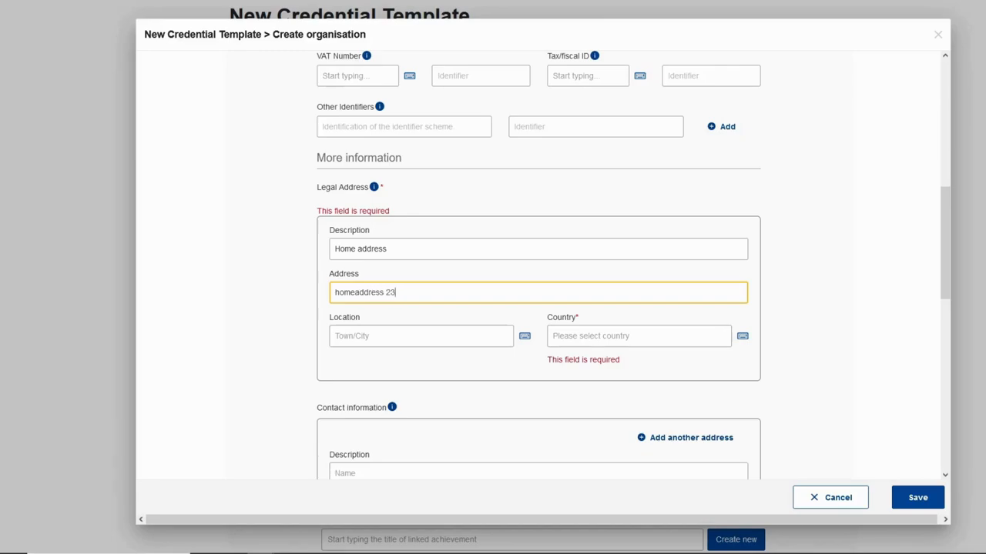
click(420, 336)
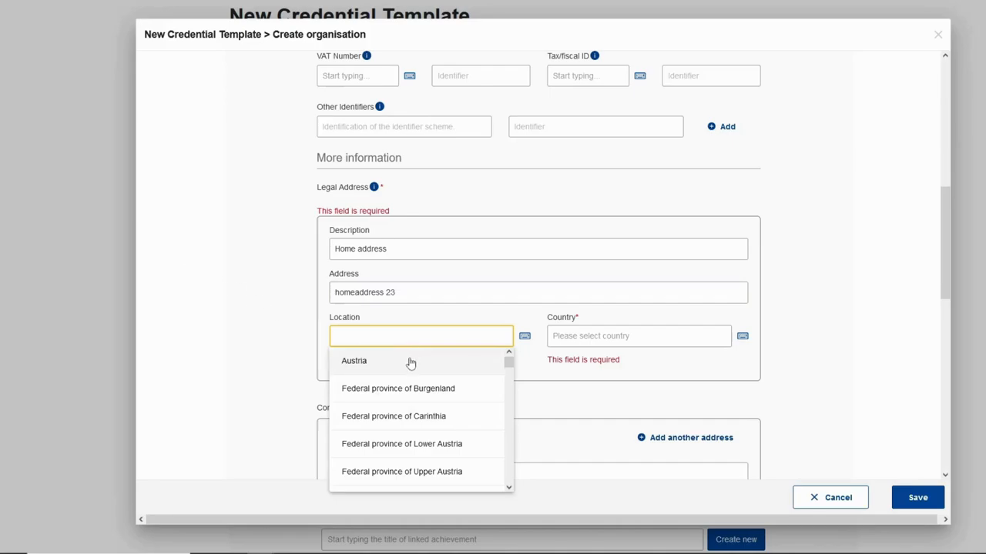
click(353, 360)
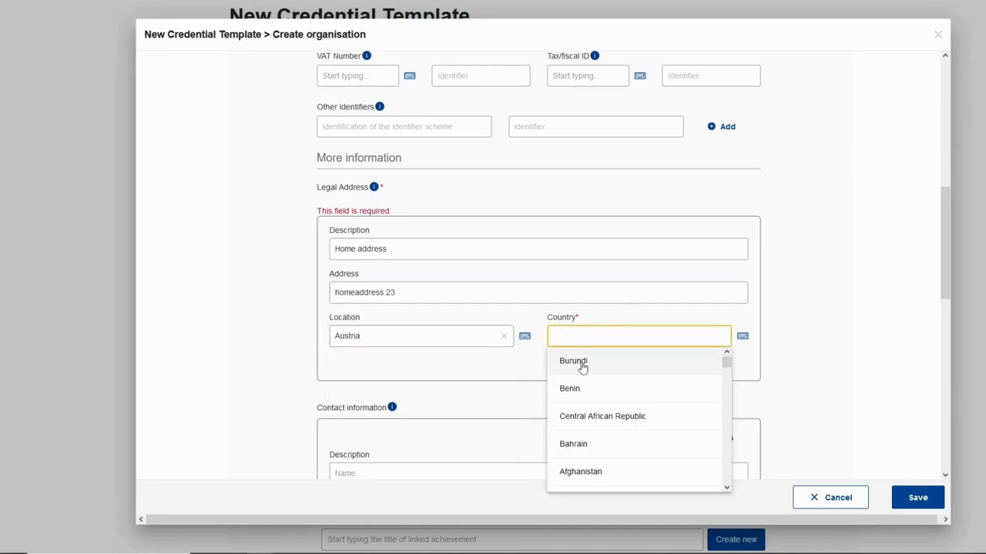
click(573, 360)
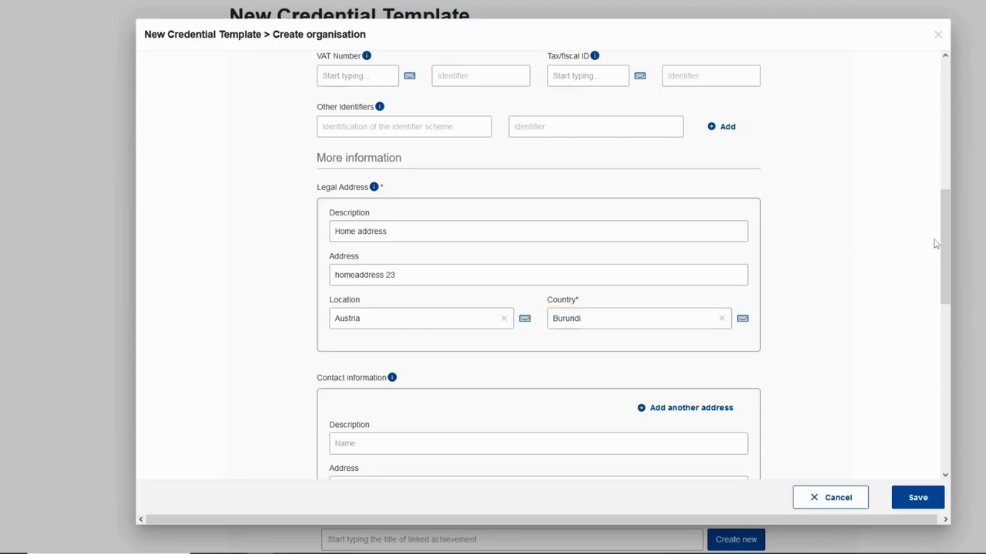
- Scroll through the filled organisation form and close it, back to Test Credential 1
scroll(down, 3)
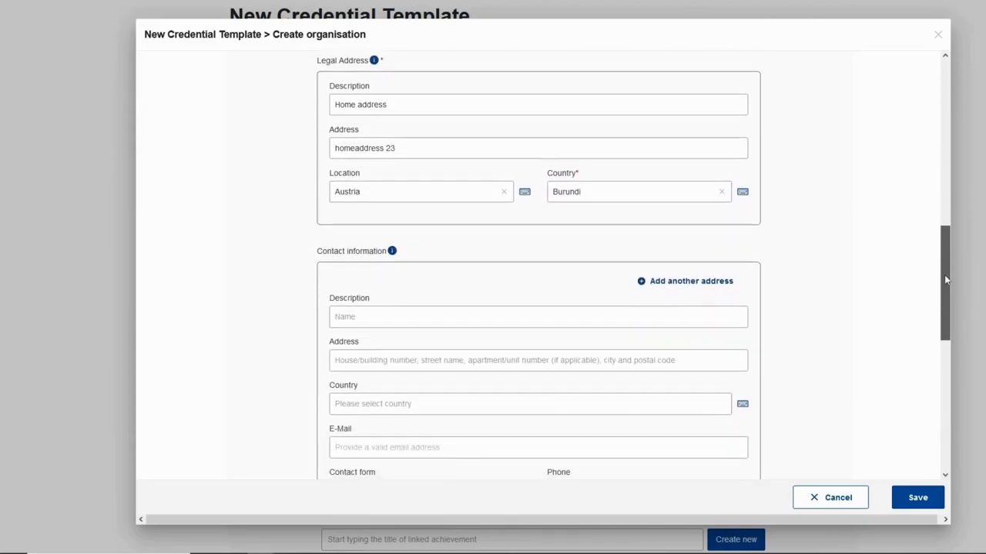
scroll(down, 3)
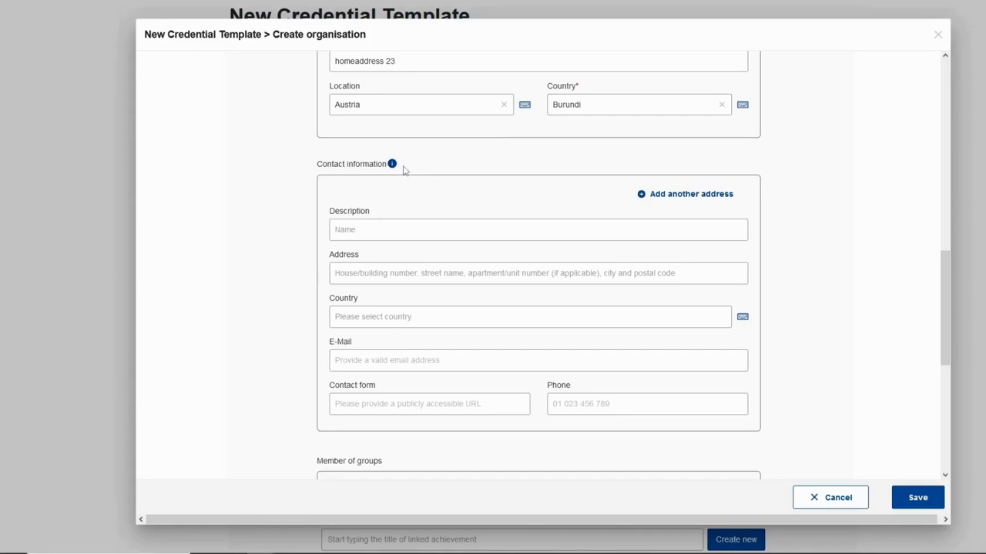
scroll(down, 3)
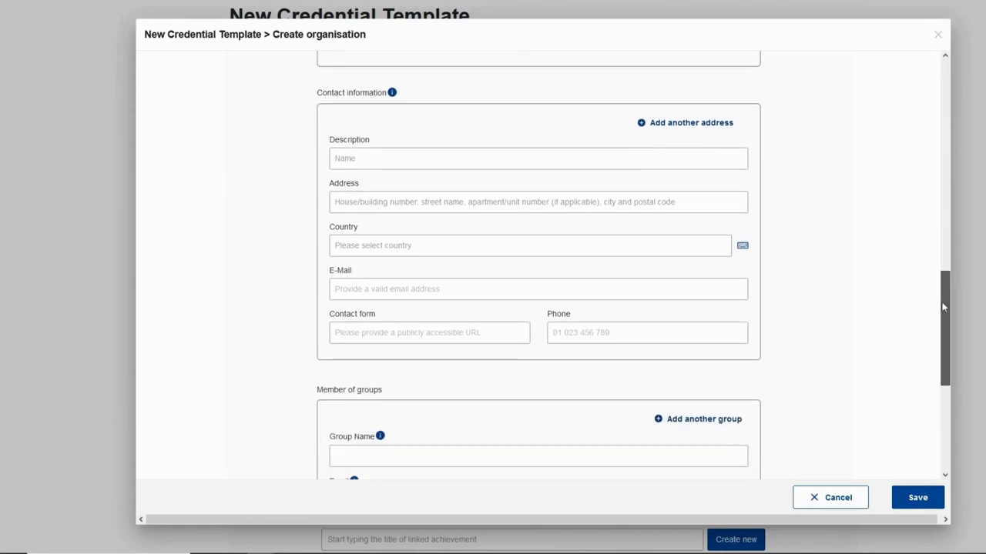
scroll(down, 3)
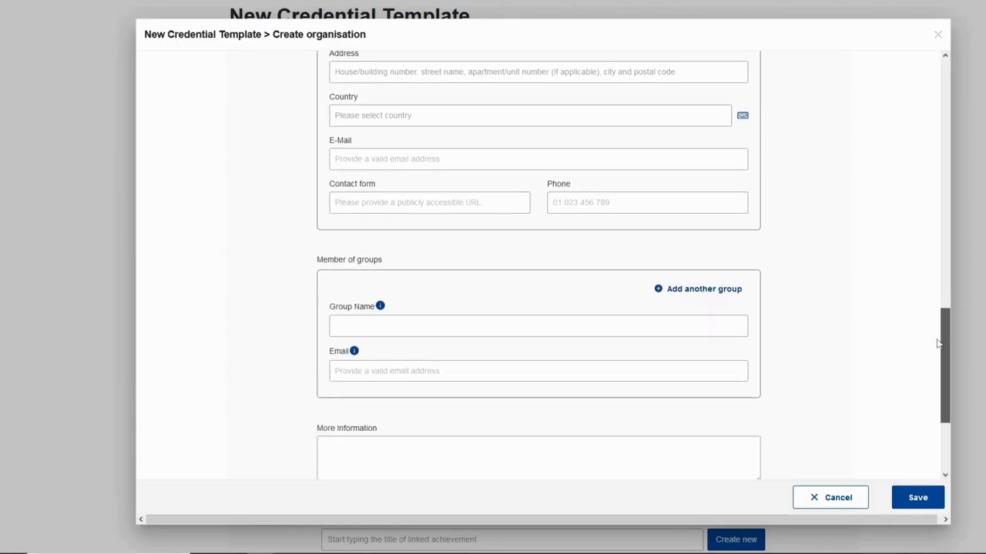
scroll(down, 3)
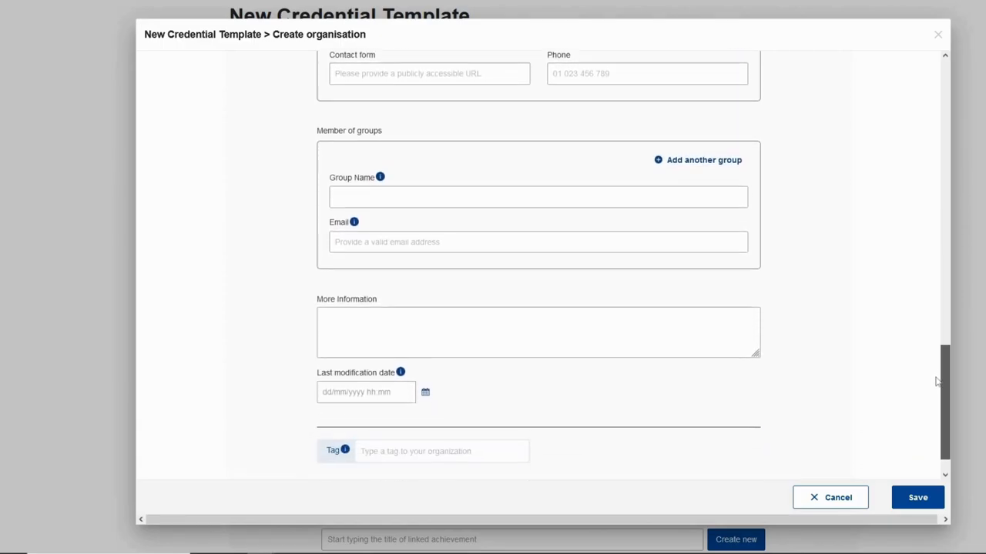
scroll(down, 3)
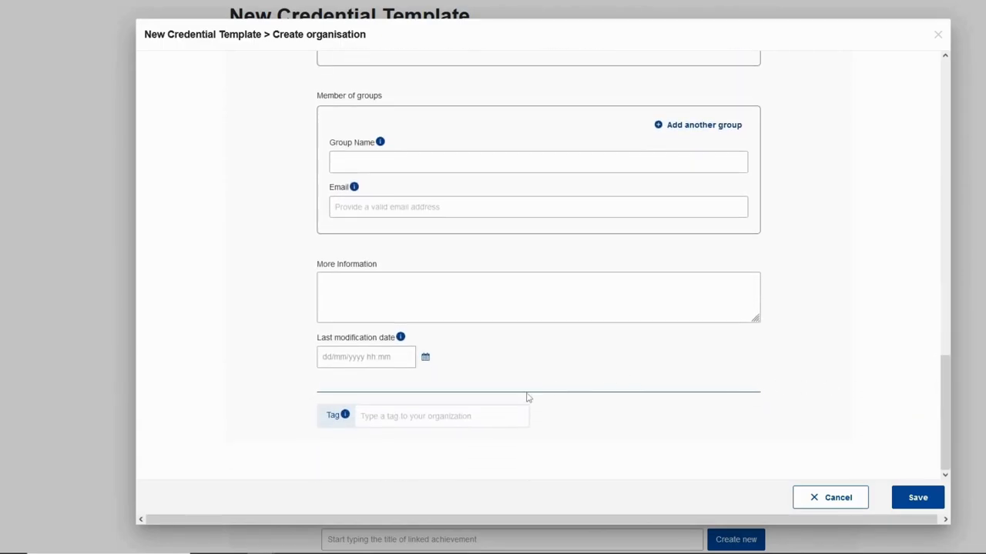
mouse_move(400, 346)
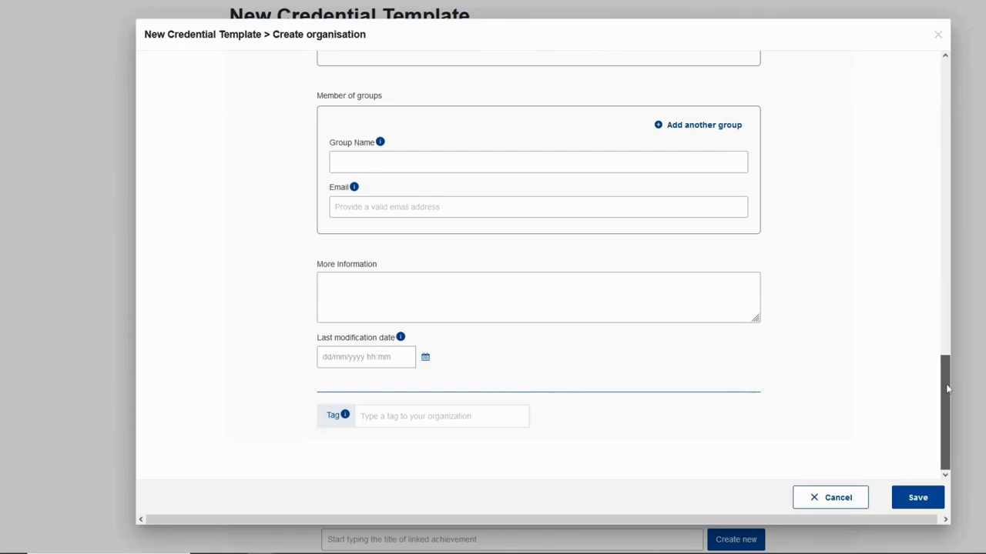
scroll(up, 3)
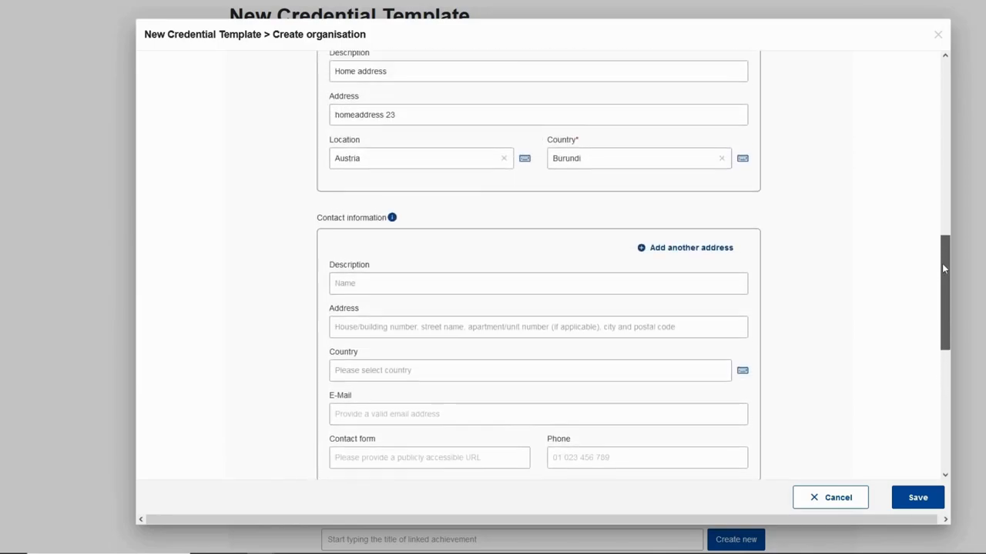
scroll(up, 3)
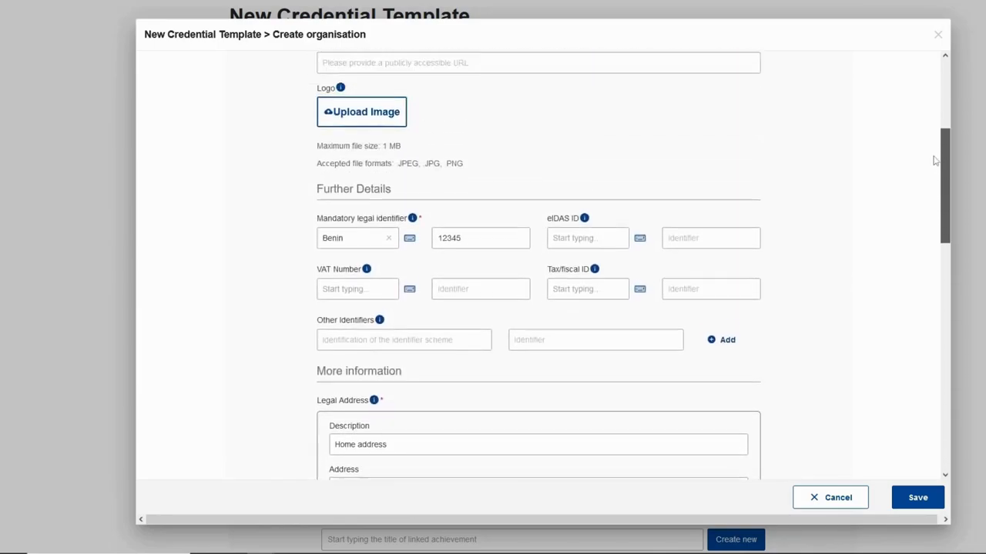
scroll(up, 3)
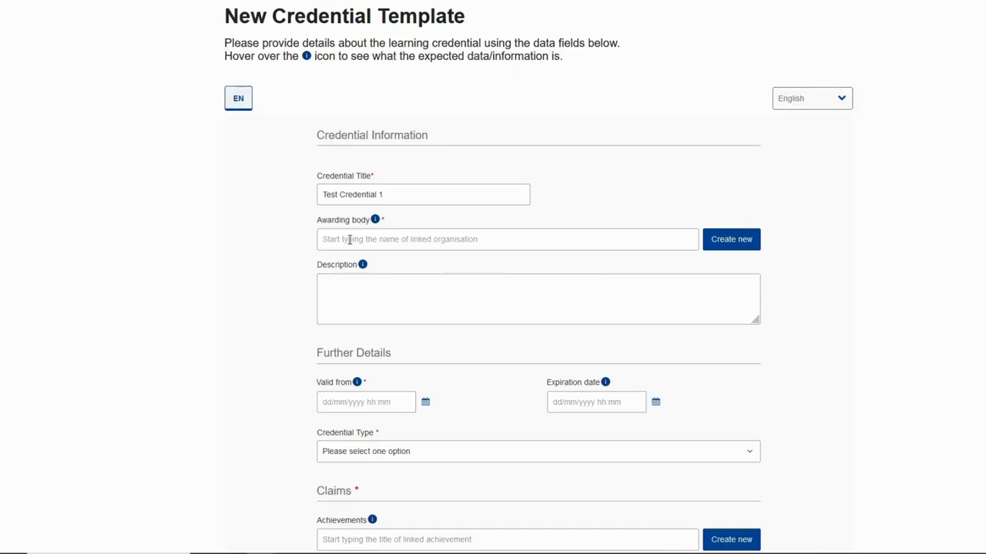
- Select Web2Learn from the Awarding body dropdown of Test Credential 1
click(507, 238)
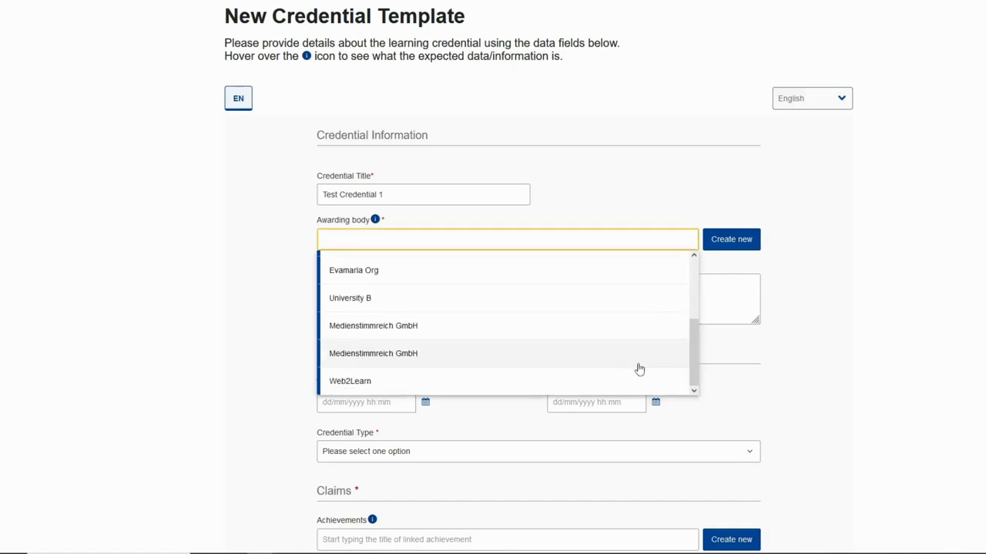
click(349, 380)
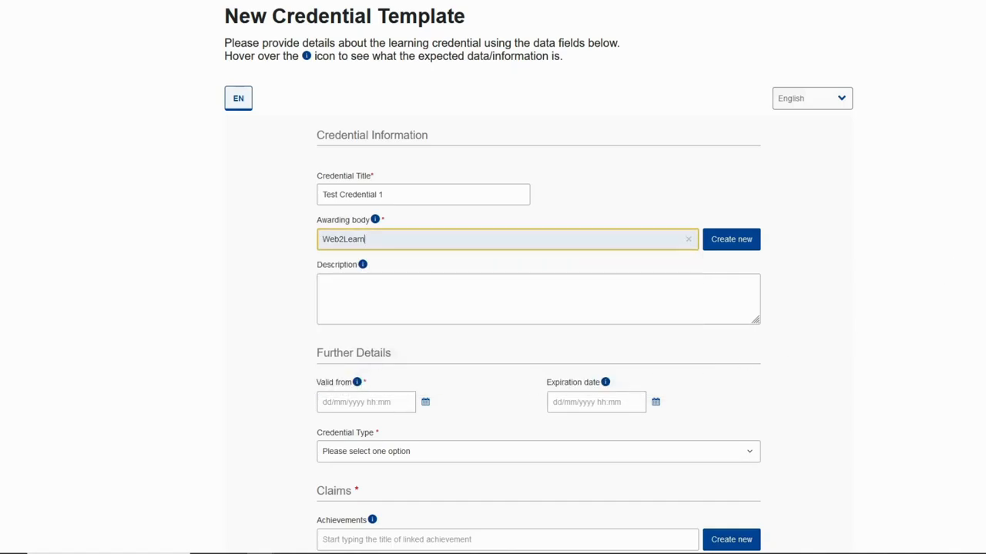
scroll(down, 3)
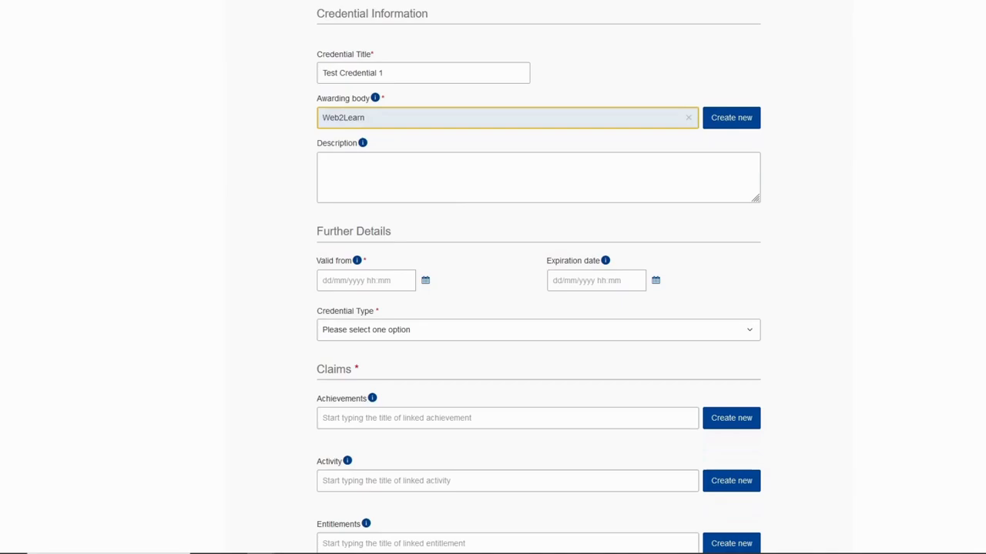
scroll(down, 3)
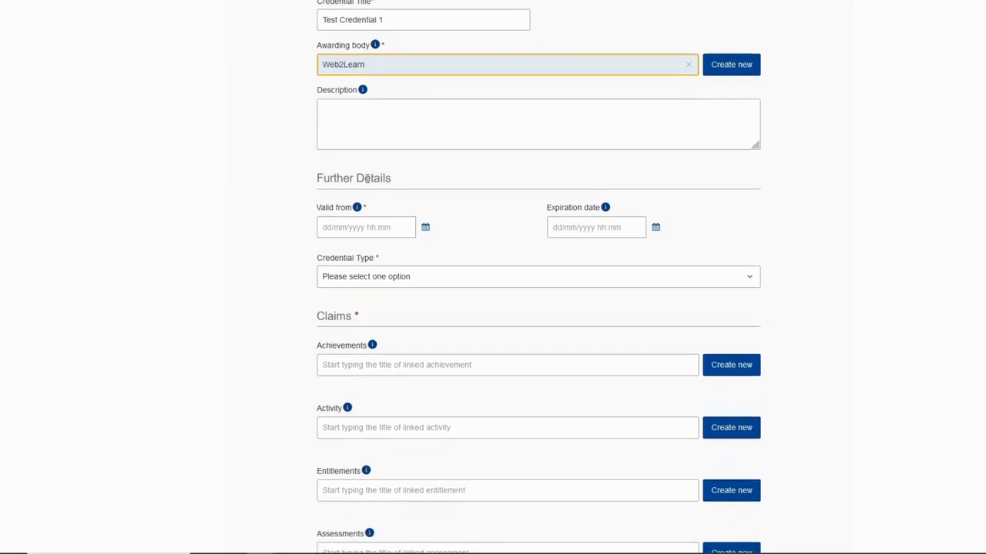
mouse_move(356, 207)
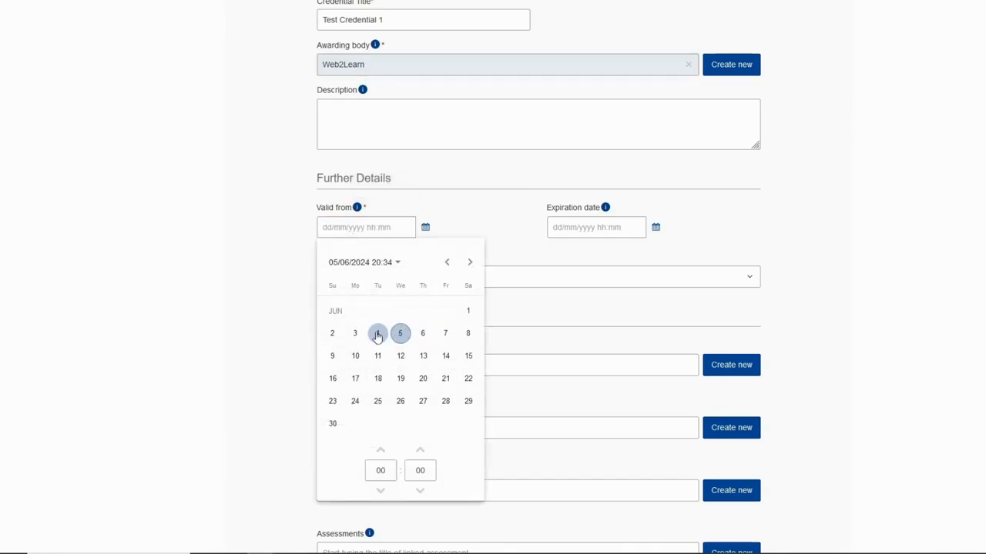
- Set Valid from to 04/06/2024 00:00 and the Credential Type to Generic
click(377, 332)
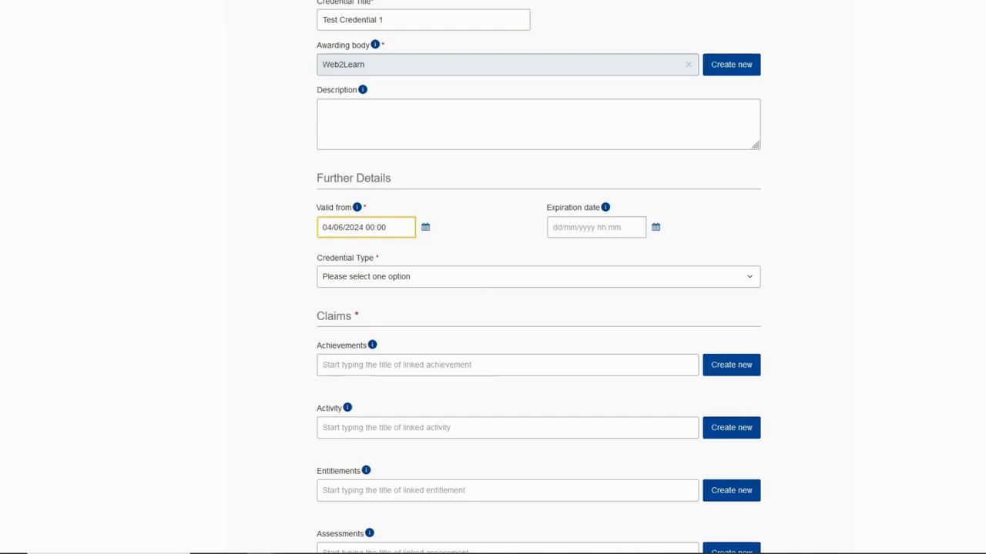
scroll(down, 3)
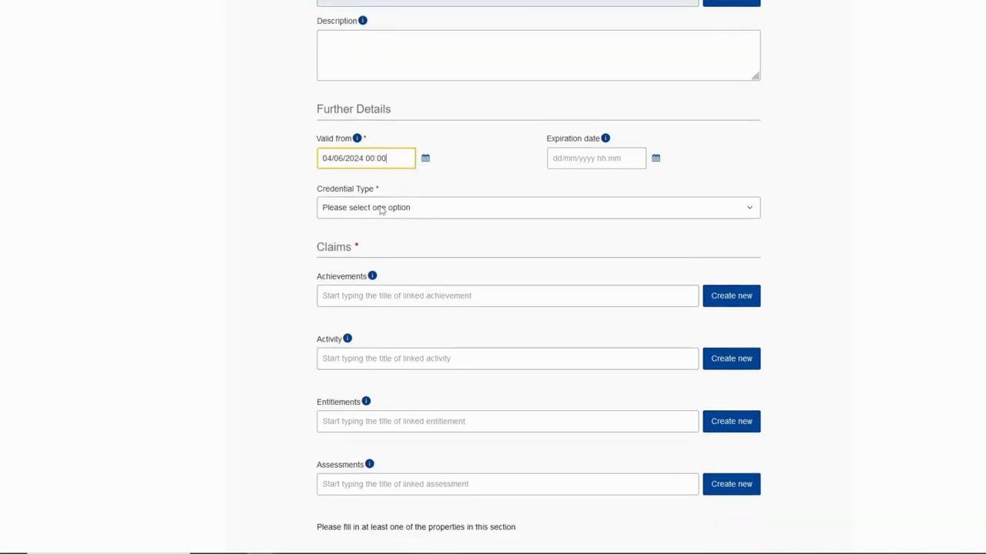
click(538, 207)
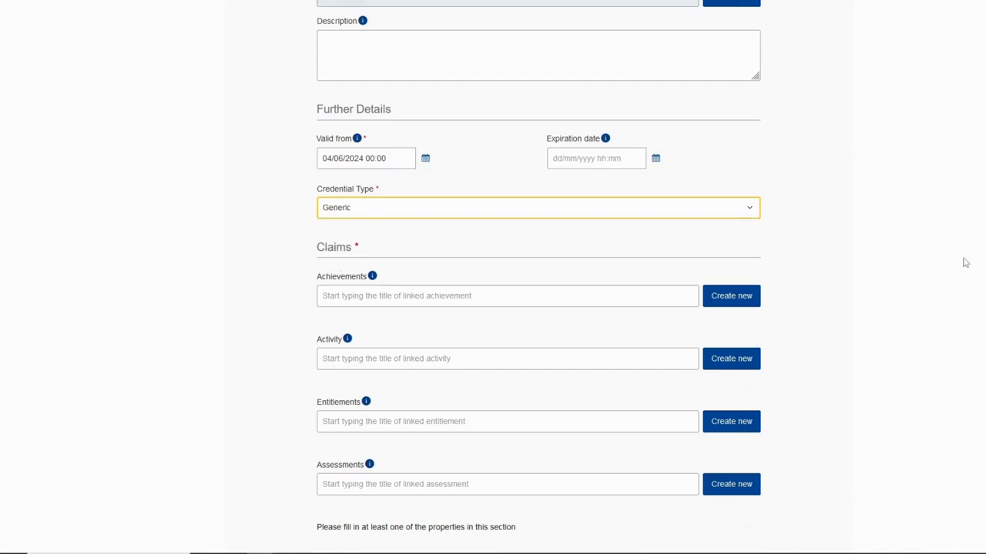
scroll(down, 3)
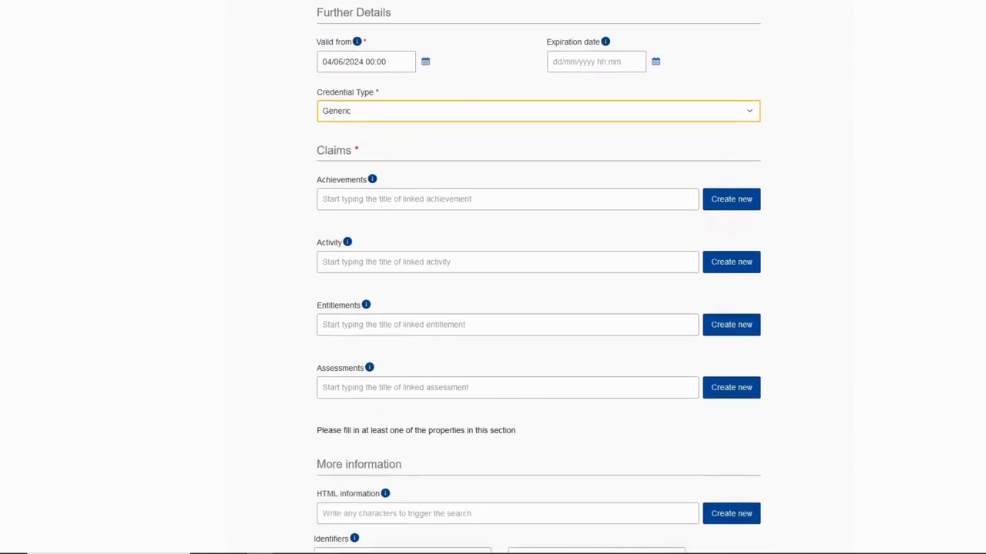
mouse_move(431, 178)
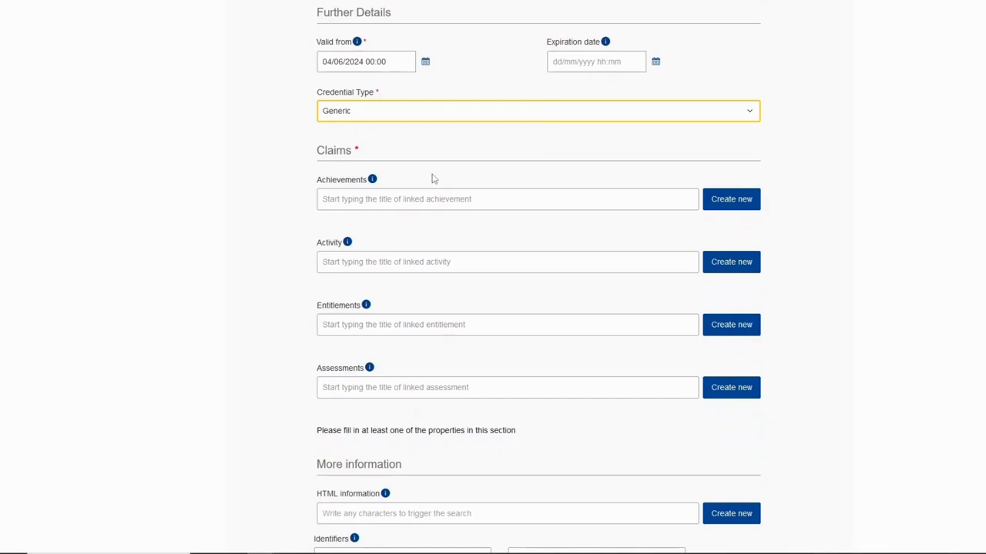
mouse_move(917, 258)
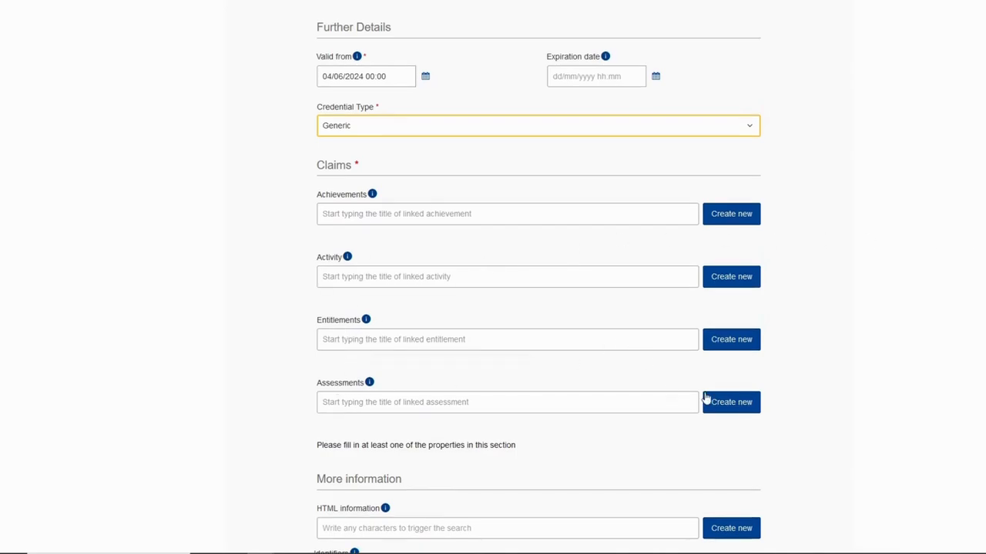
- Create a new assessment claim and enter the title 'Assesment title test'
click(730, 401)
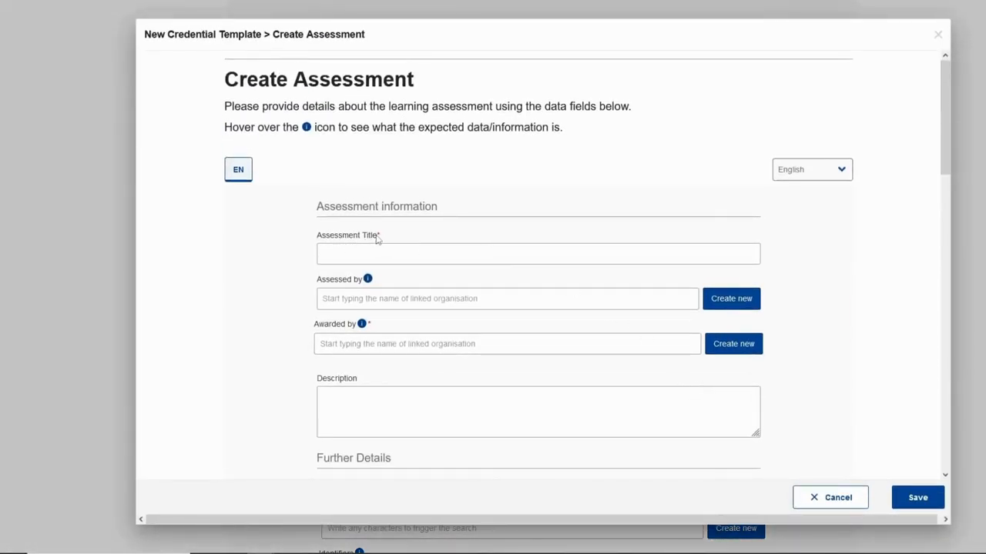
click(538, 253)
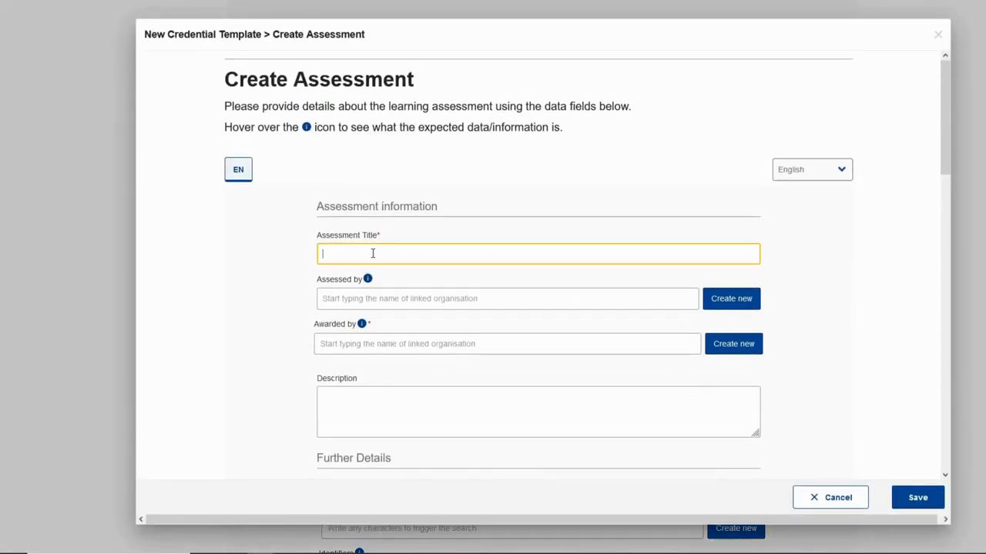
text(Assesm)
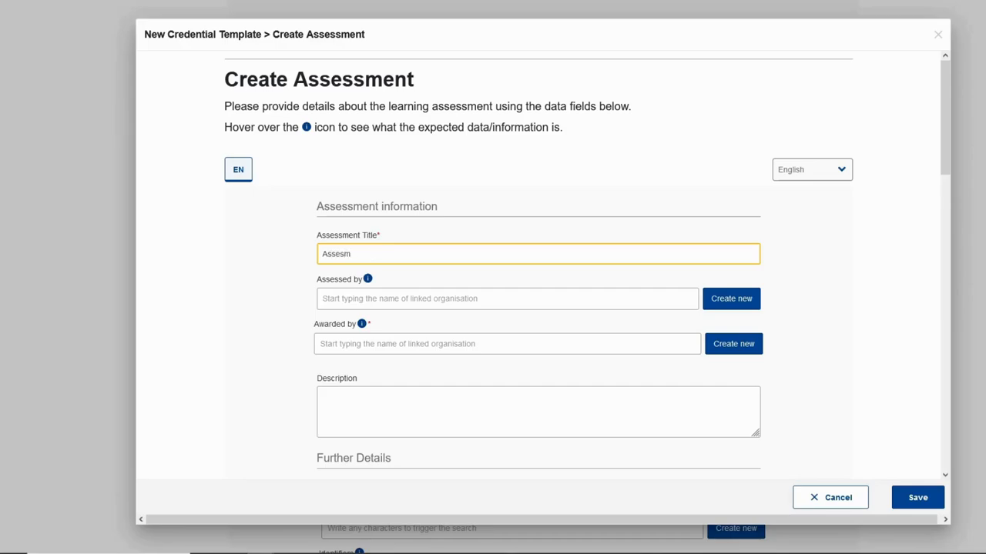
text(Assessment title test)
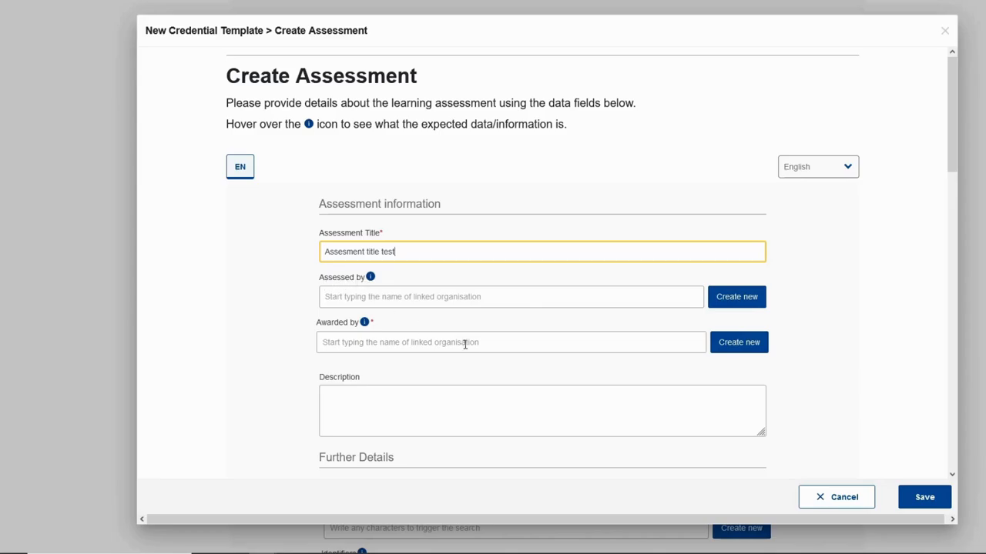
mouse_move(664, 332)
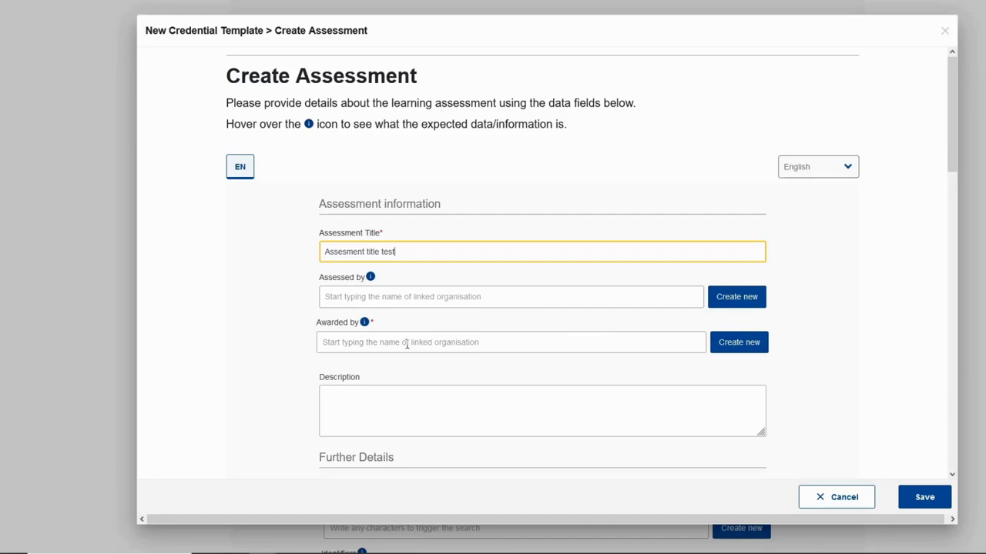
- Set Web2Learn as the assessment's awarding organisation
scroll(down, 3)
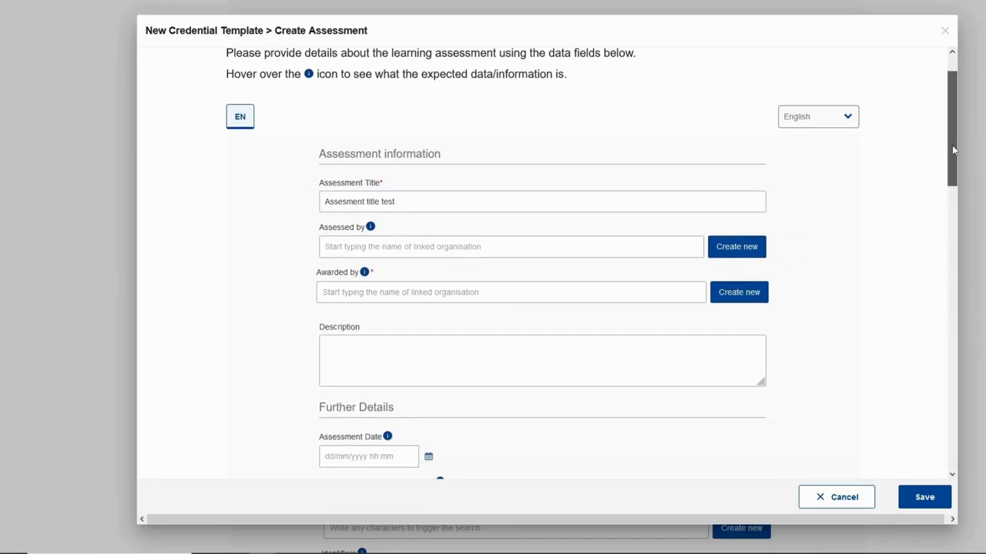
click(510, 292)
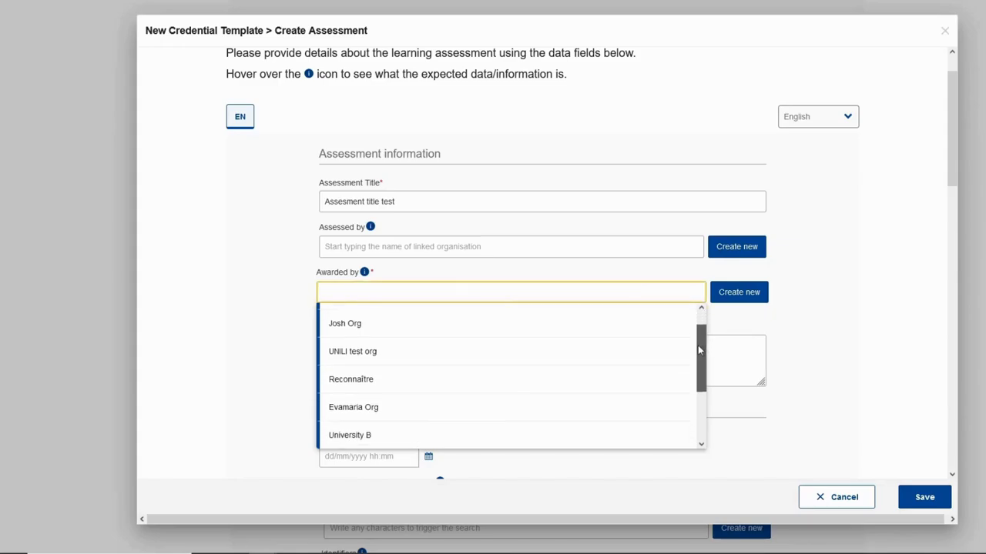
scroll(down, 3)
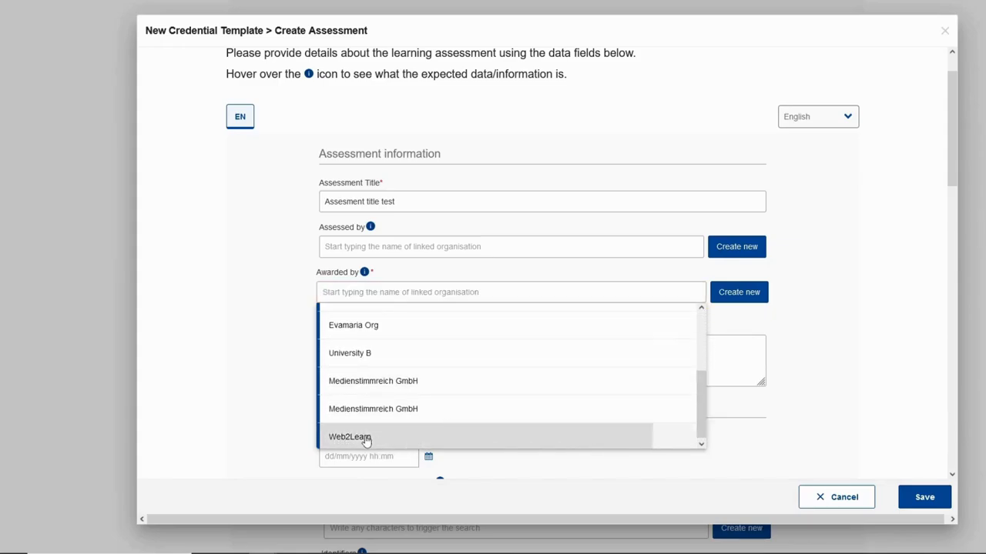
click(349, 437)
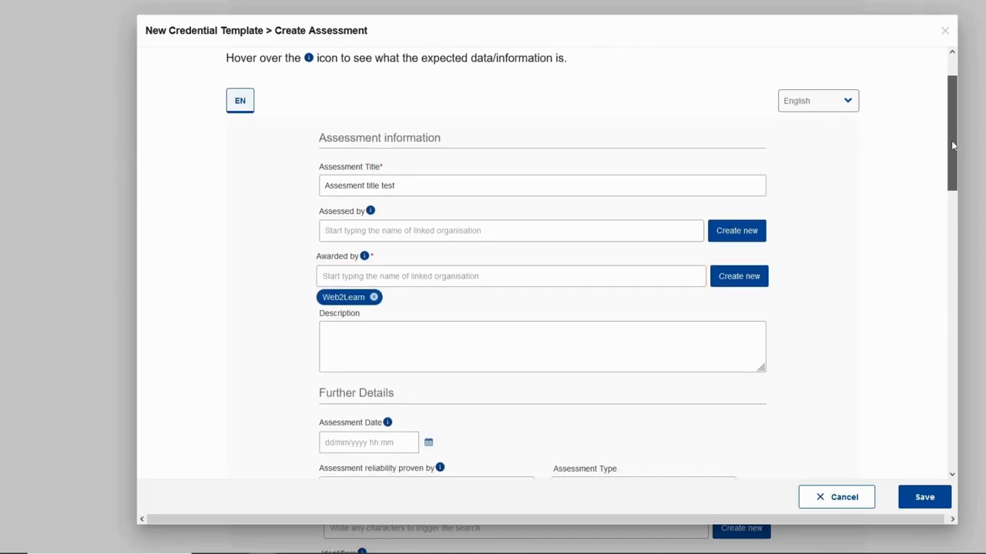
- Review the remaining Create Assessment fields and save the assessment to the template
scroll(down, 3)
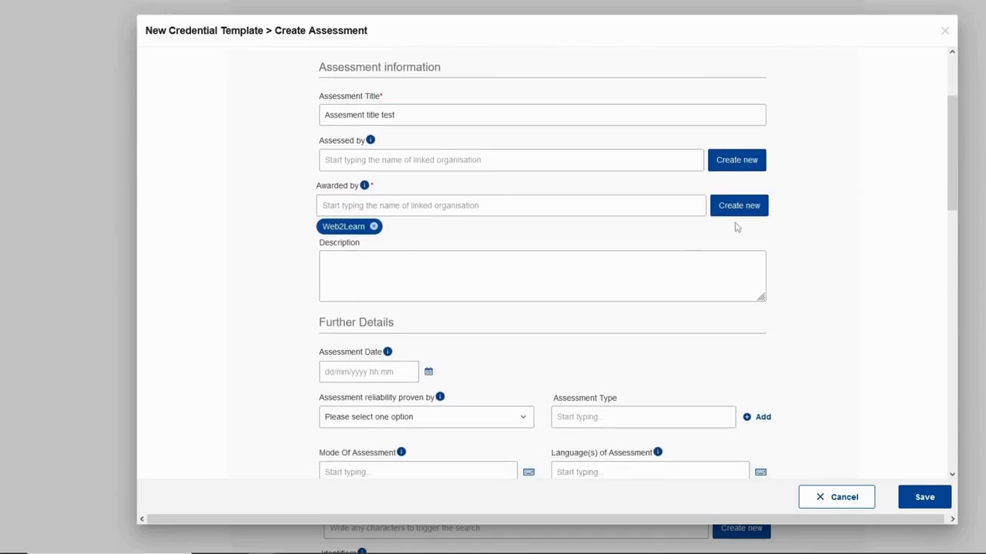
scroll(down, 3)
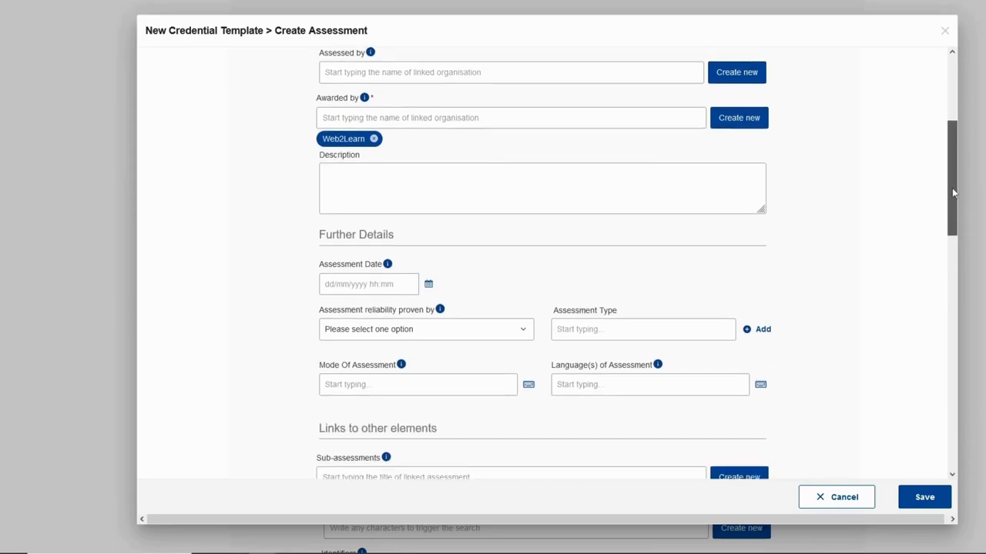
scroll(down, 3)
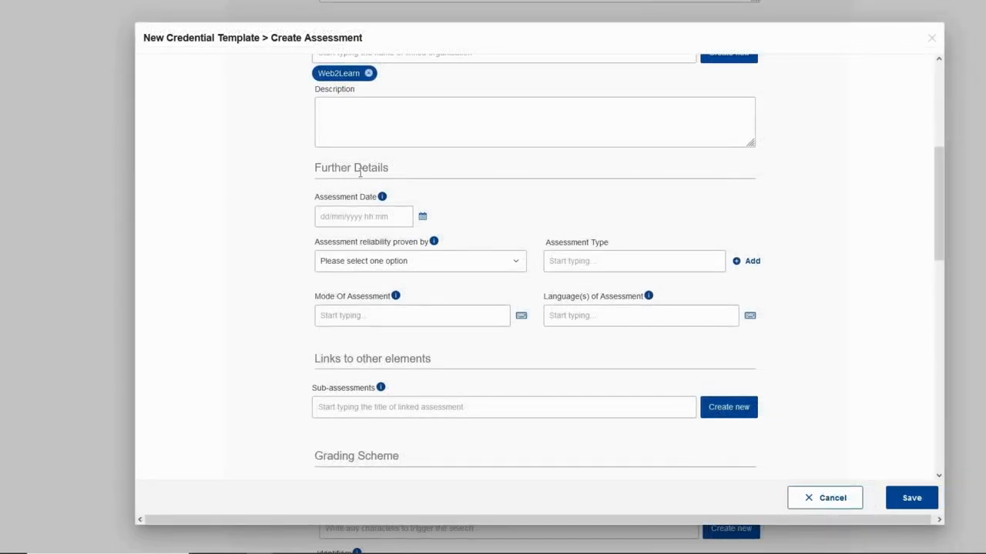
mouse_move(382, 196)
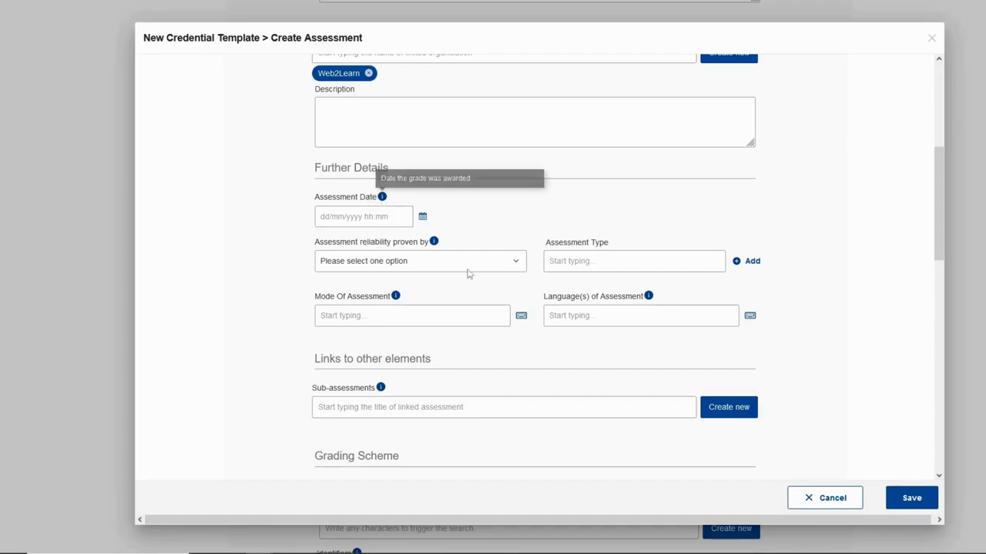
scroll(down, 3)
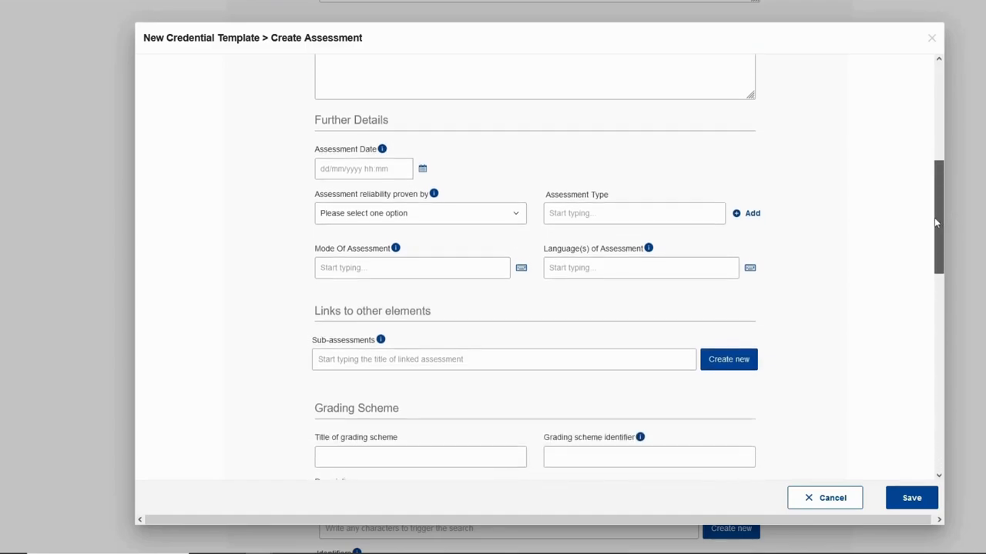
scroll(down, 3)
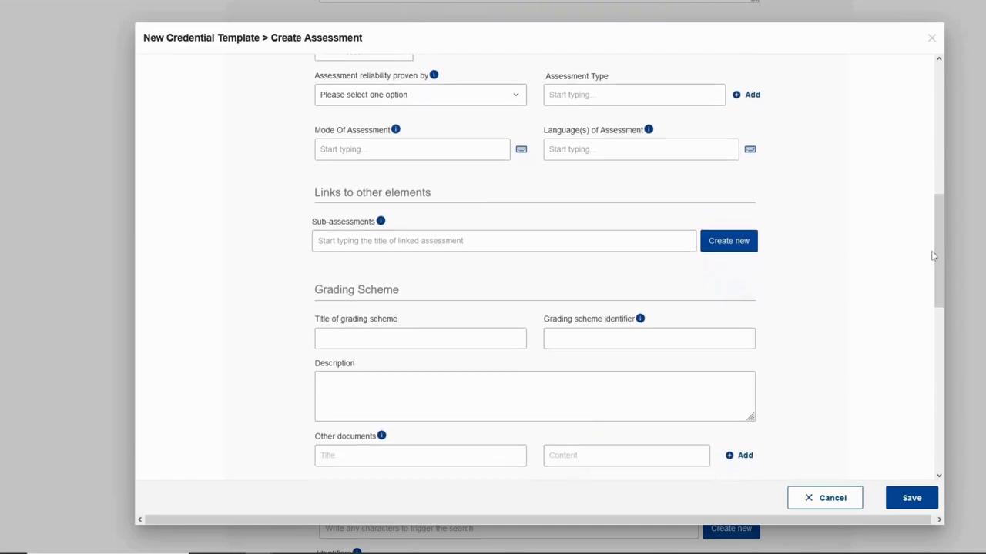
mouse_move(514, 290)
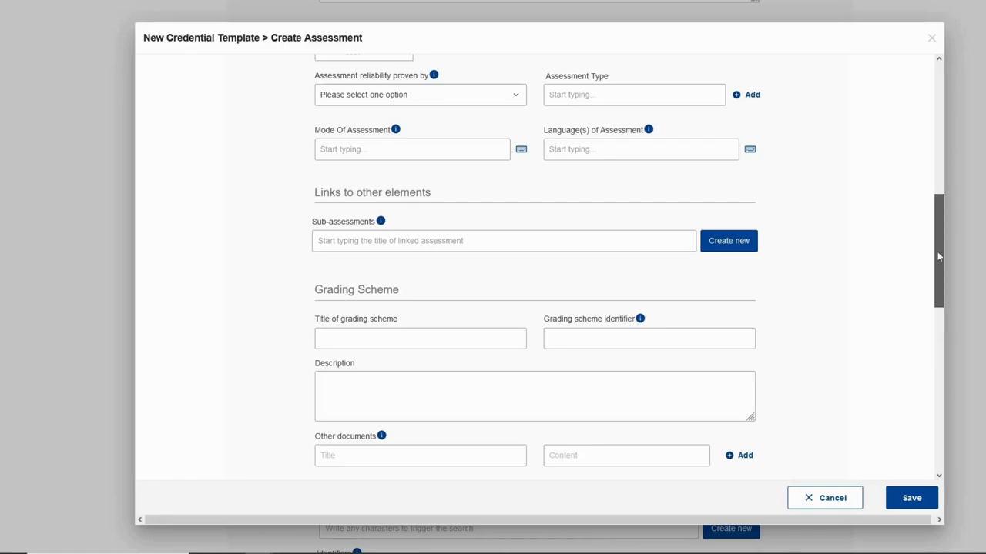
scroll(down, 3)
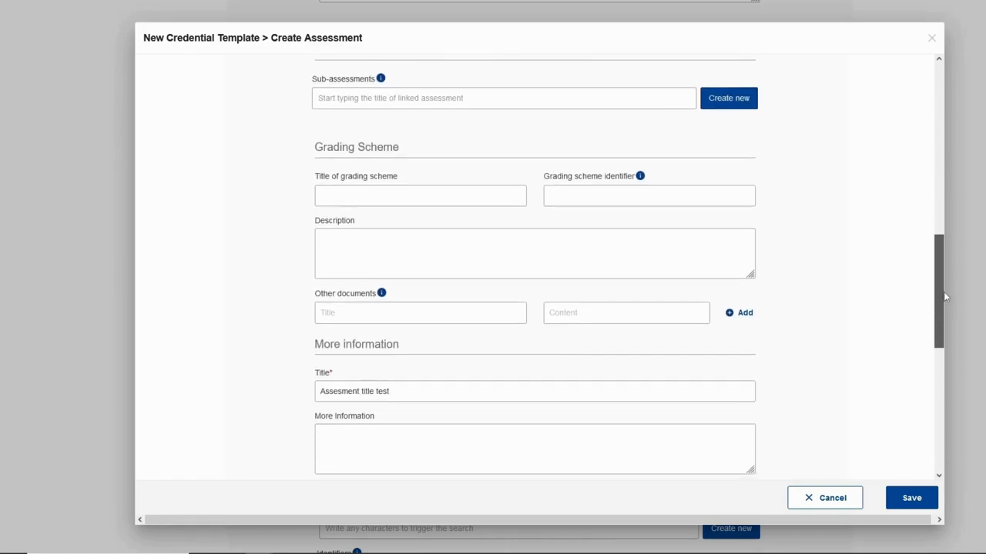
scroll(down, 3)
text(s)
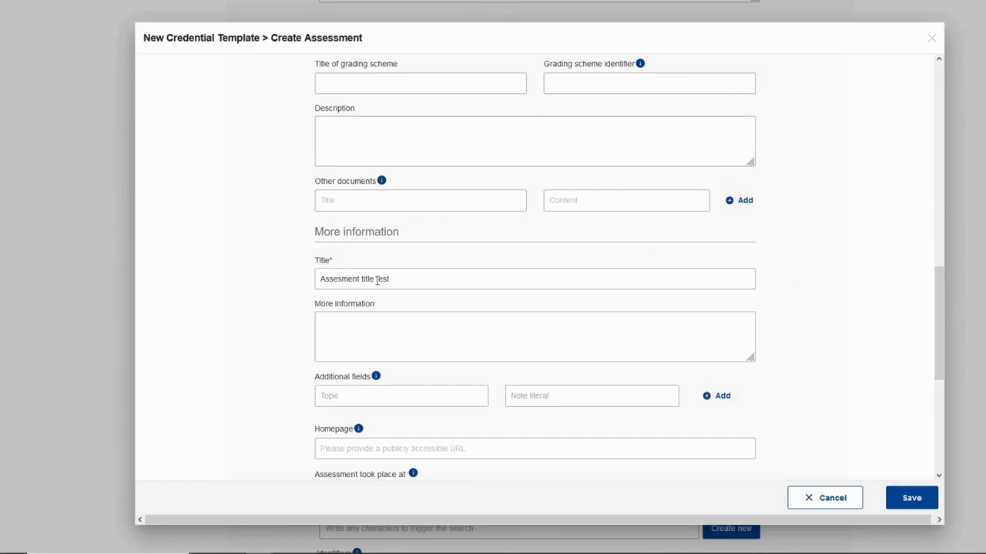
scroll(up, 3)
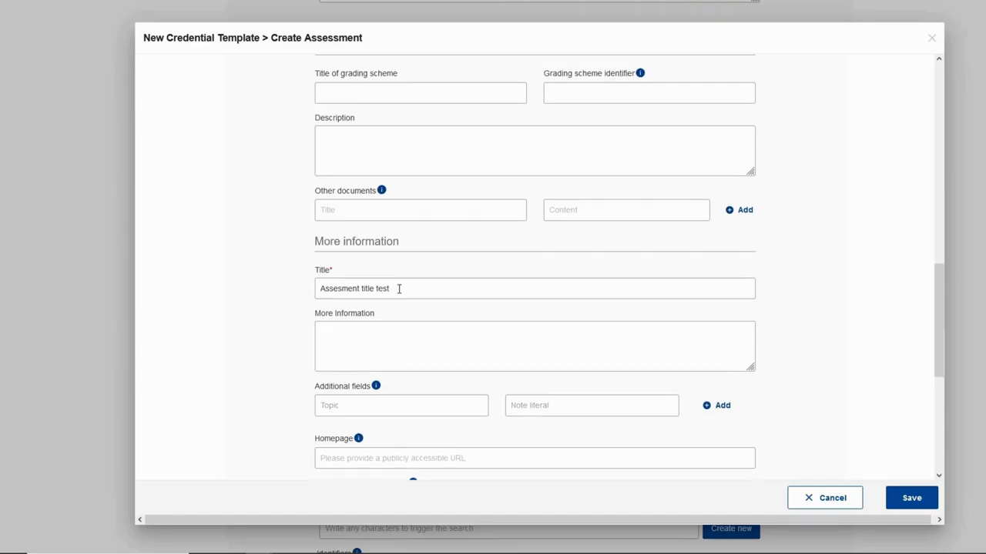
mouse_move(937, 308)
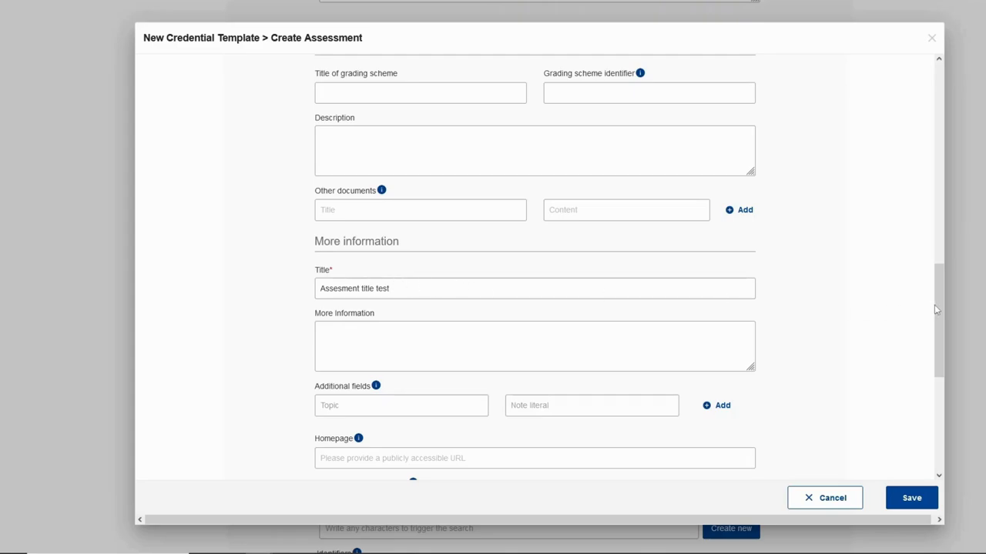
scroll(down, 3)
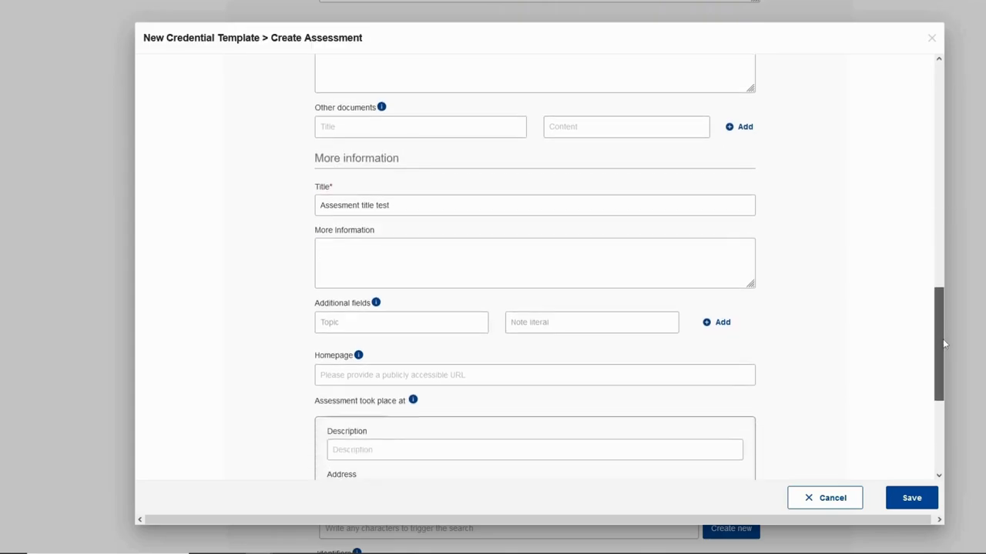
scroll(down, 3)
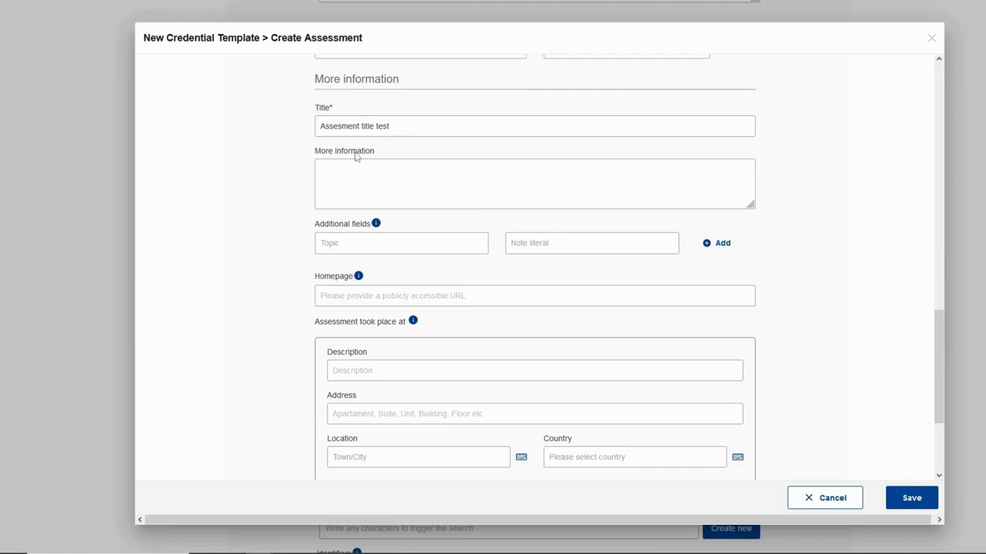
mouse_move(918, 314)
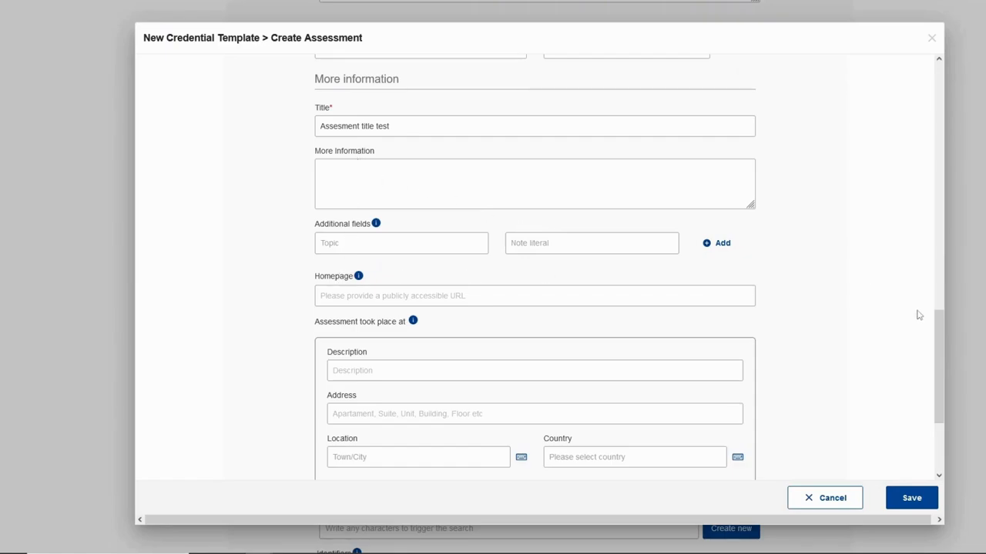
scroll(down, 3)
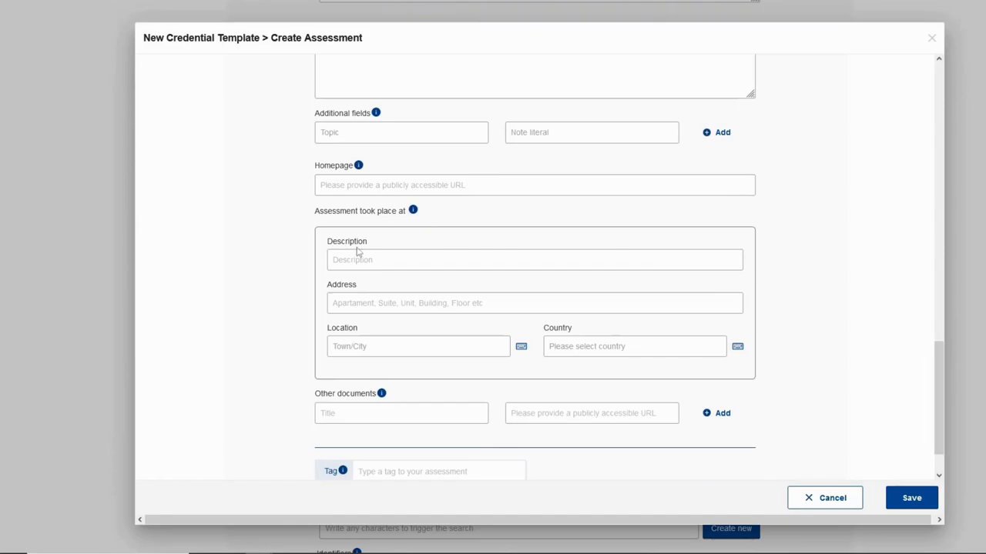
mouse_move(388, 217)
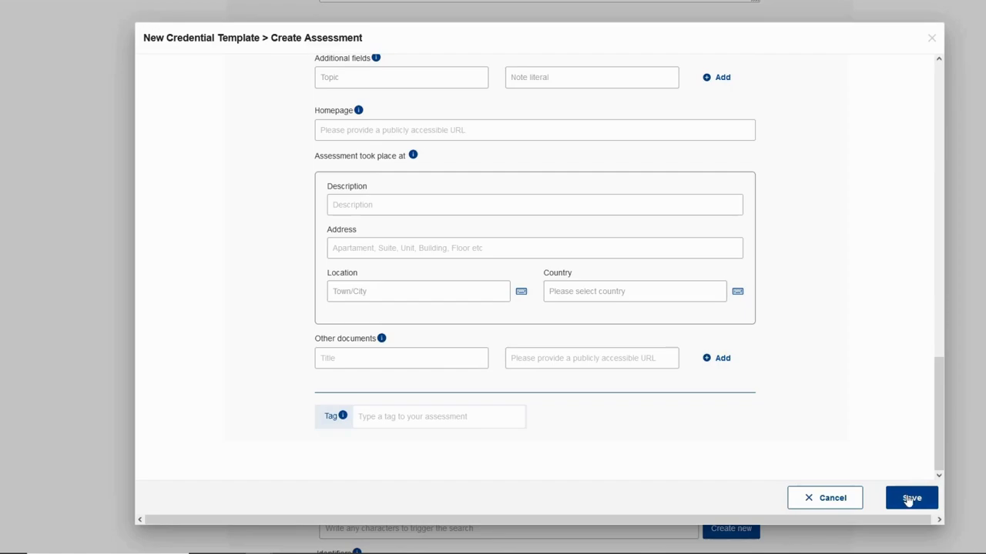
scroll(up, 3)
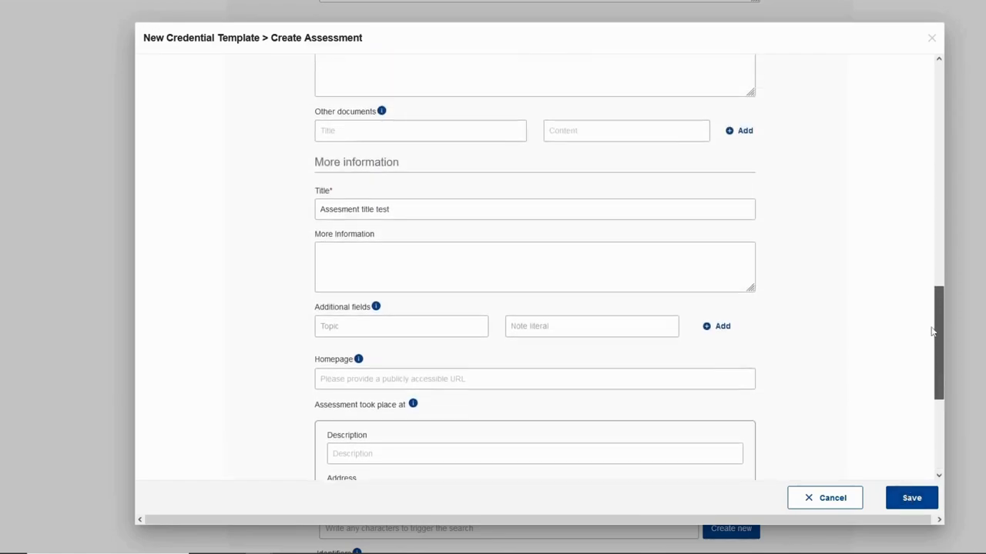
scroll(down, 3)
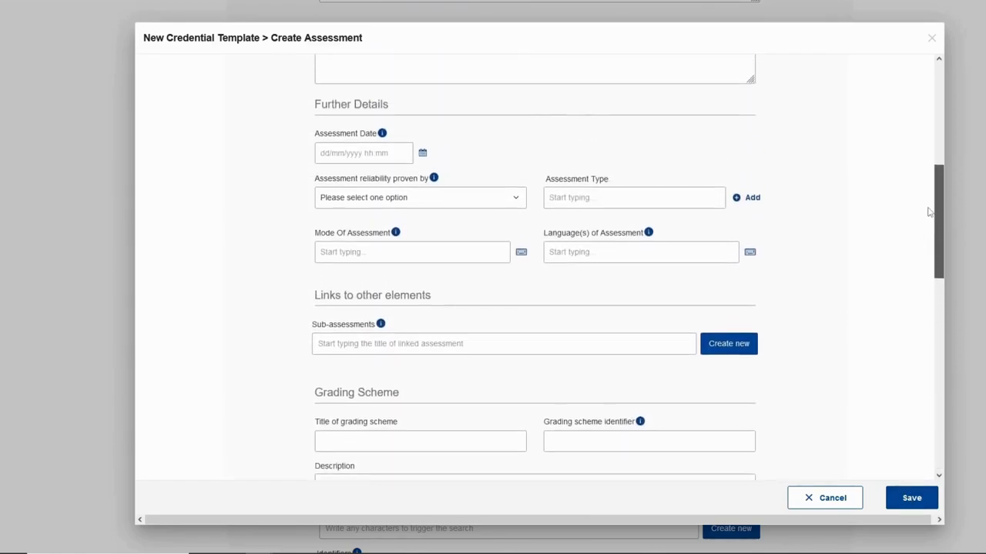
scroll(up, 3)
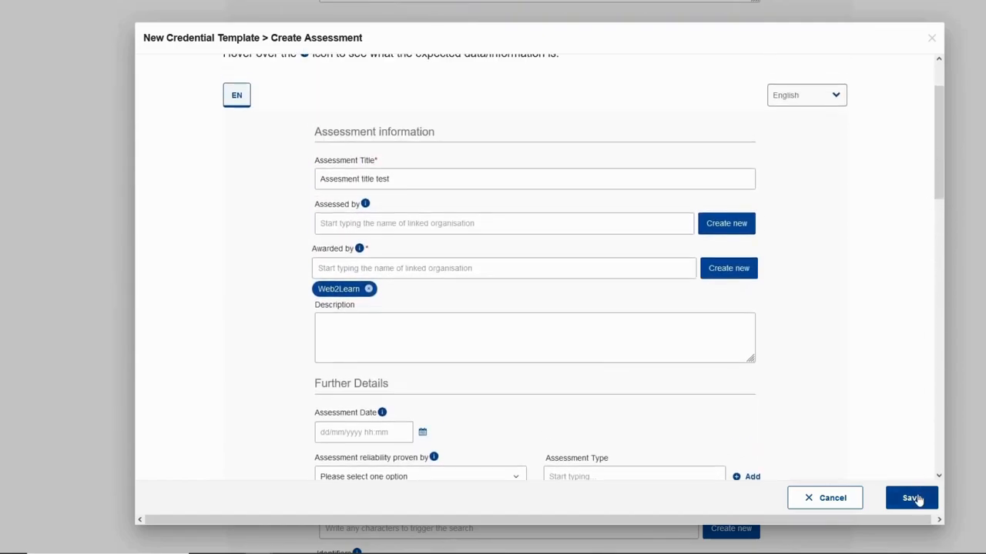
click(911, 498)
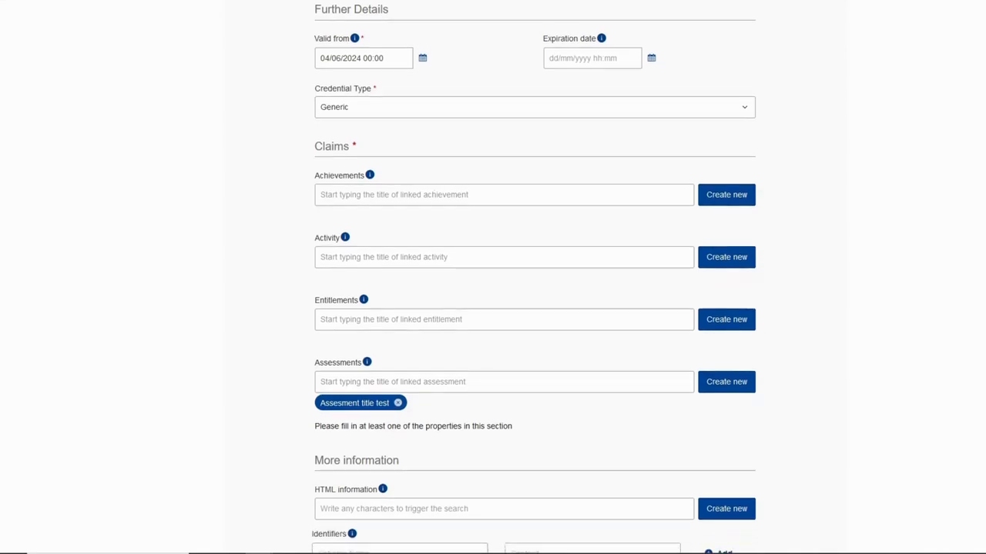
- Scroll to the bottom of the Test Credential 1 template form and save it
scroll(down, 3)
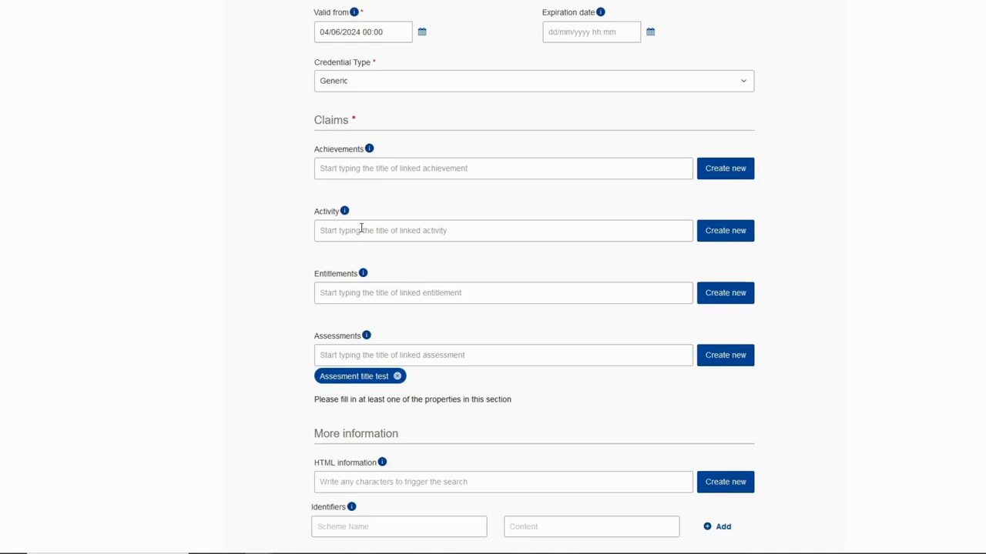
mouse_move(361, 228)
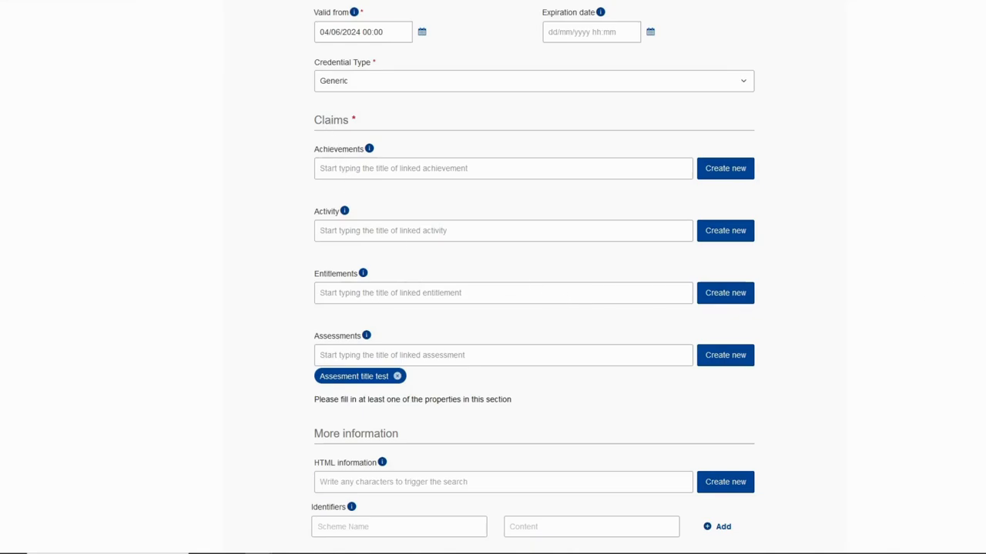
scroll(down, 3)
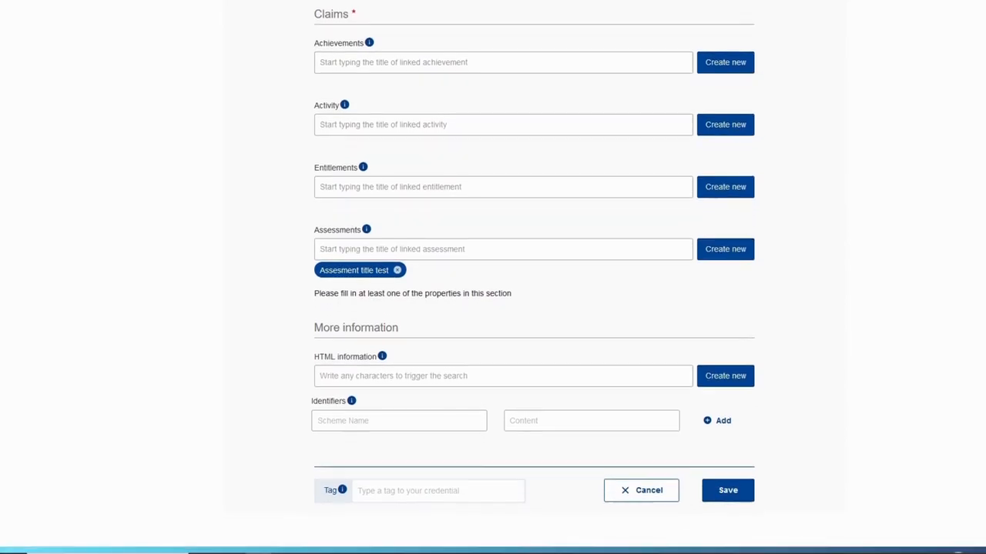
scroll(down, 3)
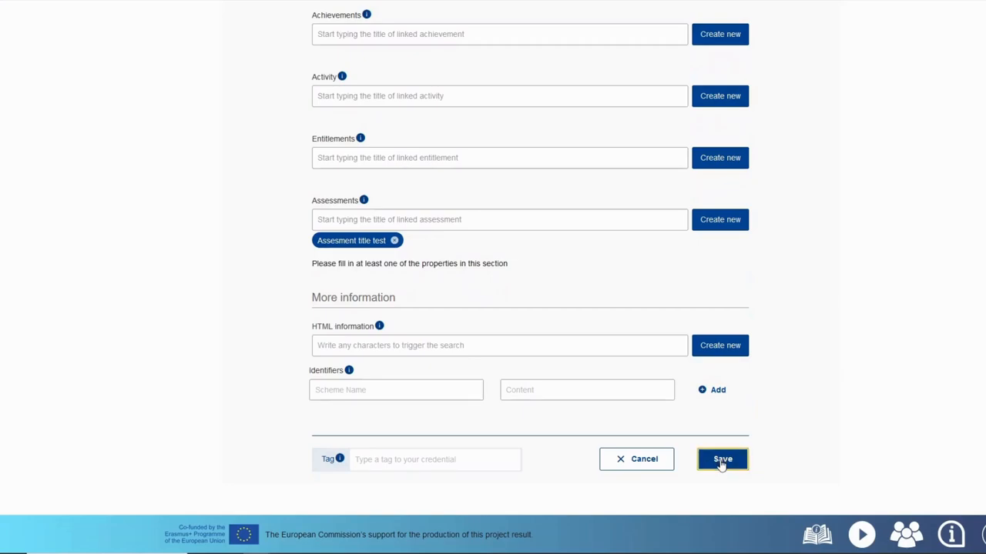
click(721, 459)
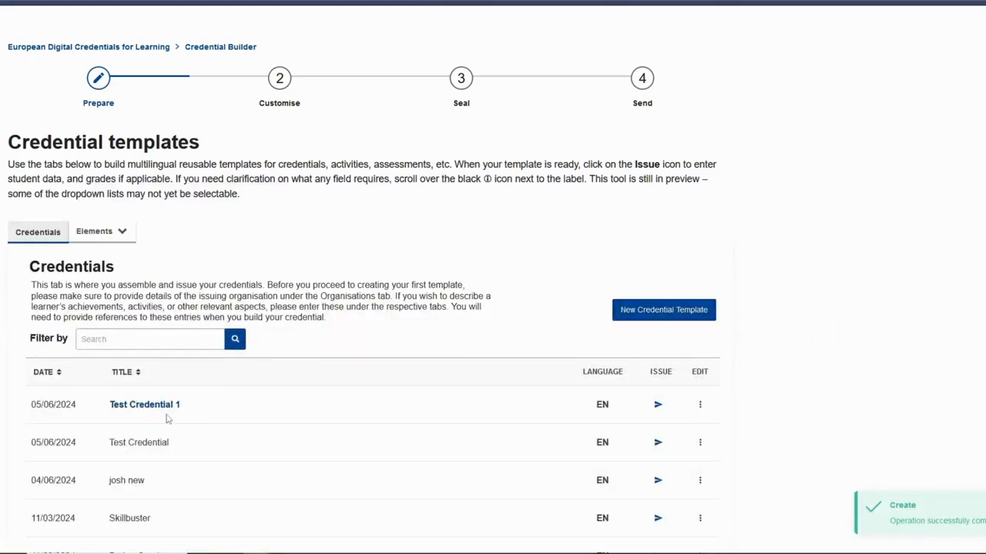
mouse_move(162, 415)
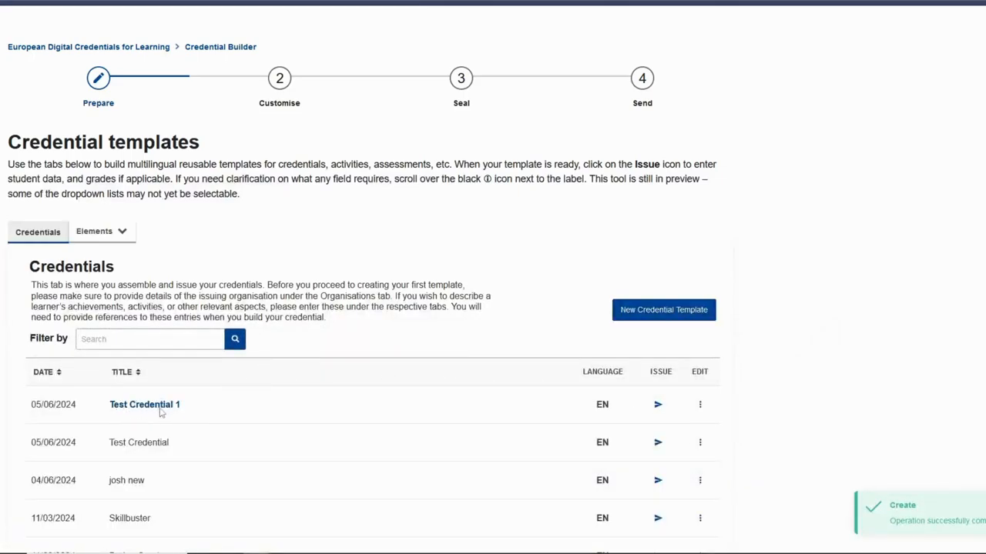
- Scroll the credential templates list to reach the Test Credential 1 row
scroll(down, 3)
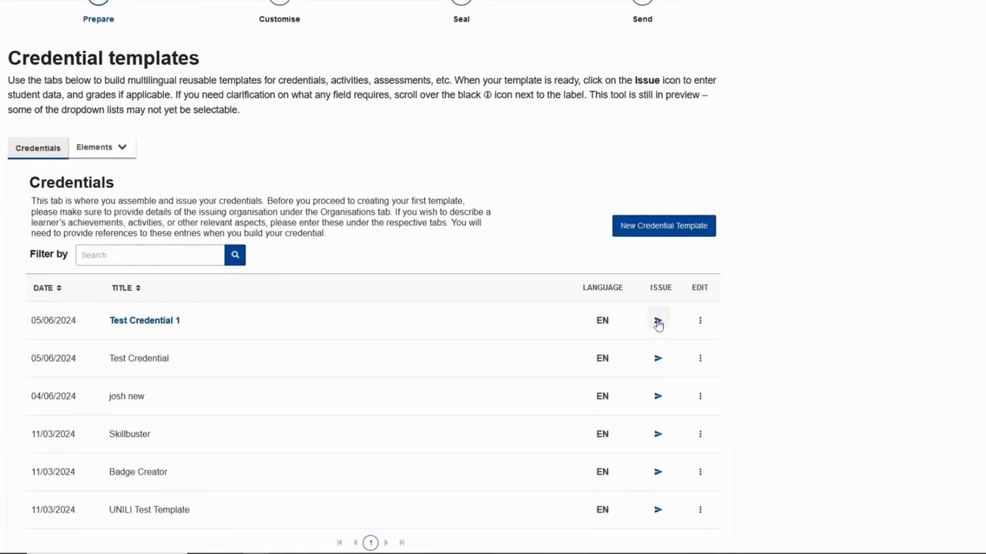
- Start issuing Test Credential 1 and mark Date of Birth as recipient-specific personal data
click(658, 321)
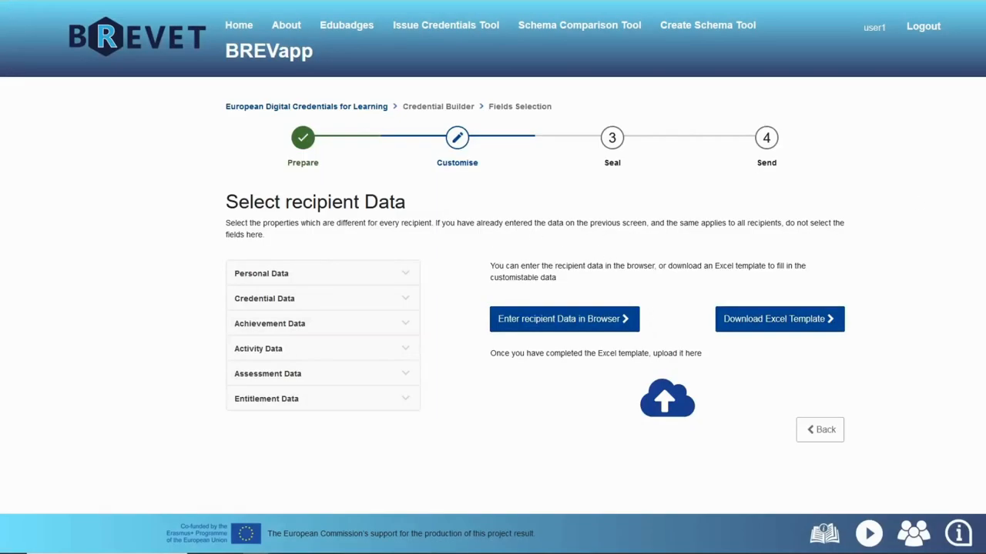
mouse_move(507, 334)
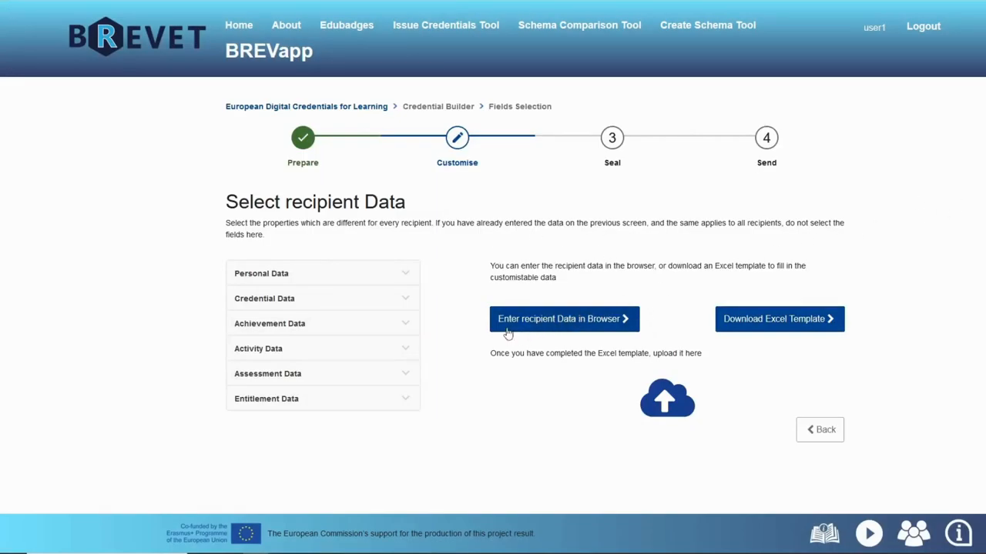
mouse_move(577, 329)
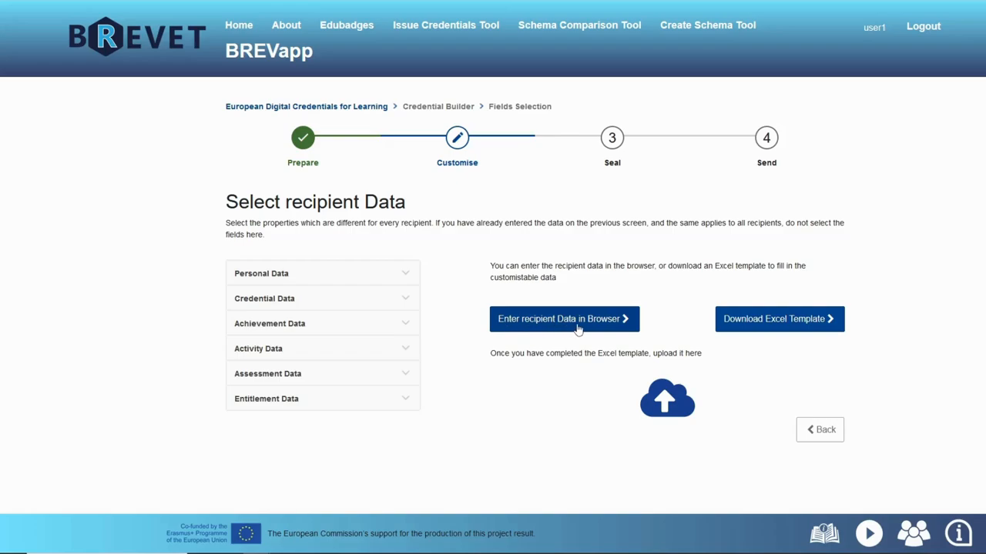
mouse_move(291, 277)
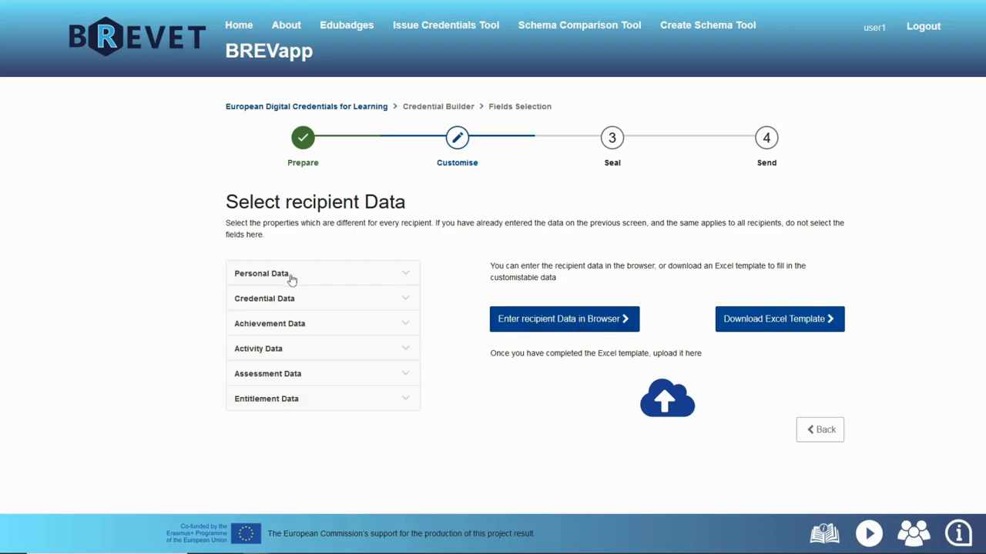
click(322, 273)
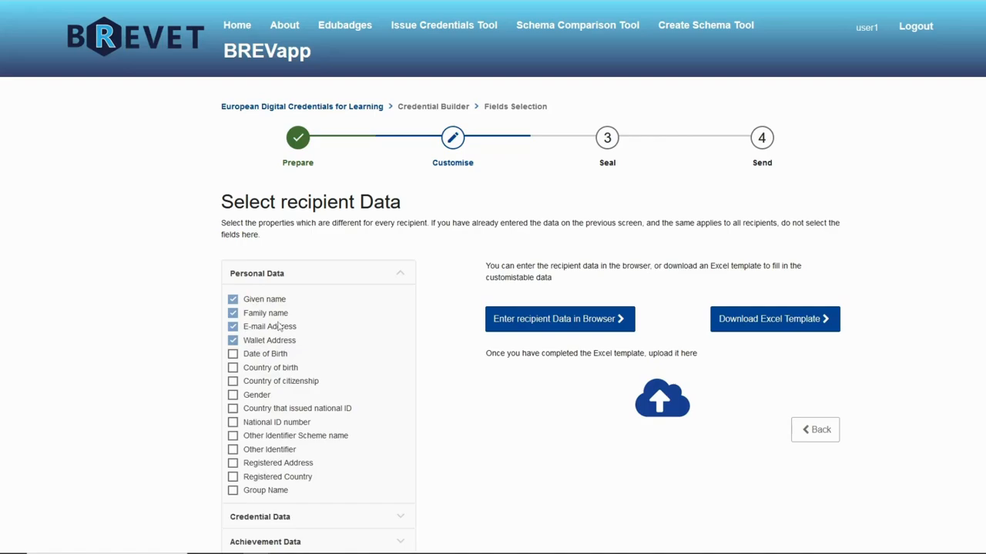
mouse_move(285, 351)
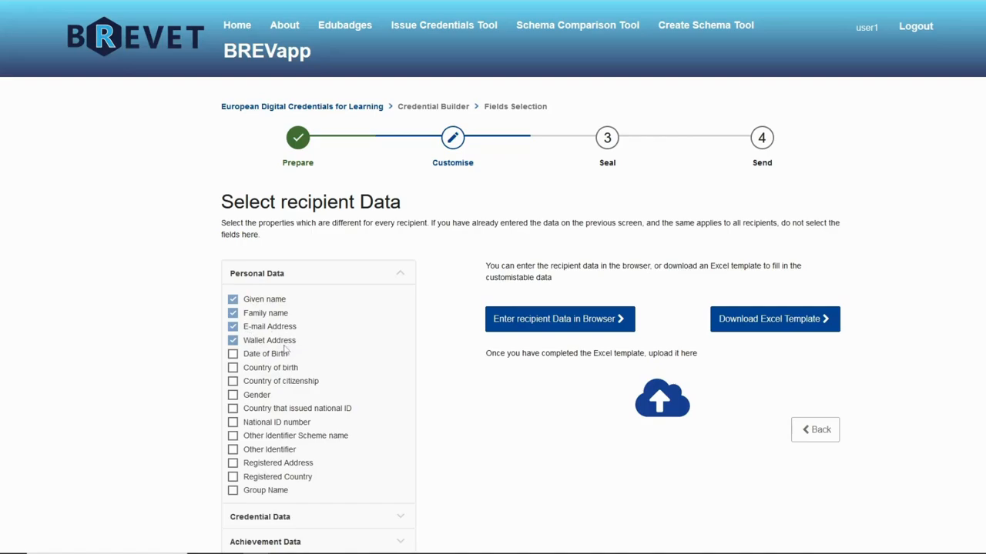
click(232, 354)
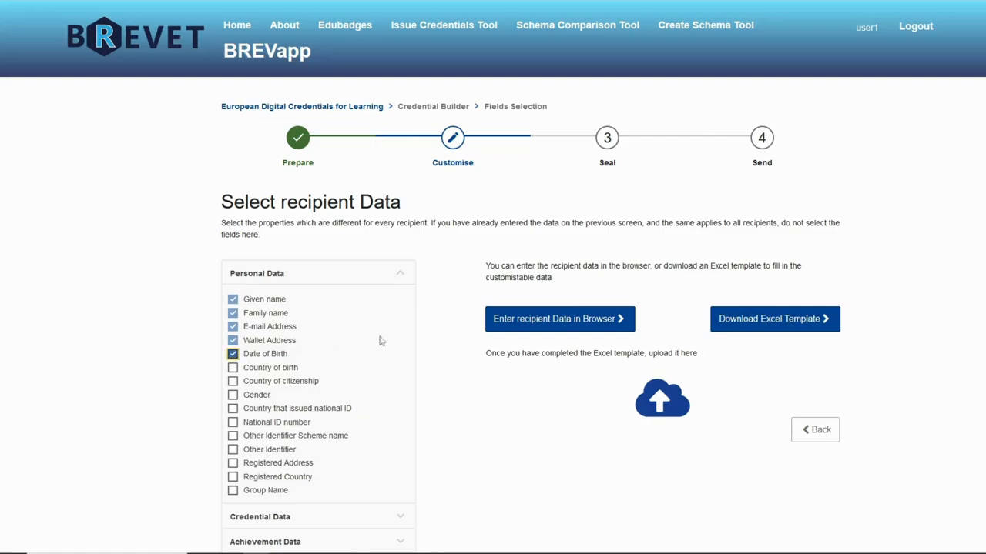
click(399, 274)
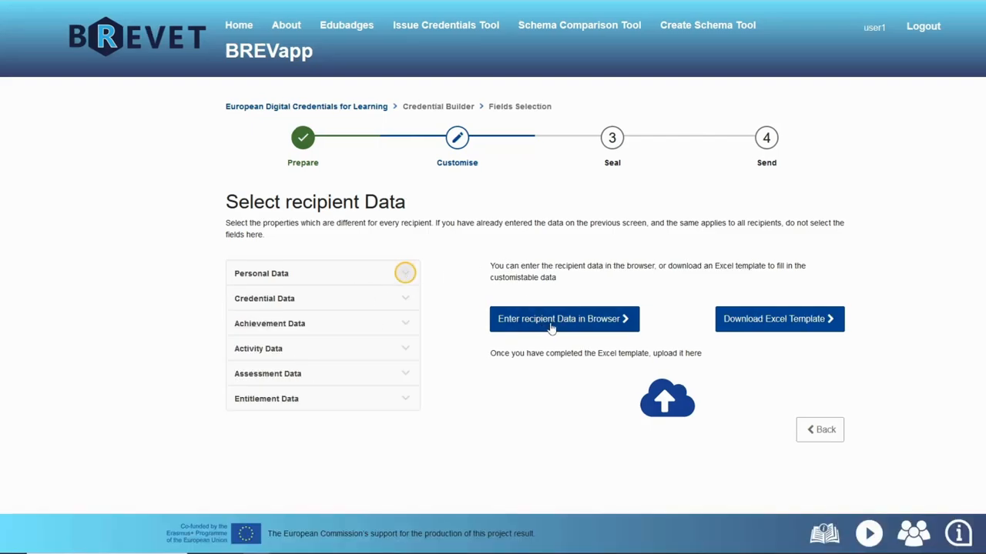
click(563, 318)
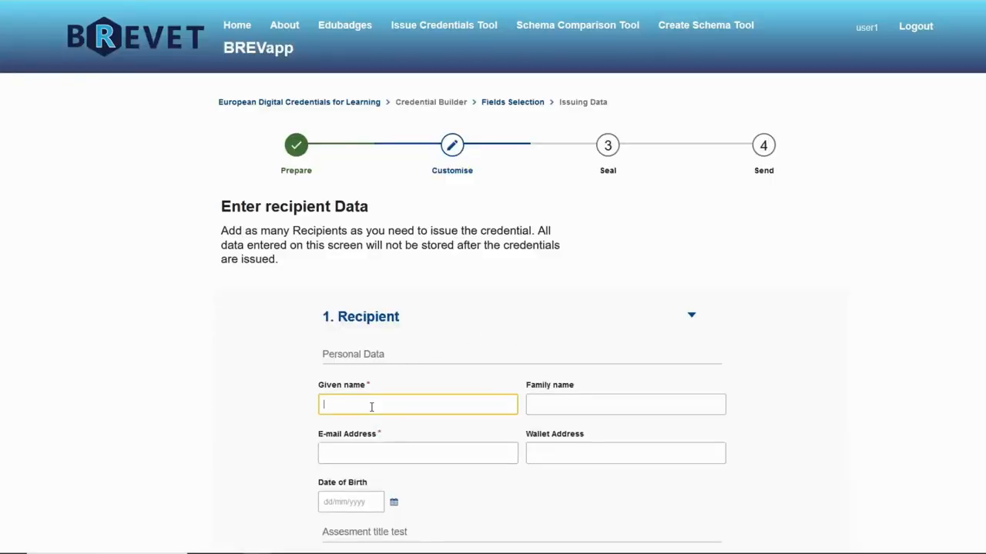
text(J)
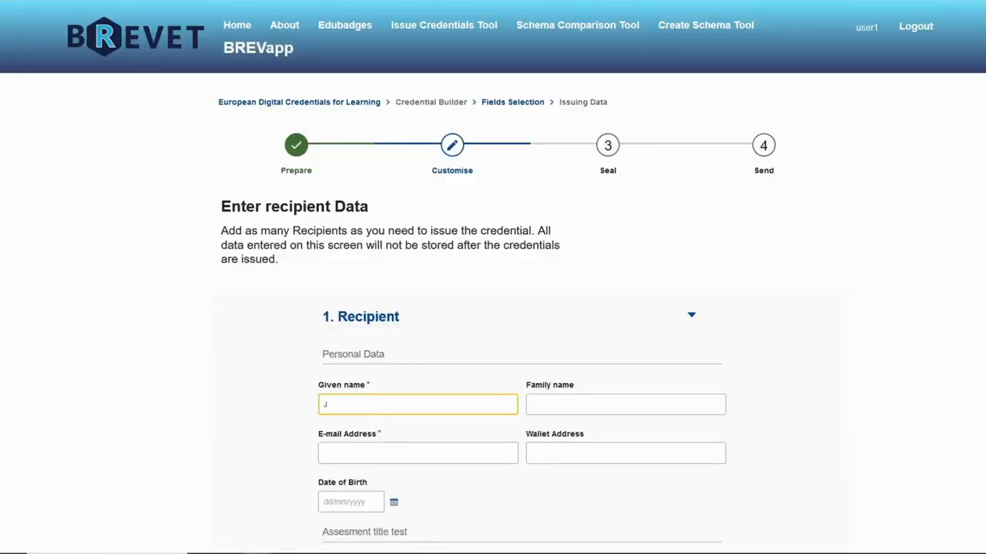
text(oseph)
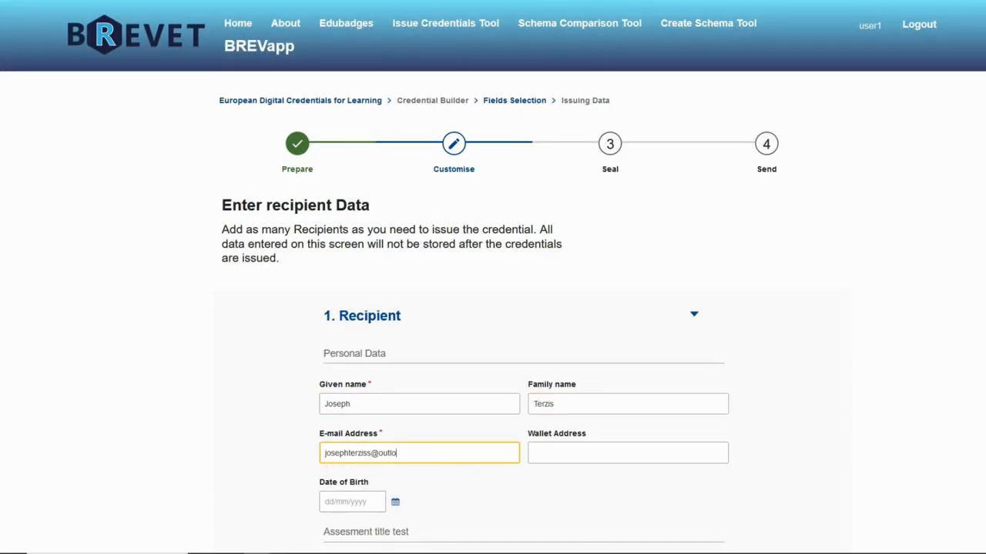
click(395, 501)
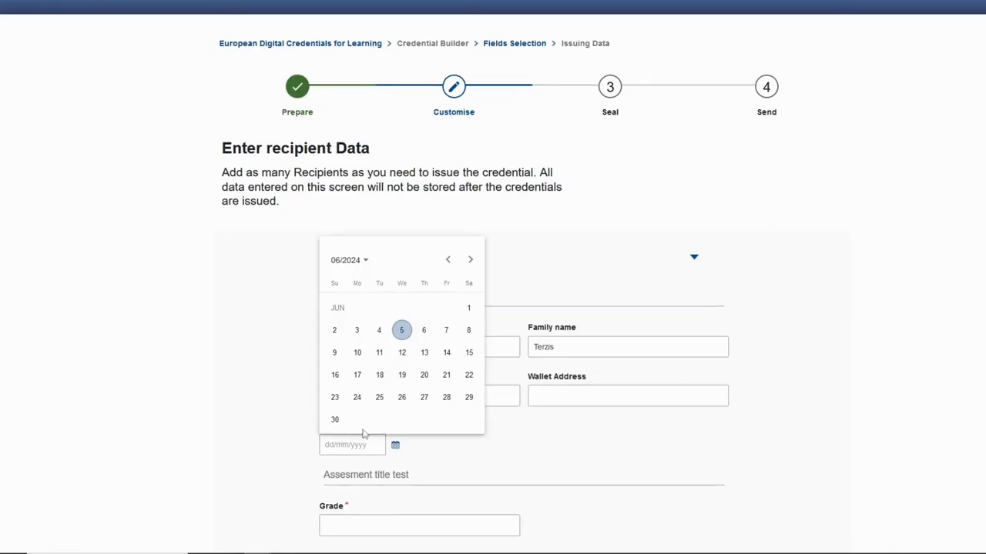
click(349, 260)
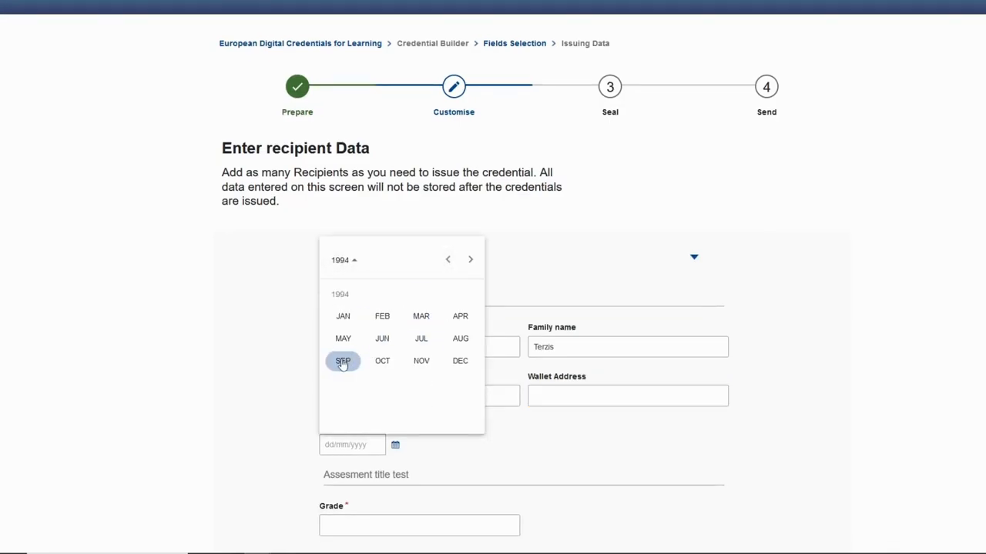
click(343, 360)
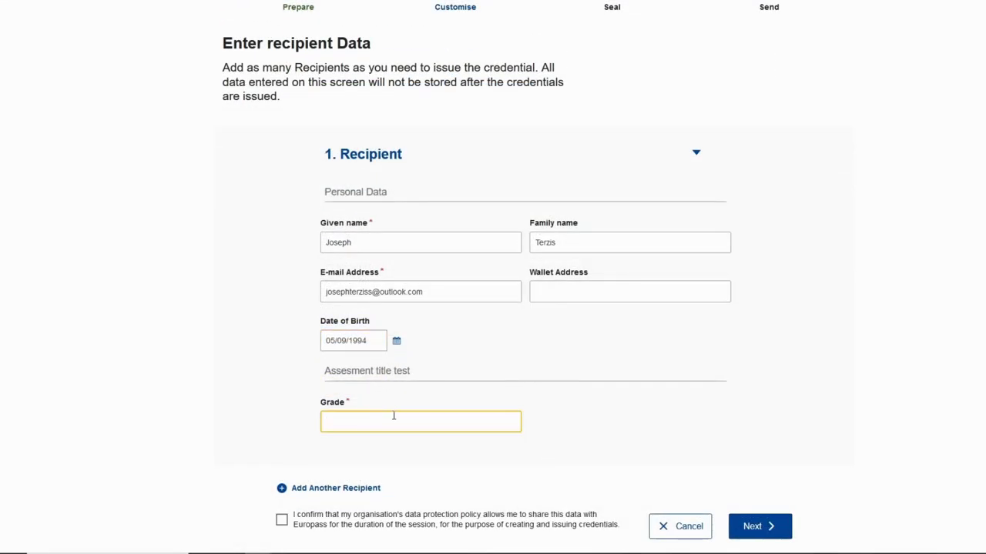
text(A)
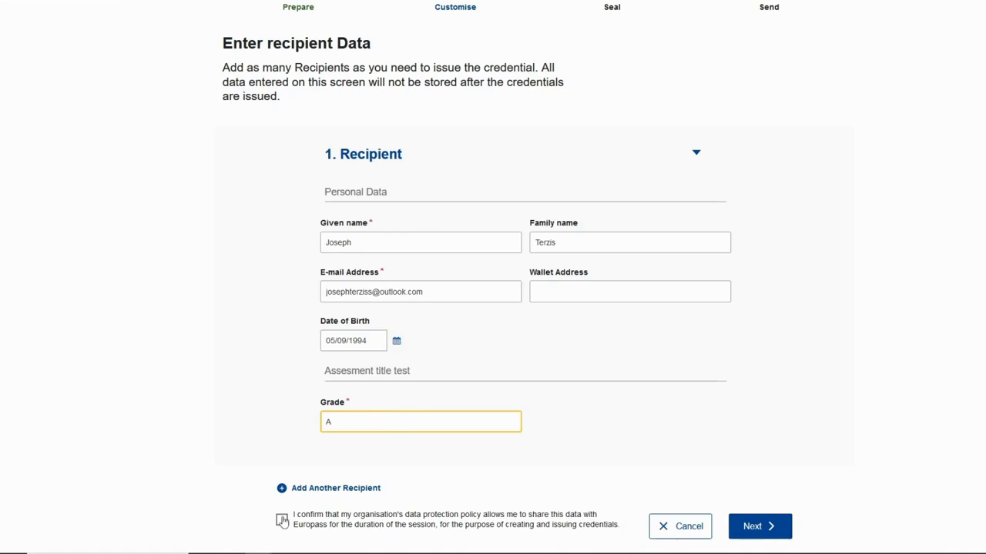
click(281, 521)
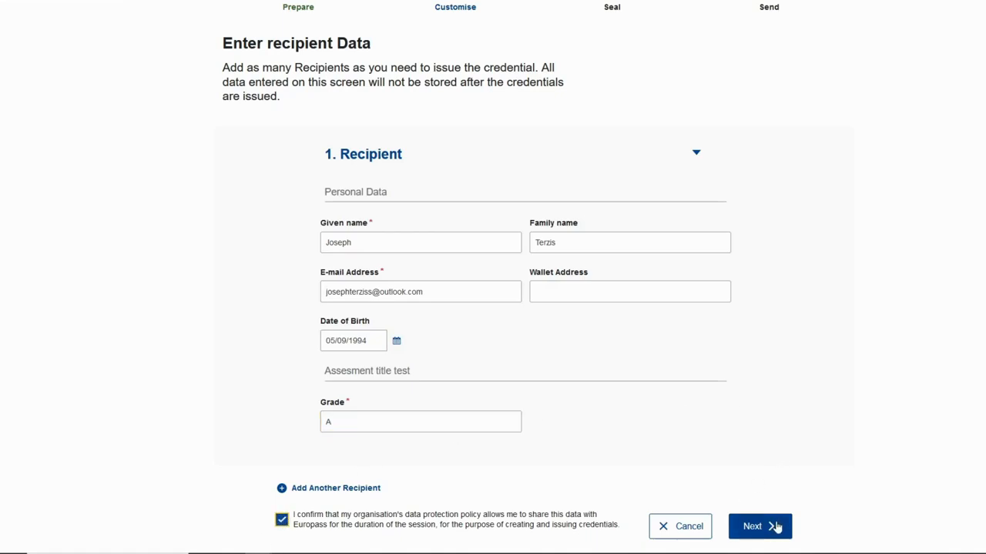
click(759, 526)
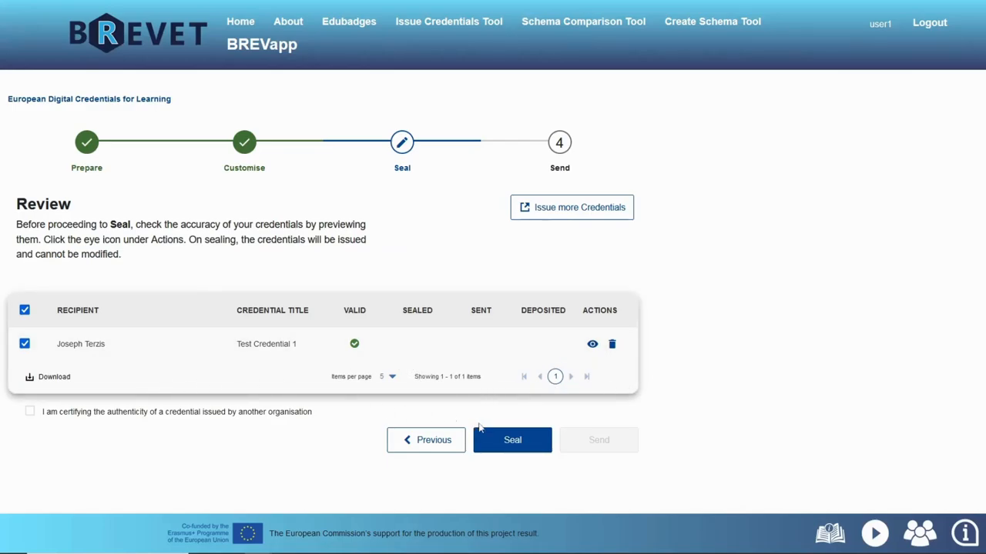
mouse_move(495, 355)
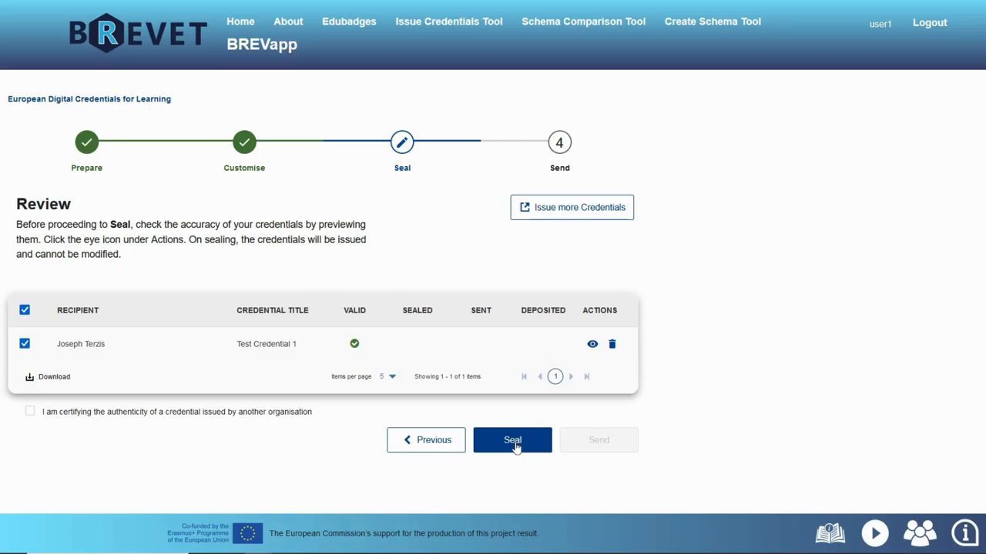
- Seal Test Credential 1 by submitting the local certificate password
click(512, 439)
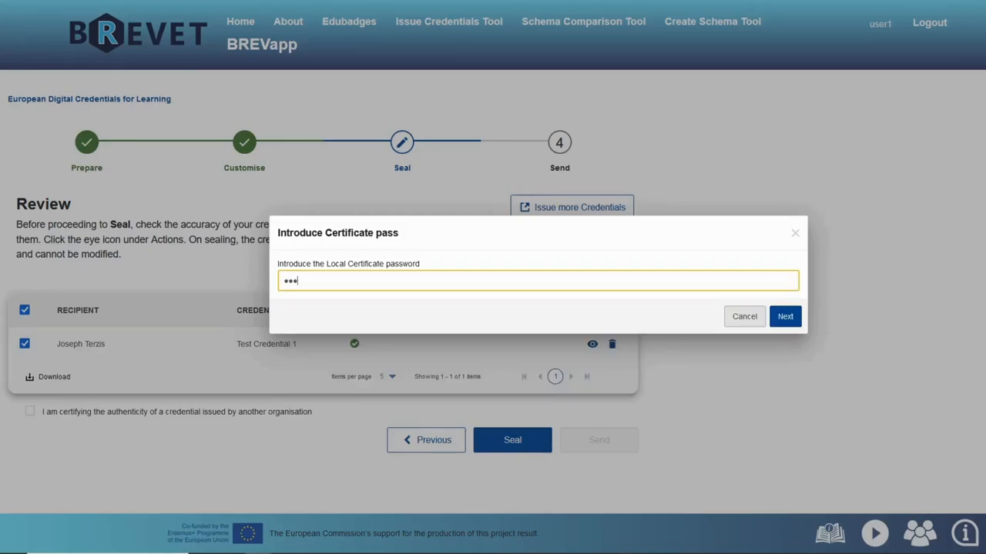
text(•)
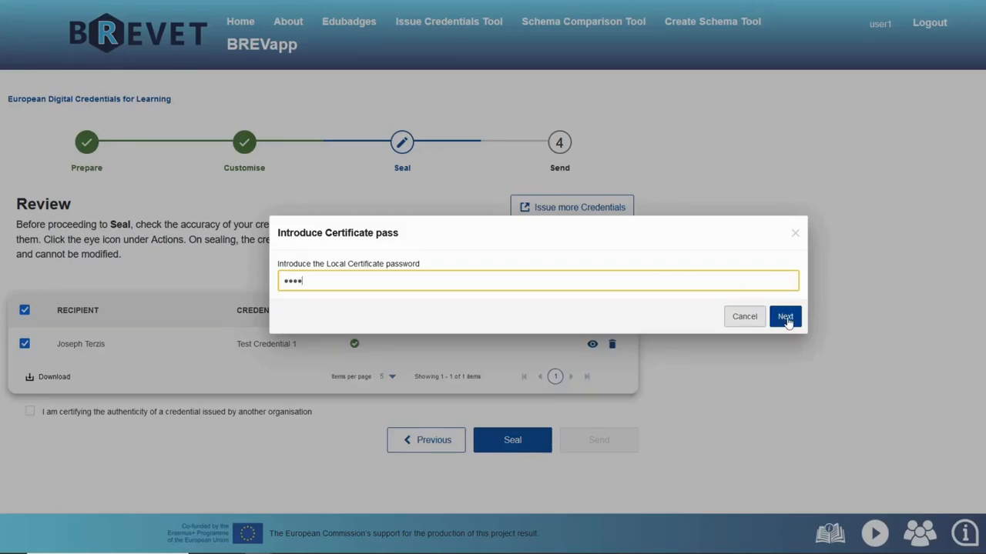
click(785, 316)
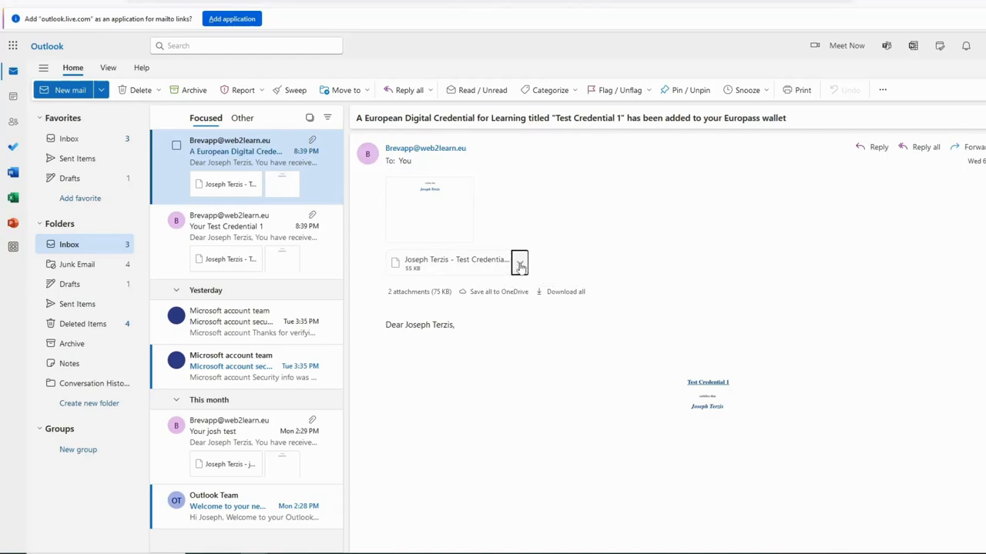
- Download and save the Test Credential 1 JSON-LD attachment from the Europass e-mail
click(520, 263)
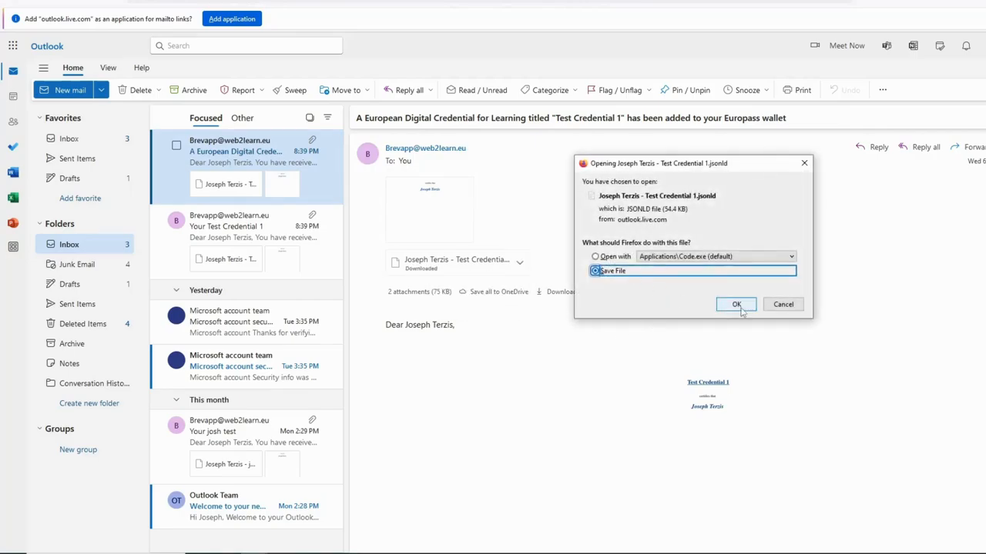
click(736, 304)
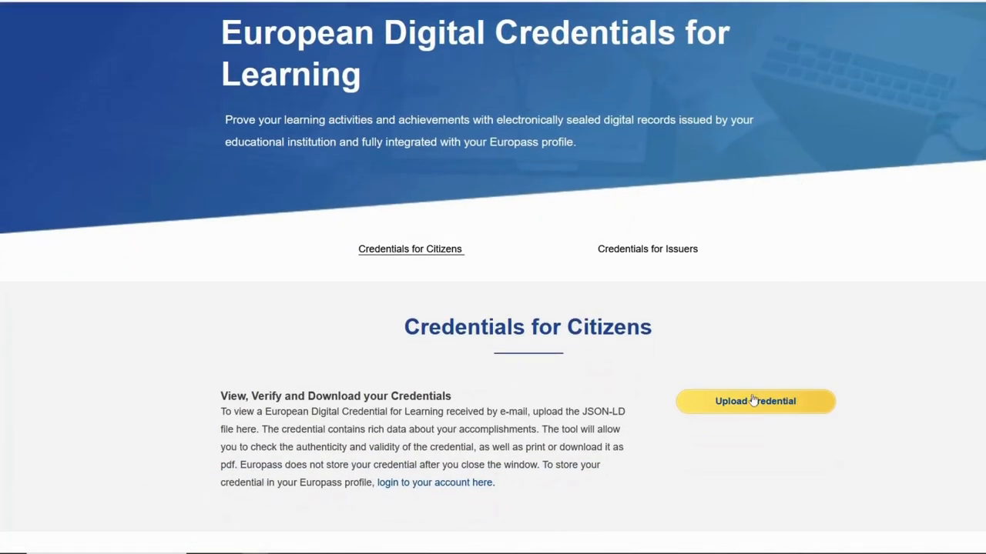
- Upload the downloaded Test Credential 1 JSON-LD file to the Europass viewer
click(754, 401)
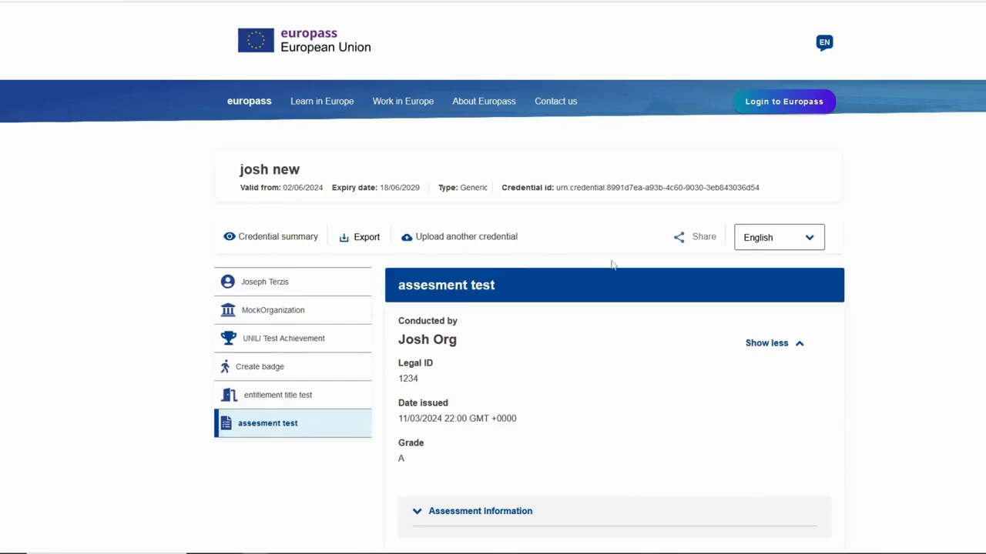
scroll(down, 3)
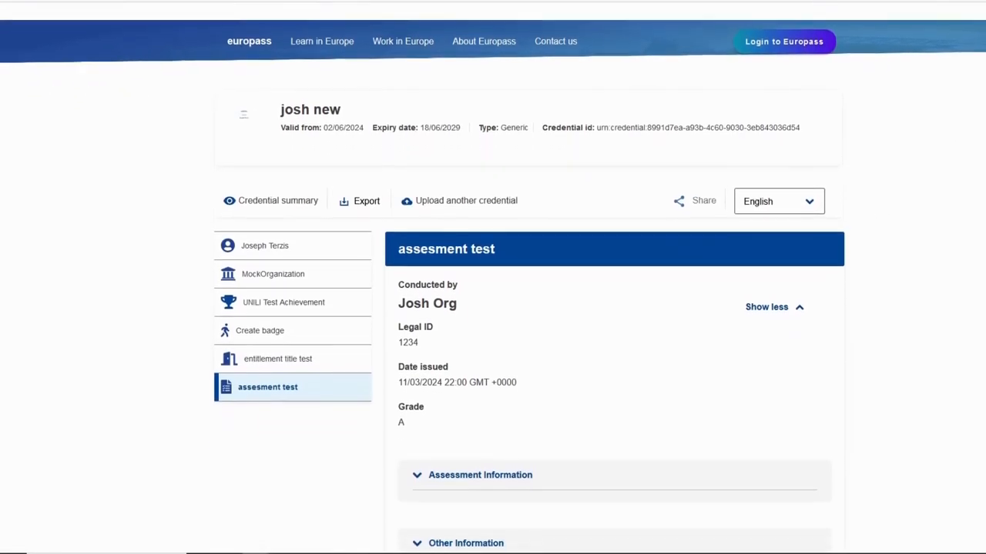
scroll(up, 3)
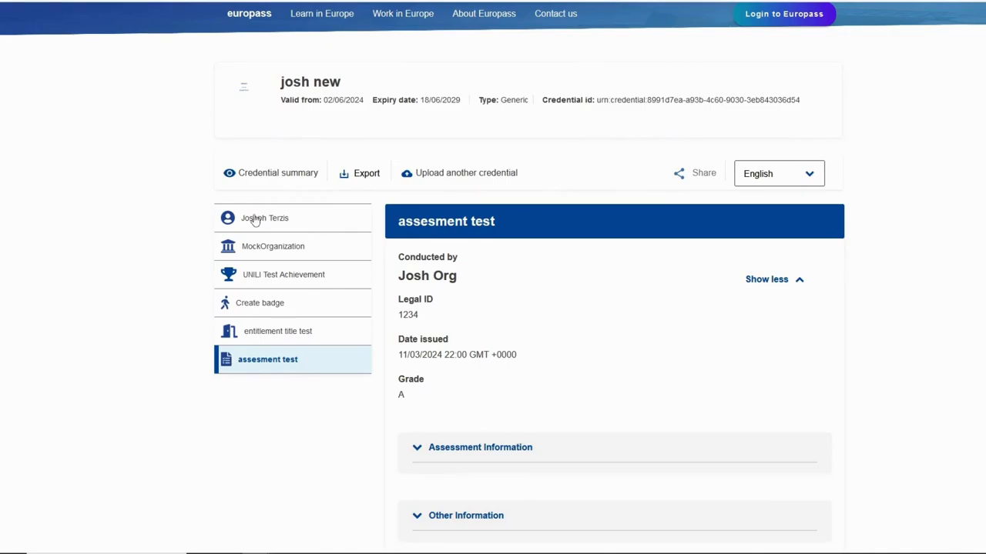
- Browse signing organisation, UNILI Test Achievement, Create badge activity and entitlement details, then export
click(273, 246)
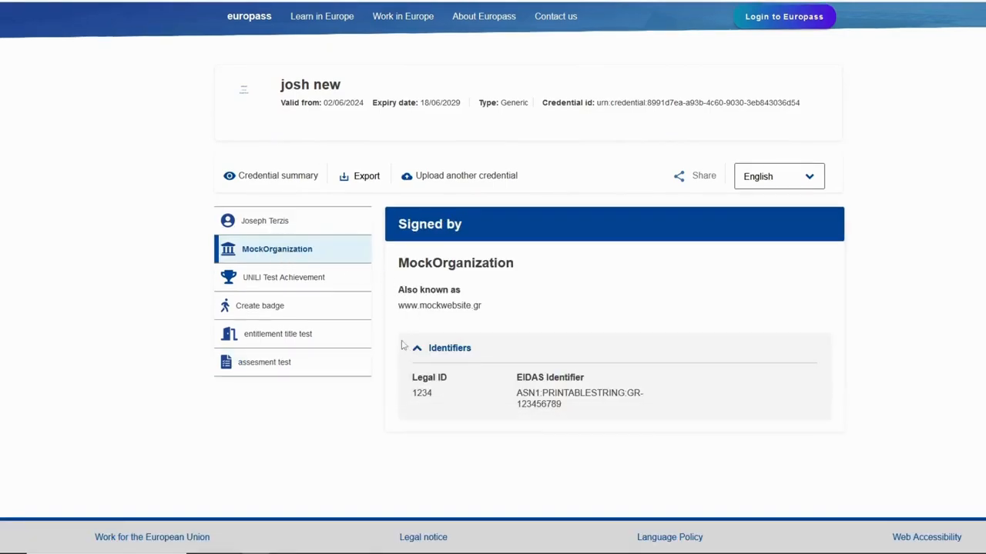
click(283, 277)
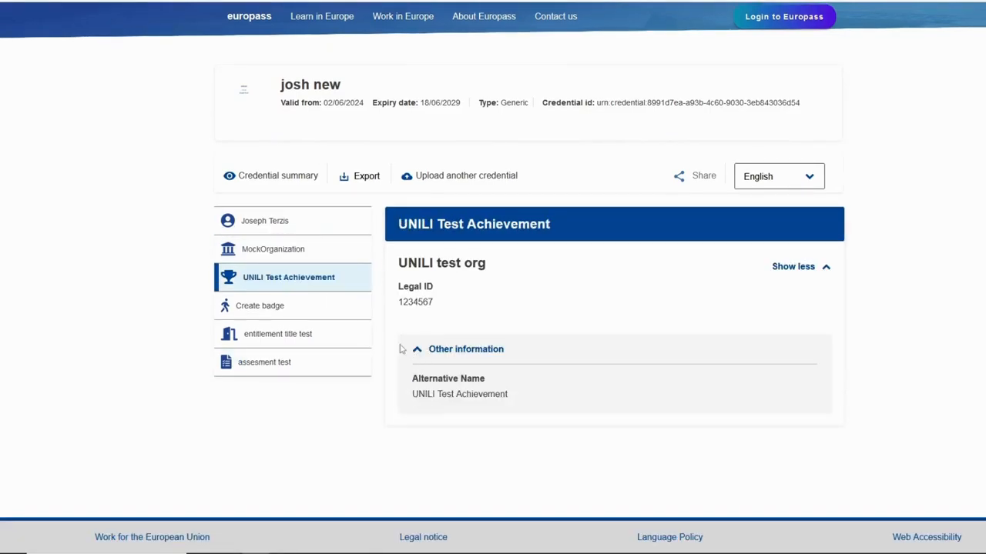
click(259, 306)
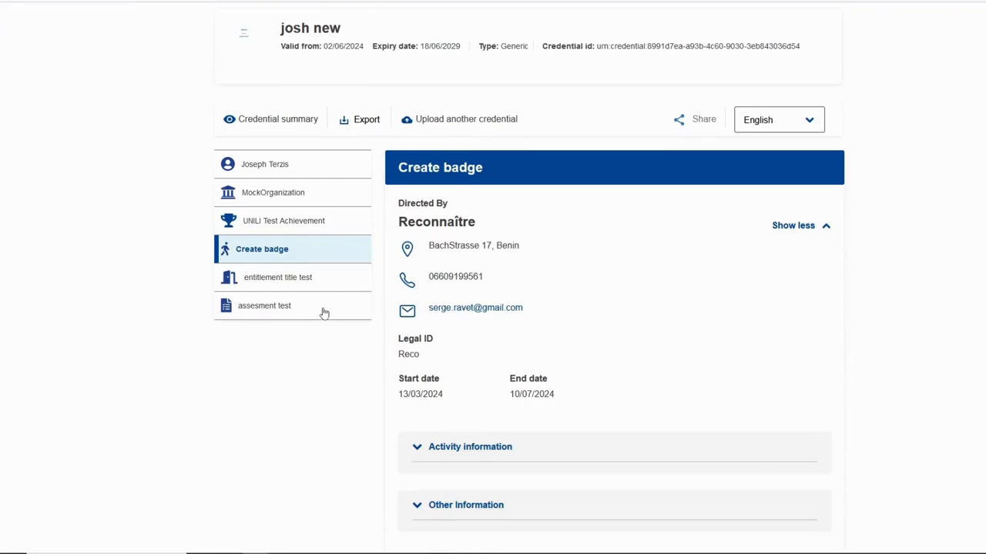
click(278, 277)
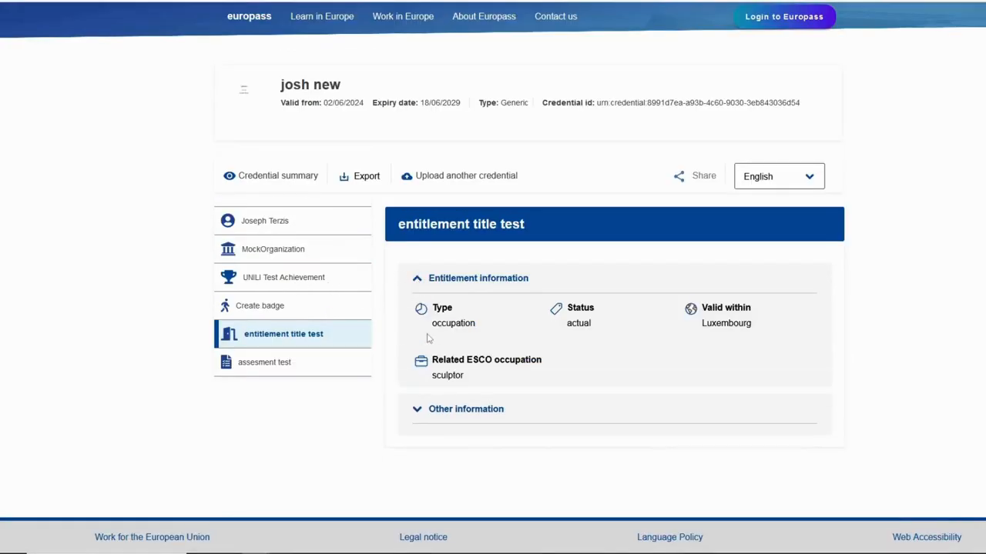
click(465, 409)
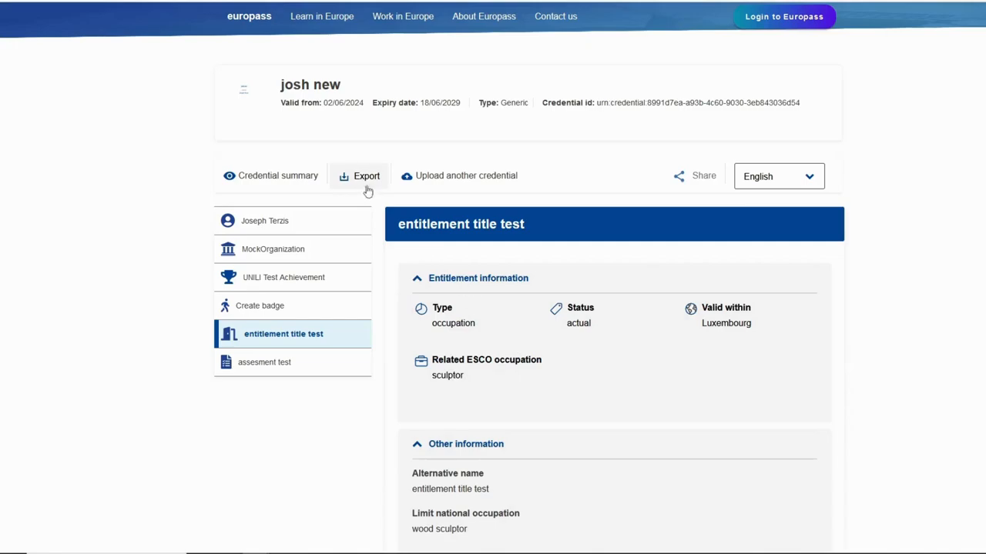
click(366, 175)
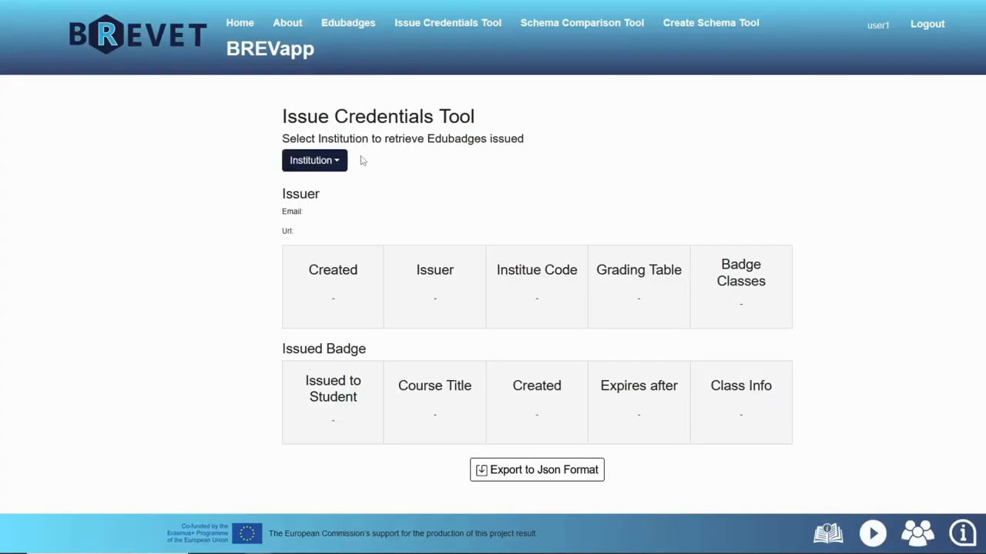
mouse_move(314, 160)
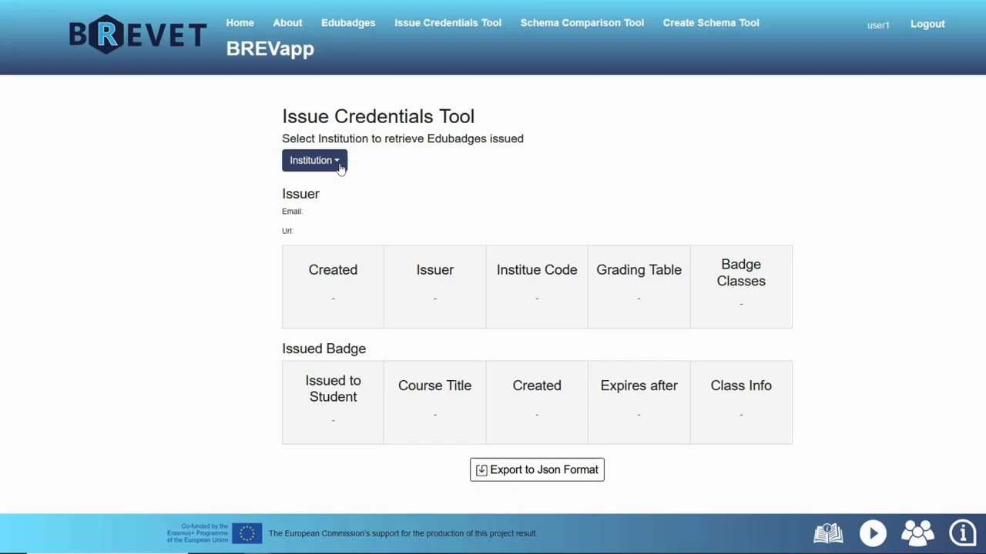
- Retrieve Web2learn's issued Edubadges via the Institution dropdown, then go back Home
click(314, 160)
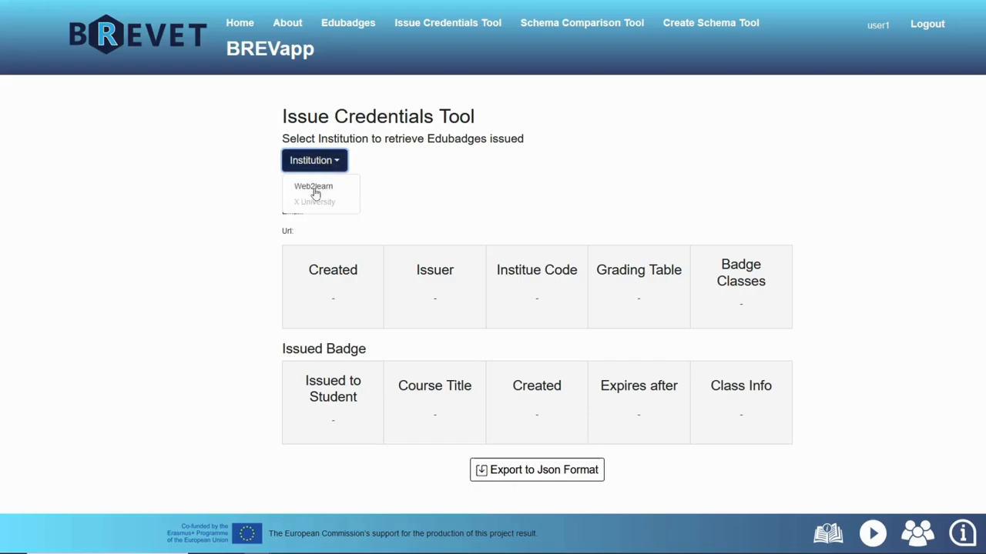
click(314, 187)
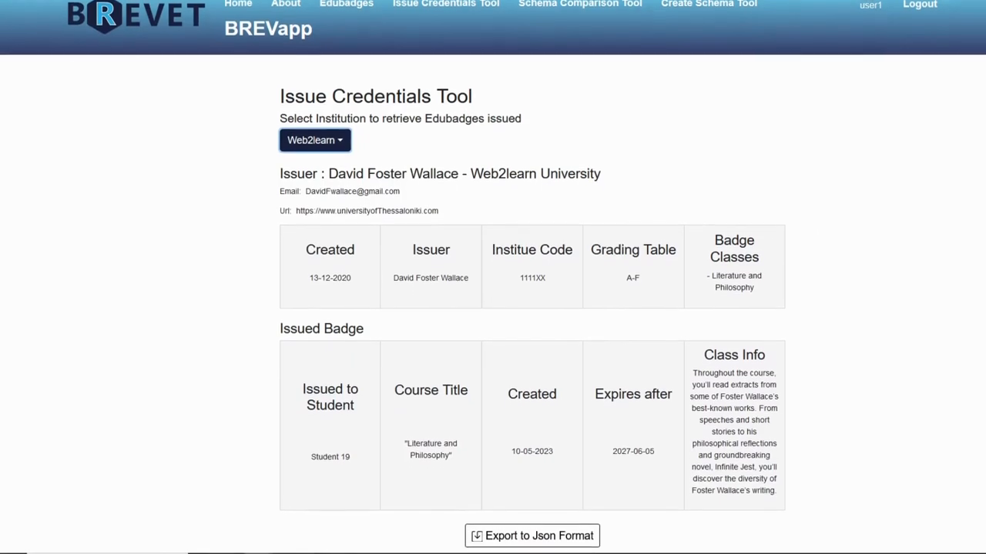
scroll(up, 3)
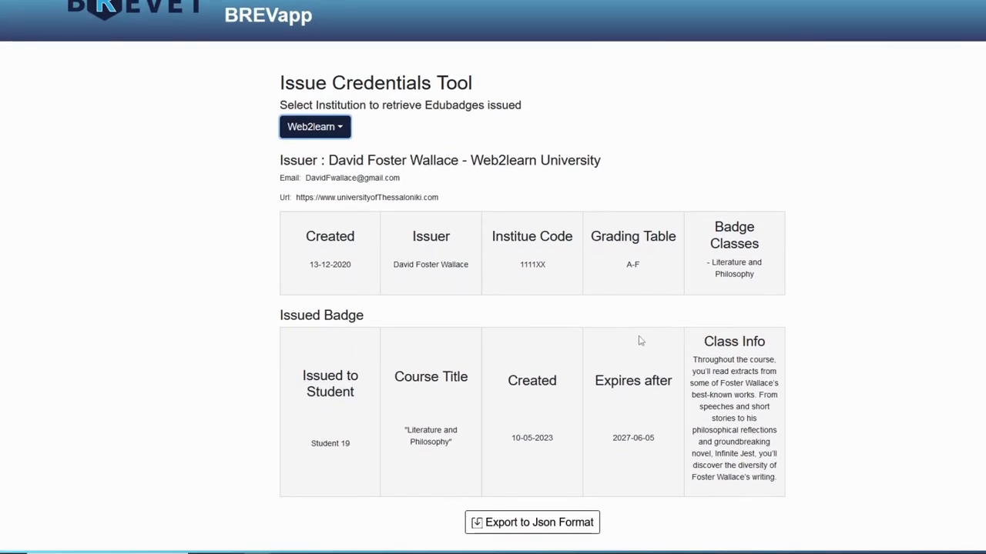
mouse_move(335, 281)
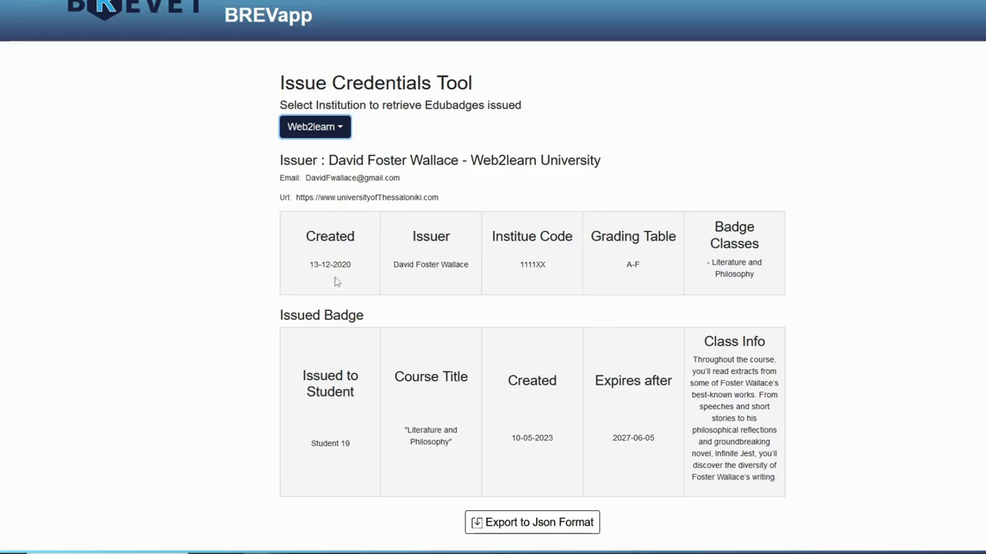
click(237, 24)
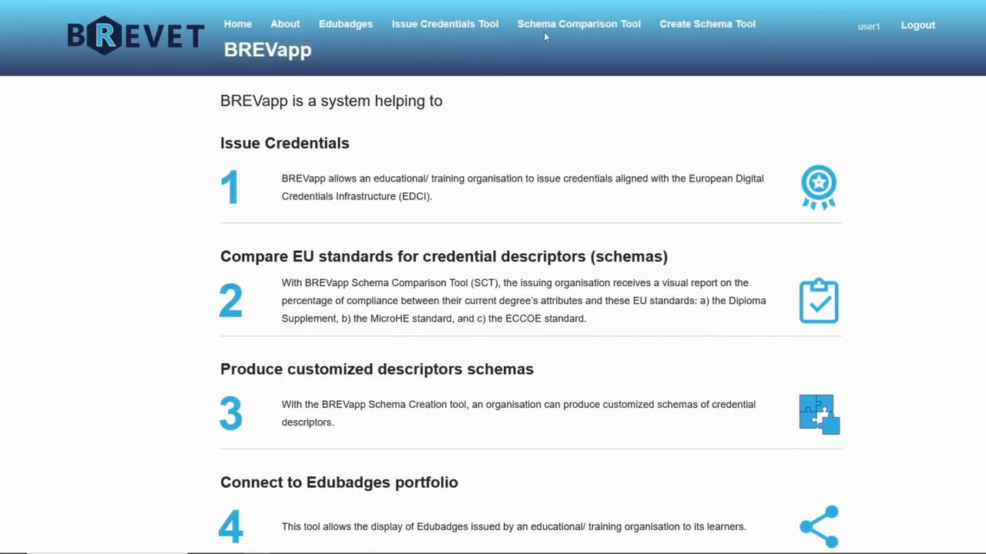
- Open the Schema Comparison Tool and select the Diploma Supplement schema
click(578, 24)
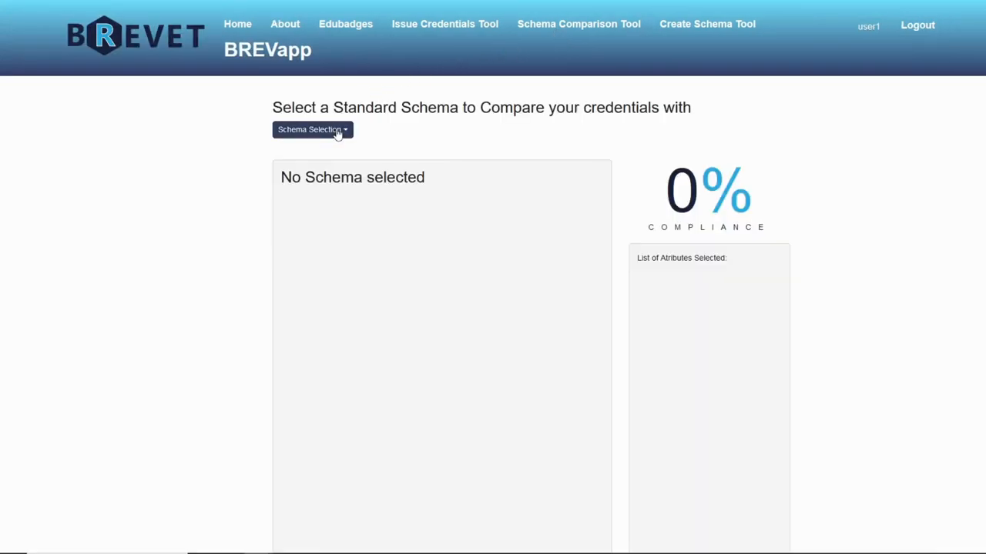
click(312, 130)
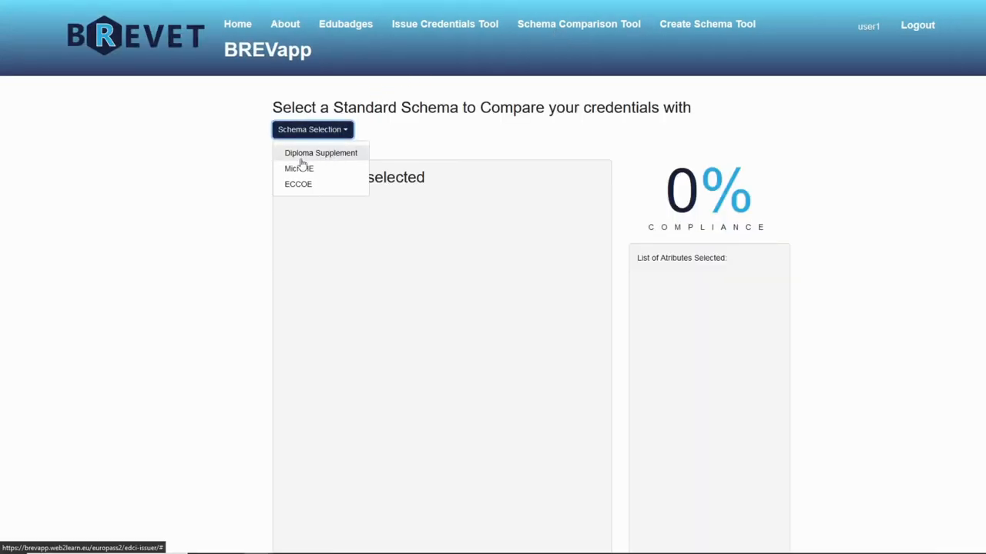
mouse_move(311, 189)
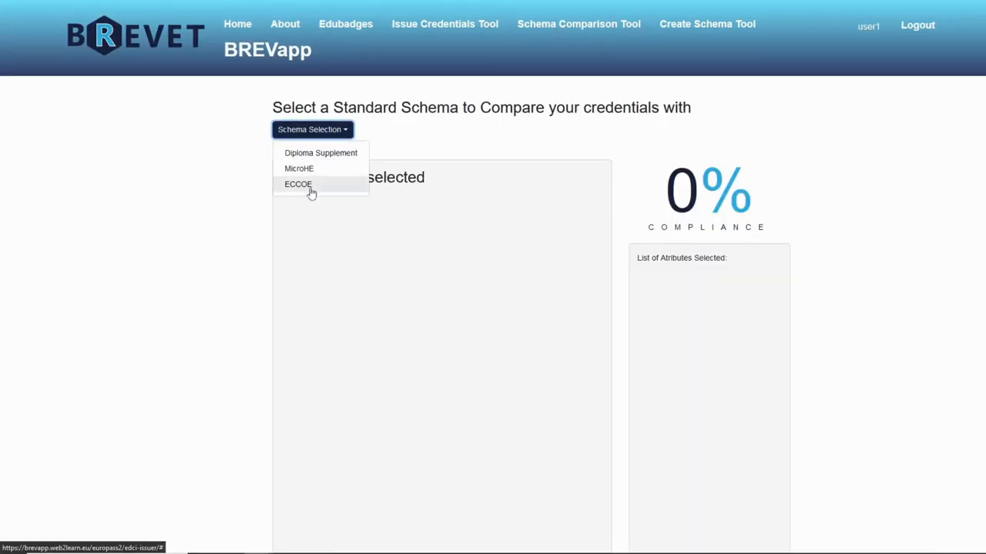
click(320, 152)
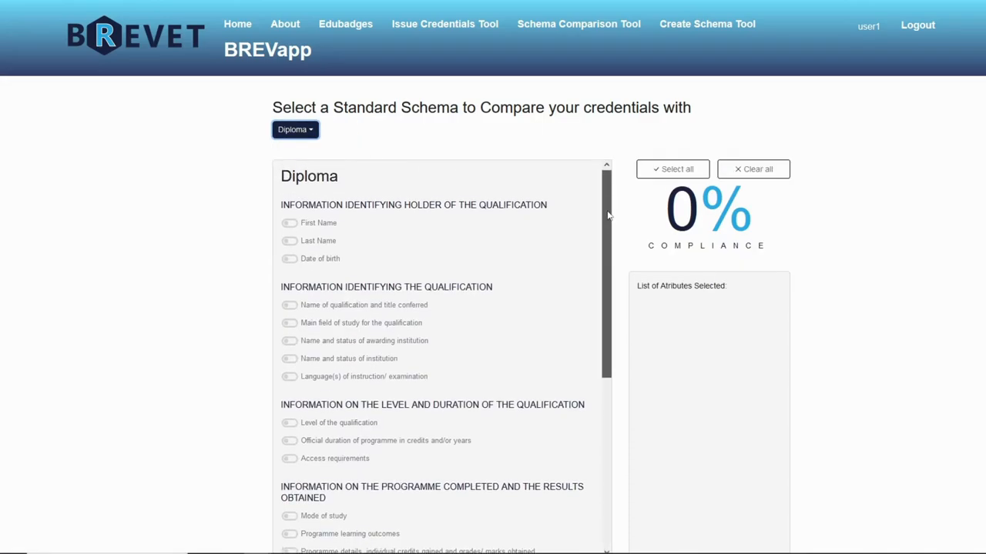
- Mark matching holder, qualification and other attributes to reach 42% compliance
click(289, 223)
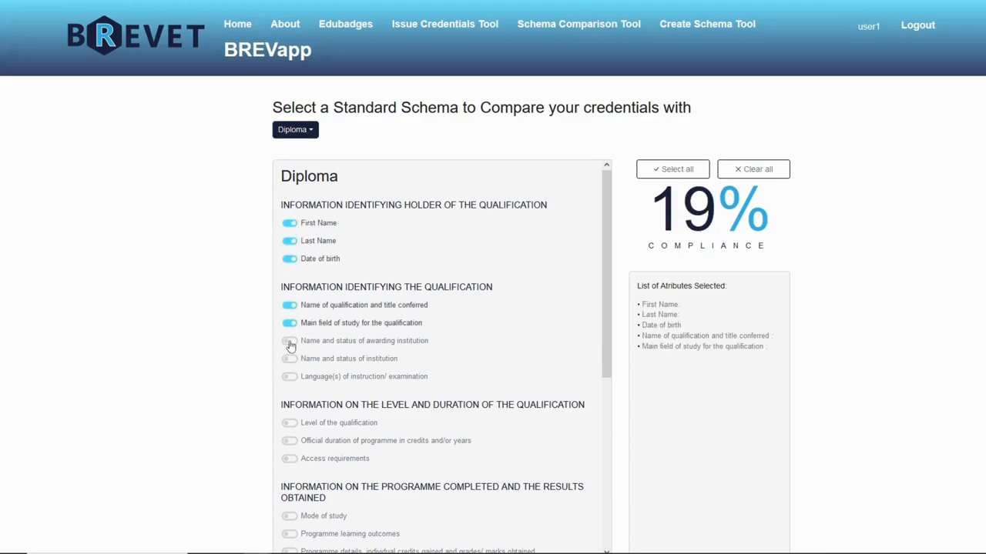
click(288, 341)
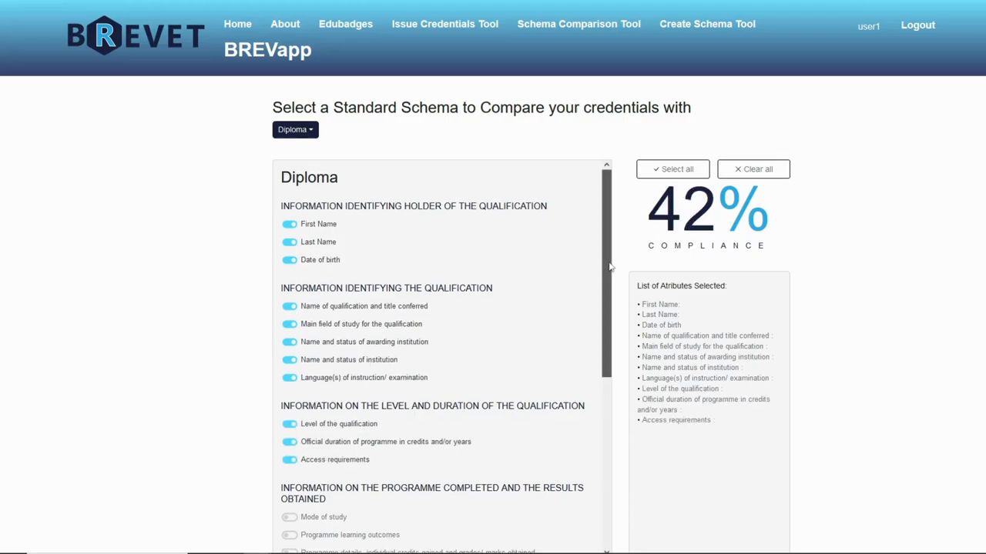
mouse_move(312, 271)
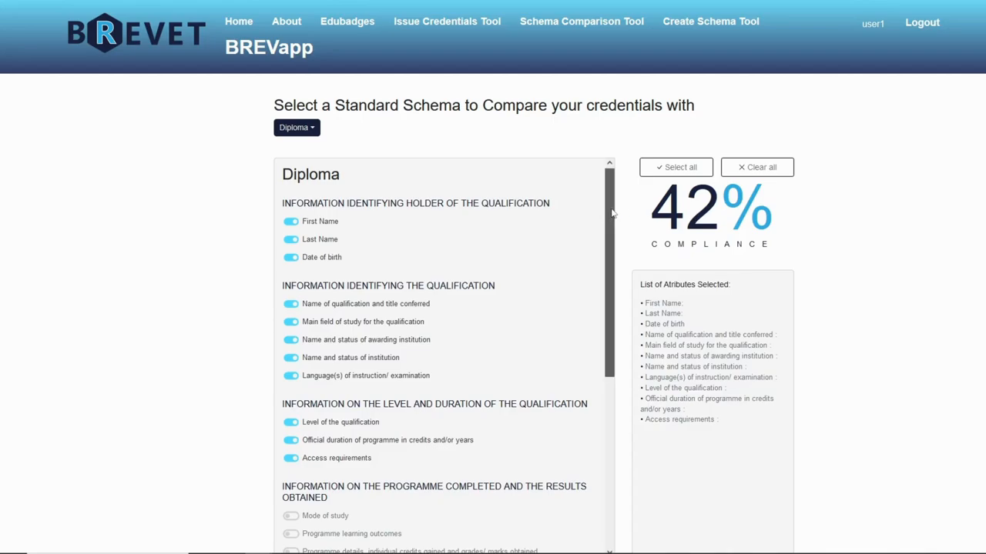
scroll(down, 3)
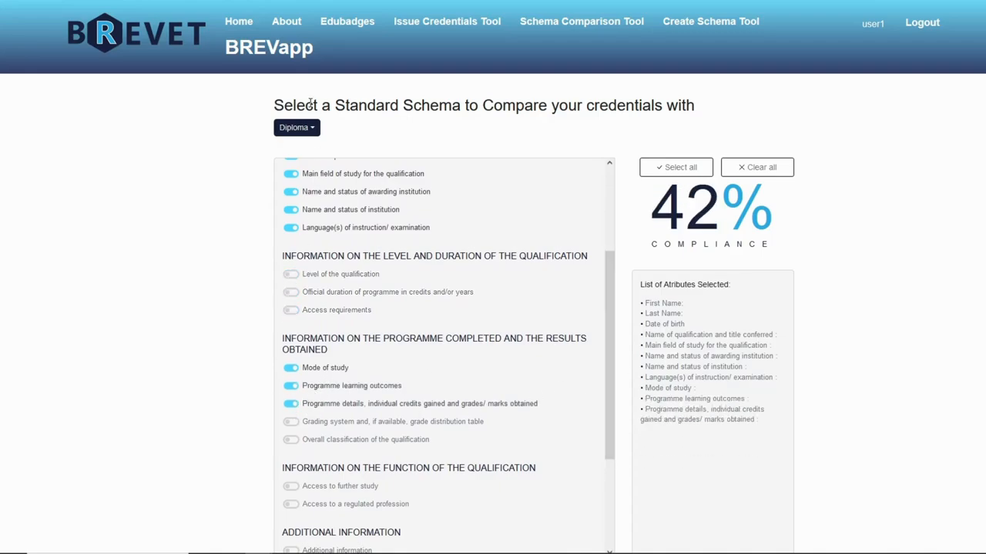
click(297, 127)
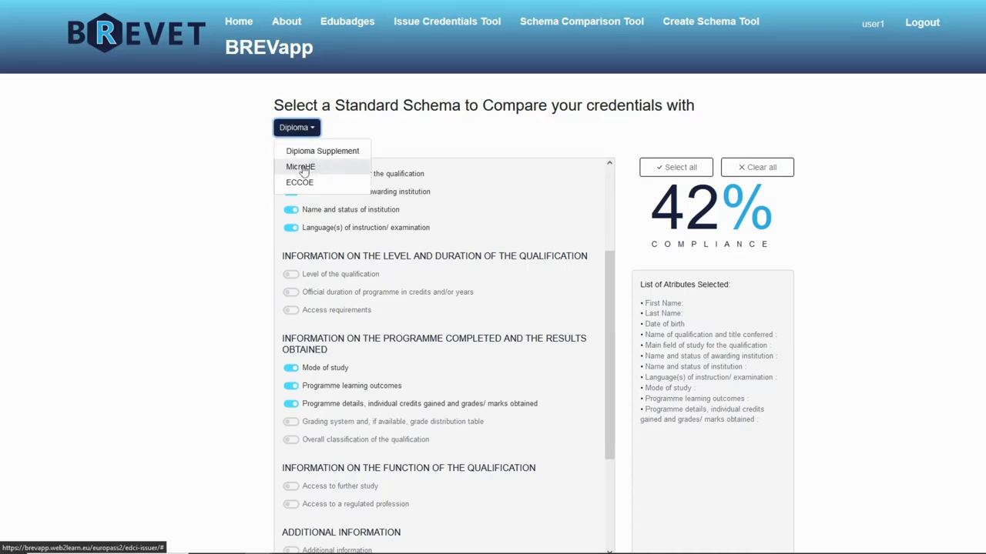
- Select the MicroHE schema and mark Definition and outcome attributes, reaching 34% compliance
click(299, 166)
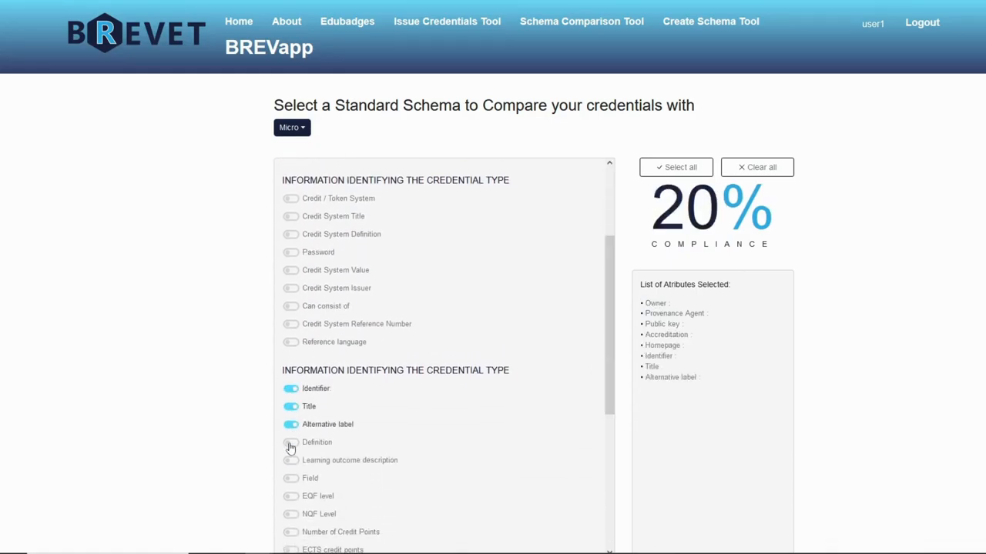
click(291, 442)
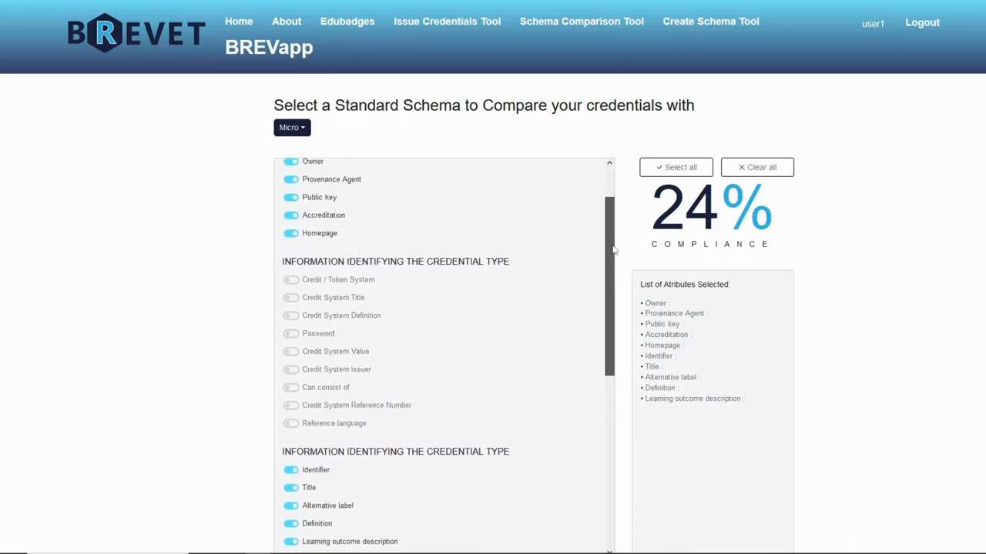
scroll(up, 3)
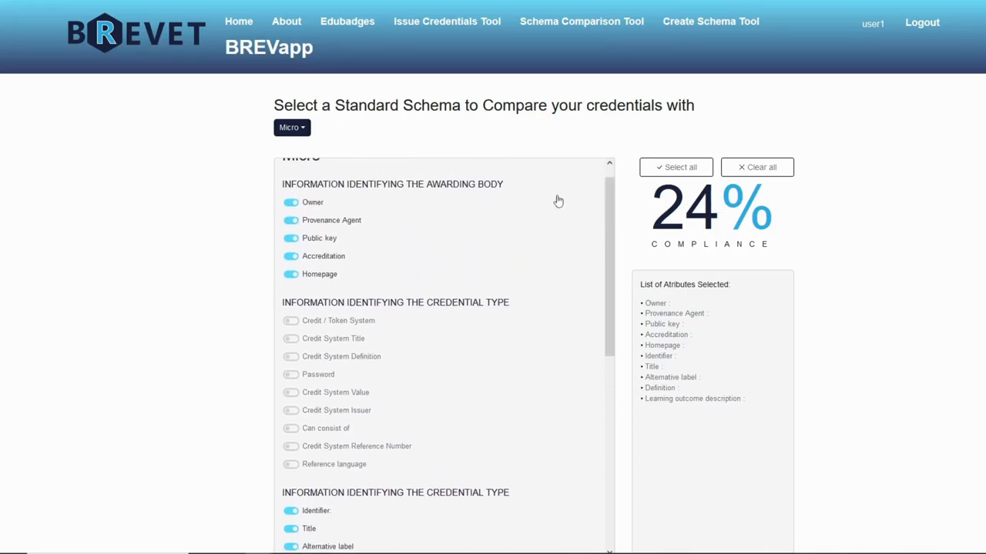
scroll(up, 3)
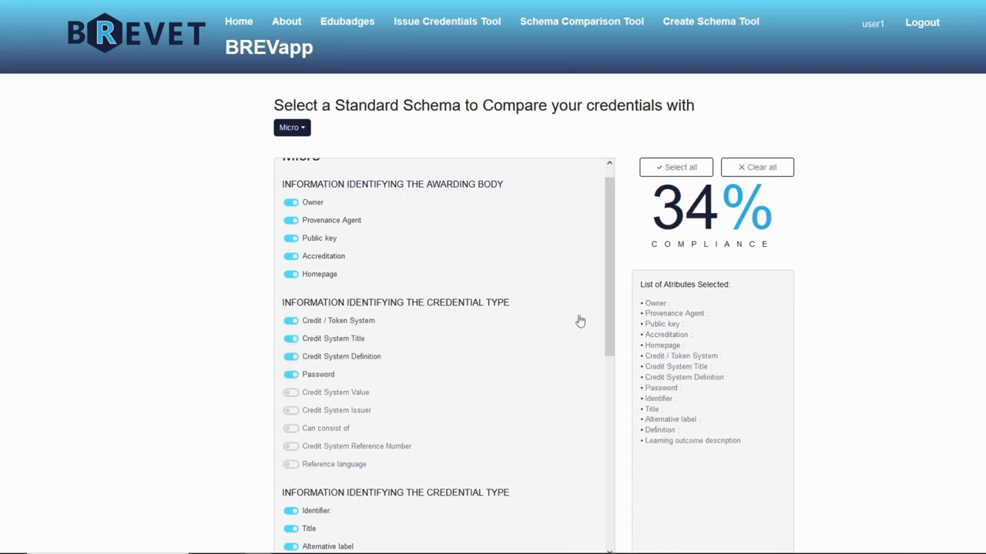
scroll(up, 3)
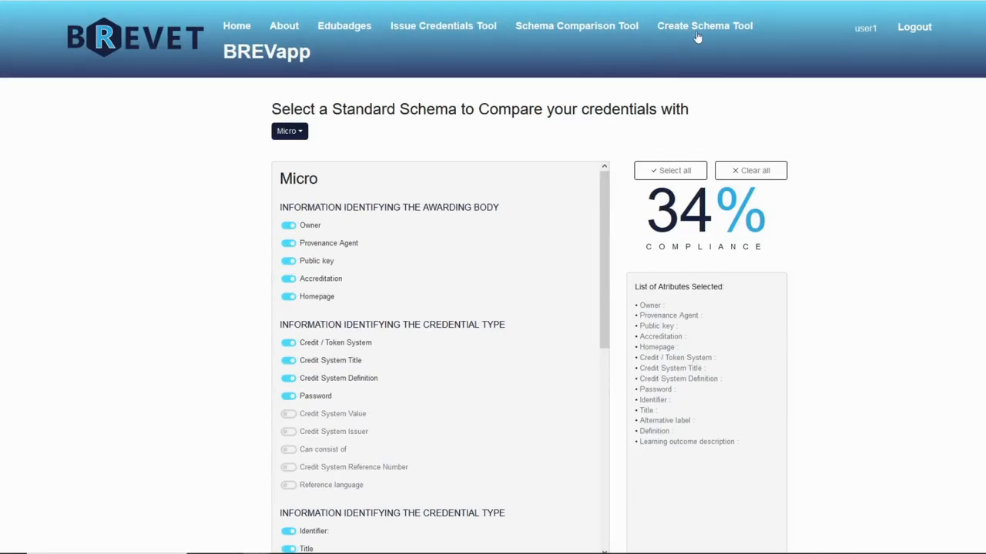
- Add holder name, birth date, qualification name and Can consist of attributes
click(704, 25)
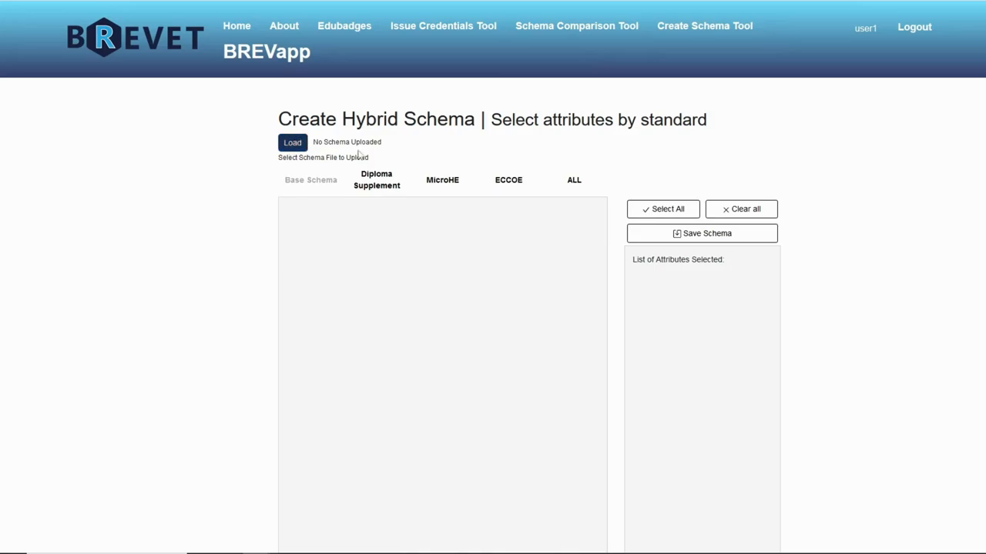
click(442, 180)
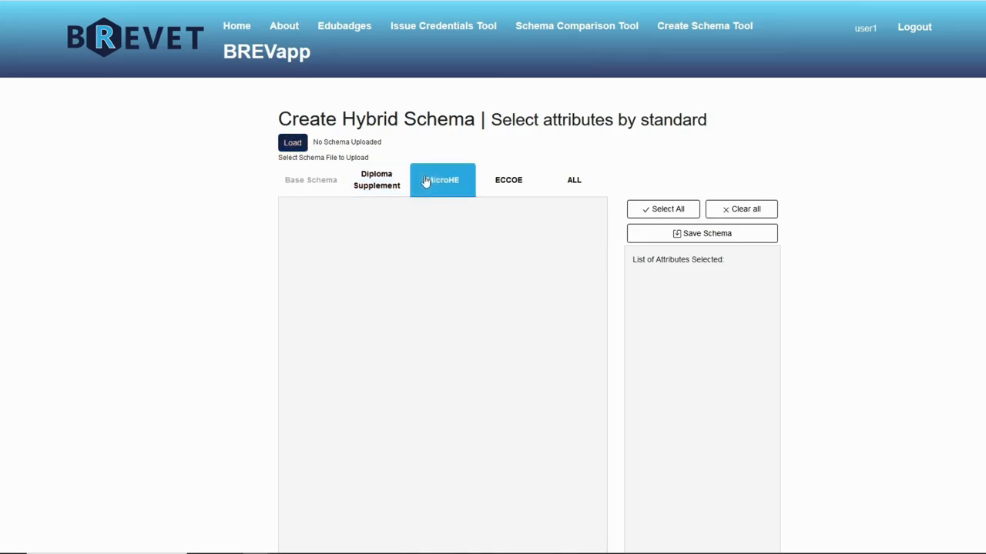
click(376, 179)
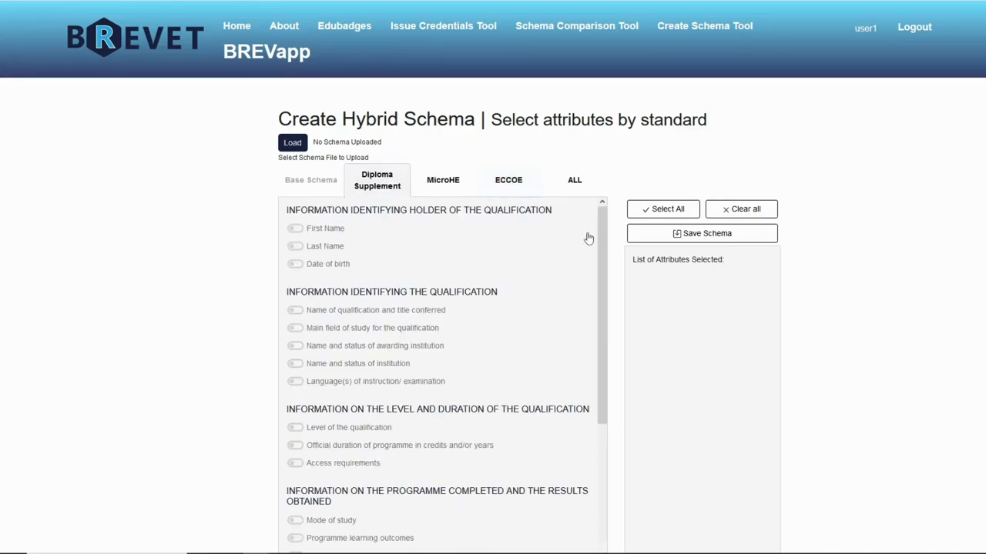
scroll(down, 3)
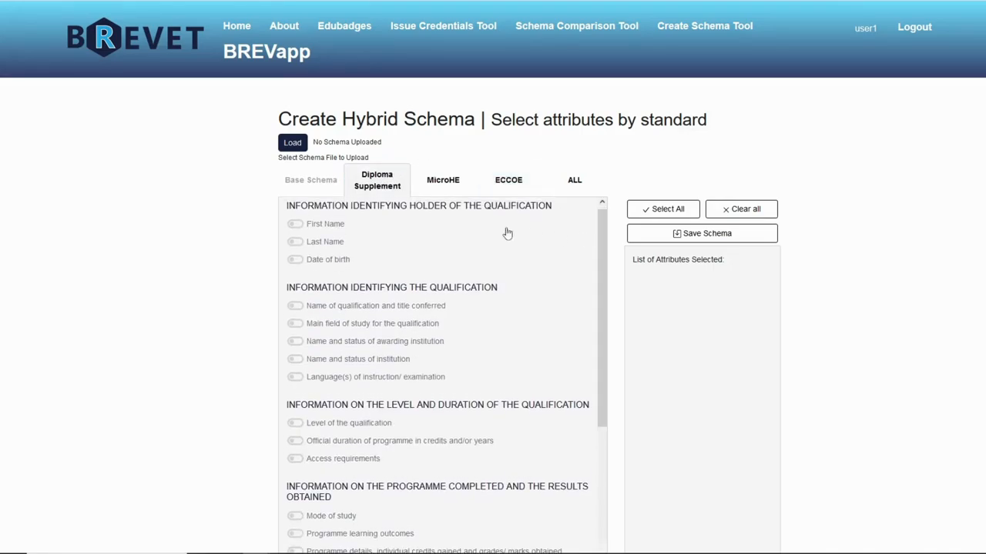
click(662, 209)
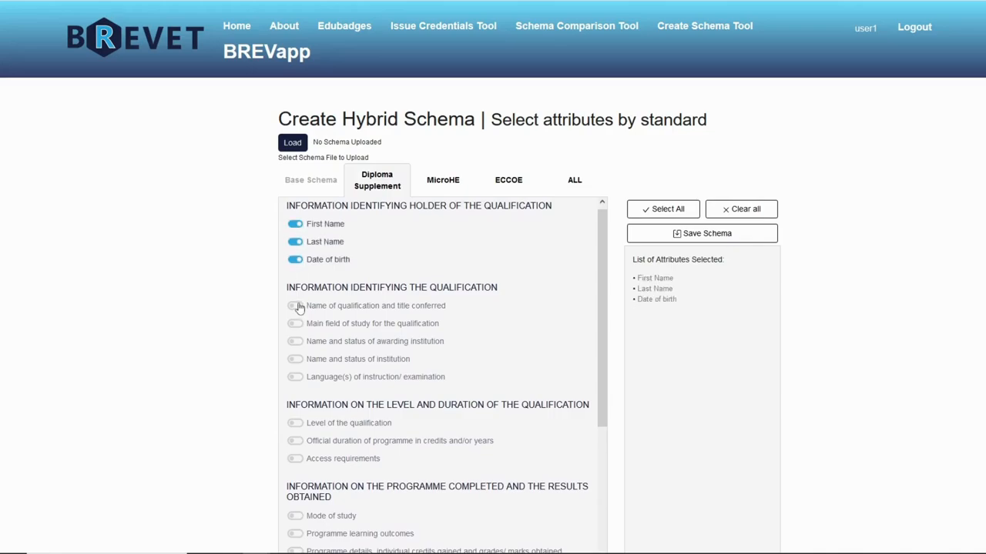
click(442, 179)
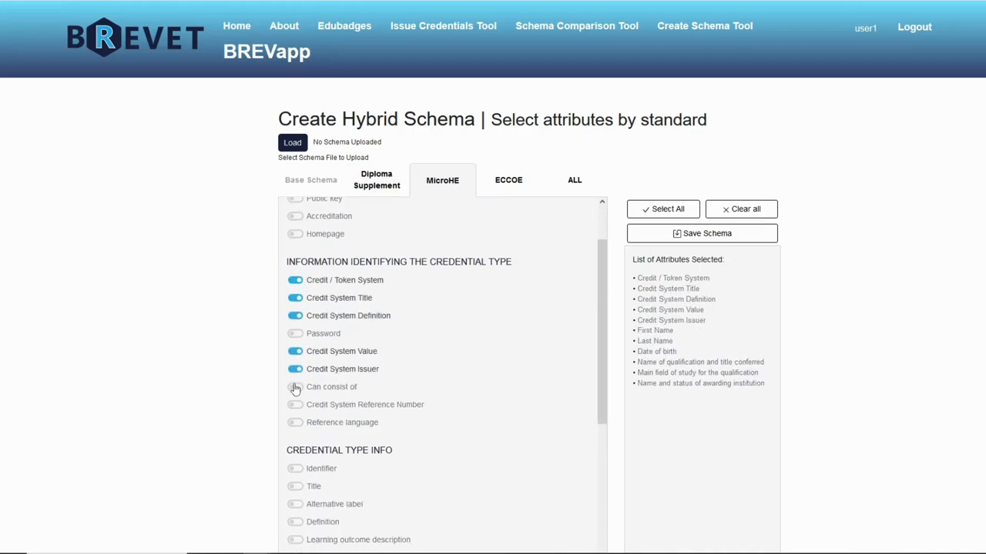
click(508, 180)
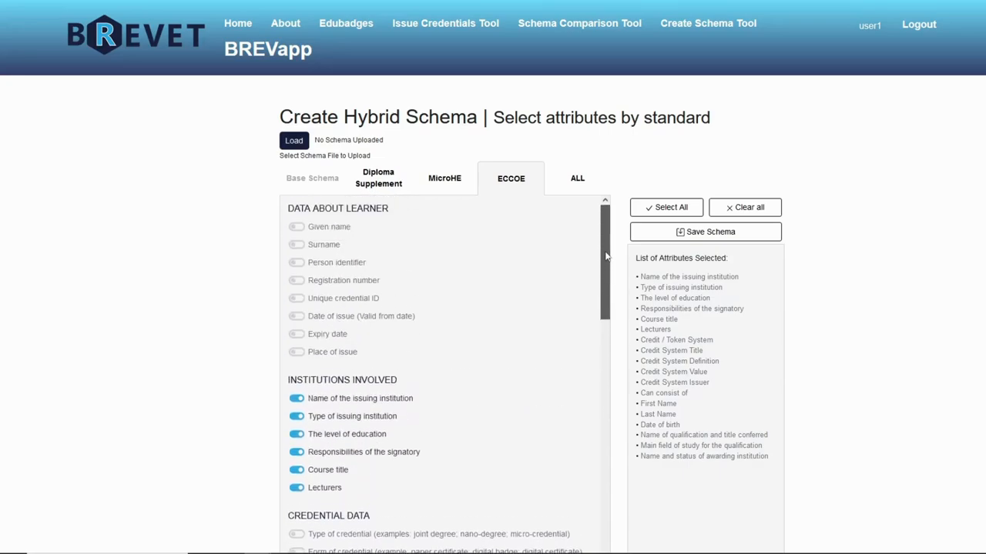
- Select all Diploma Supplement attributes and review the chosen attribute list
click(378, 178)
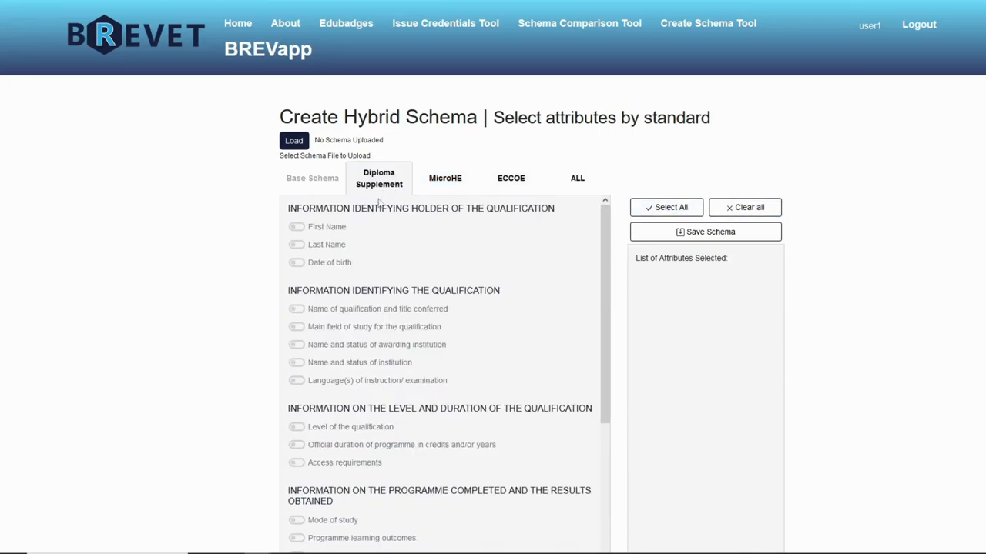
click(666, 207)
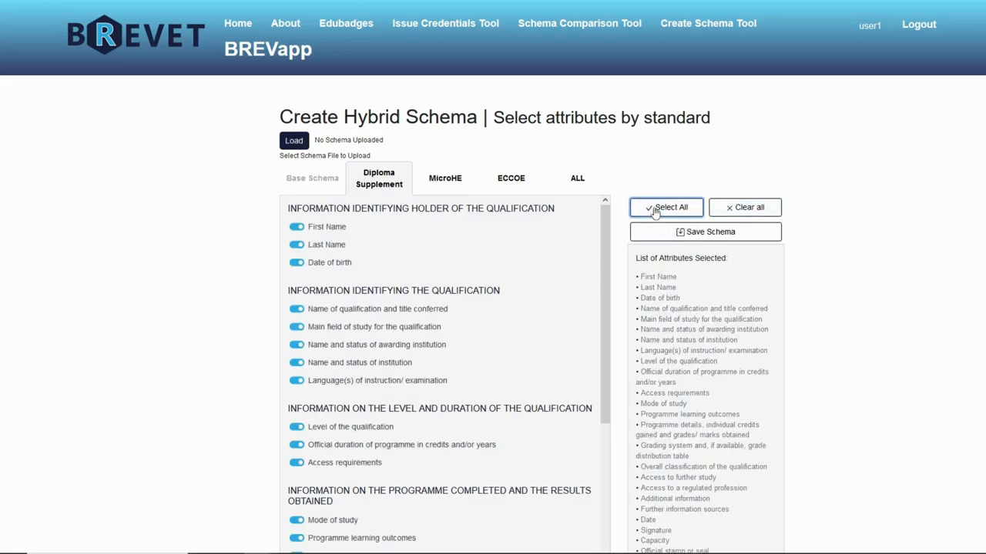
scroll(down, 3)
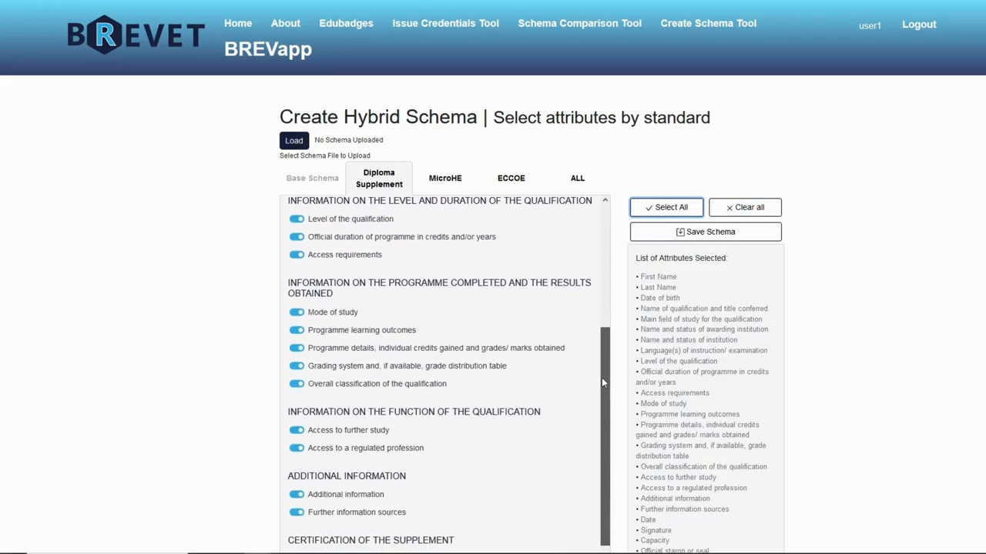
scroll(up, 3)
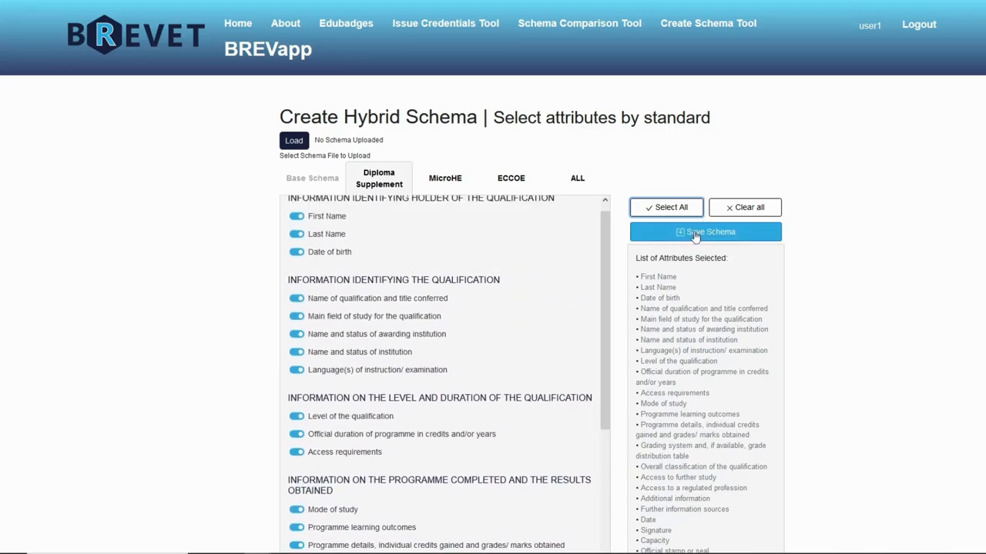
- Download the schema as blockademic_TestSchema.json and return to the BREVapp home page
click(705, 231)
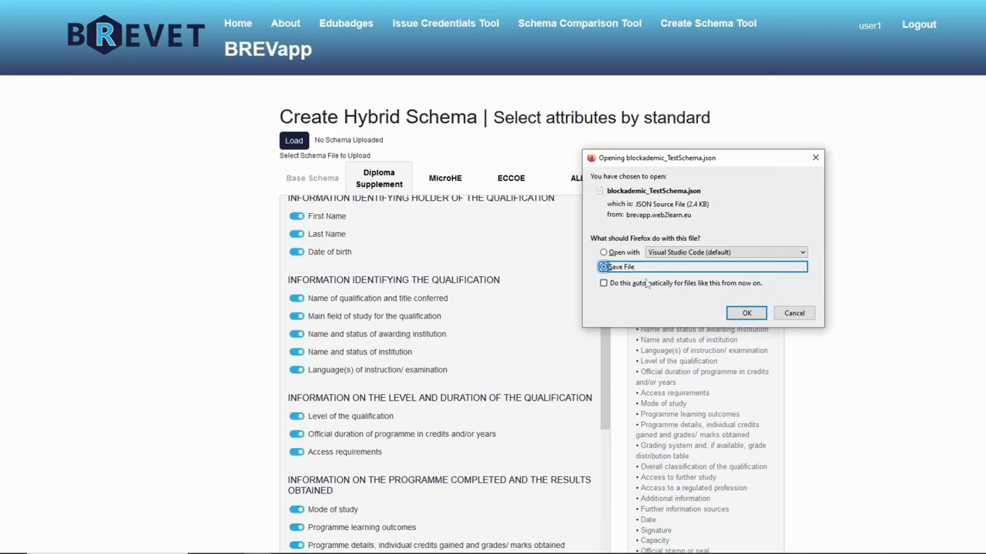
click(604, 251)
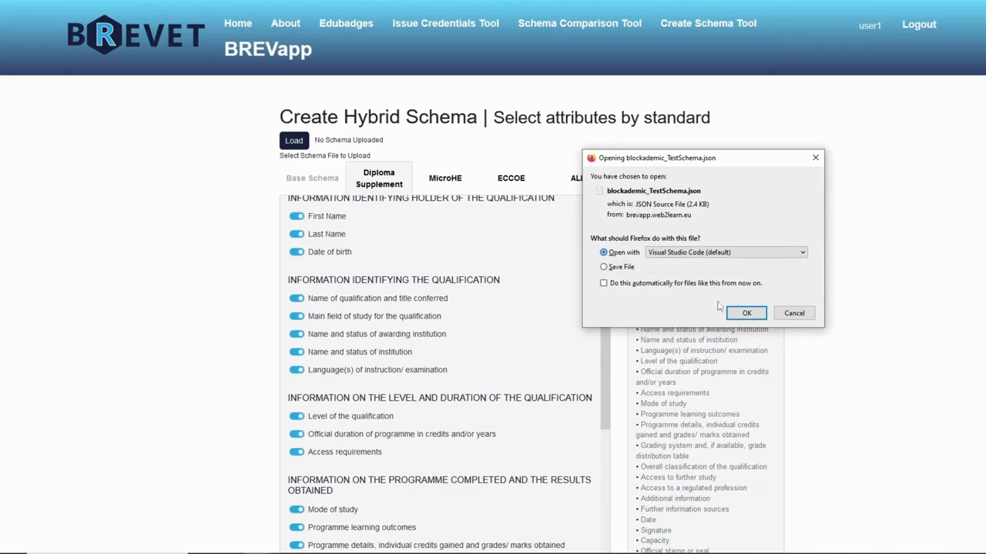
click(745, 313)
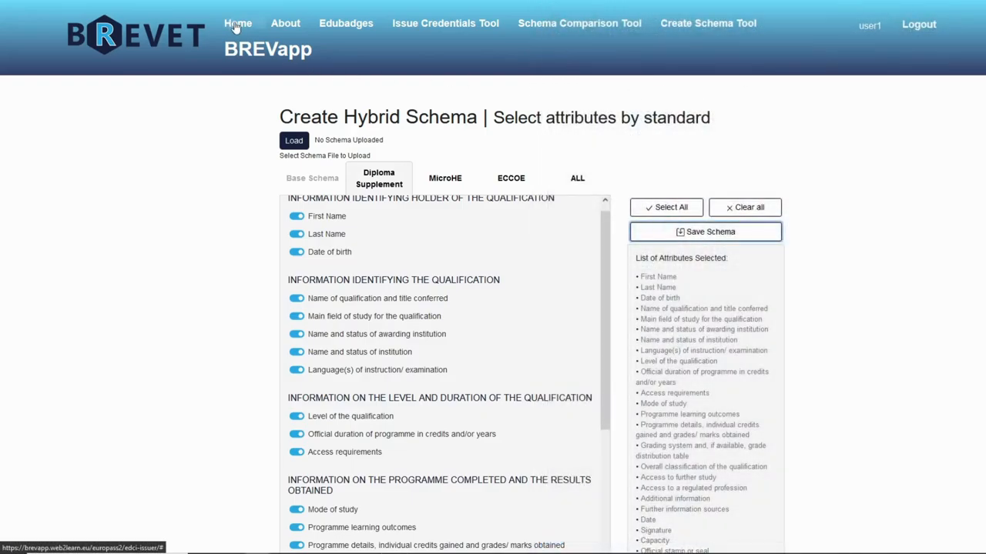
click(237, 24)
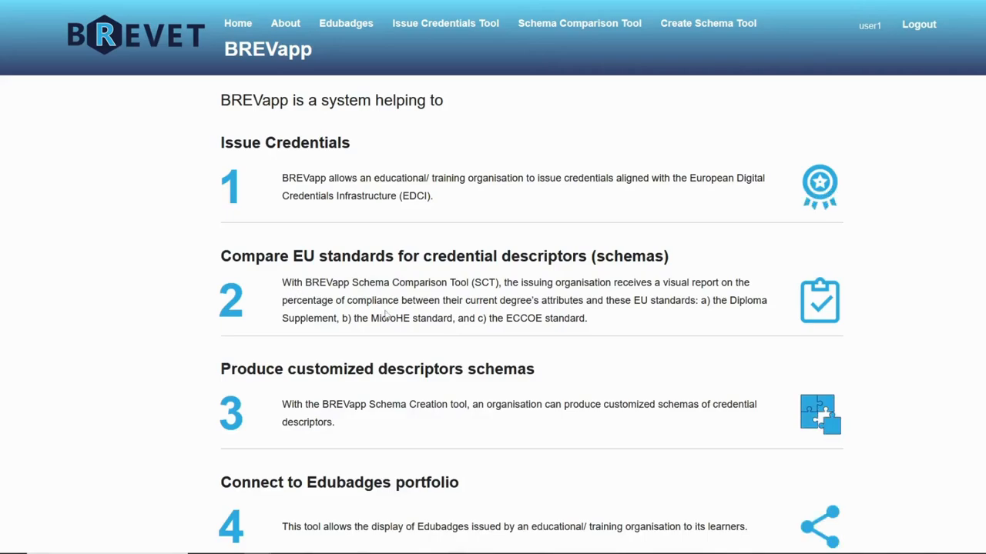